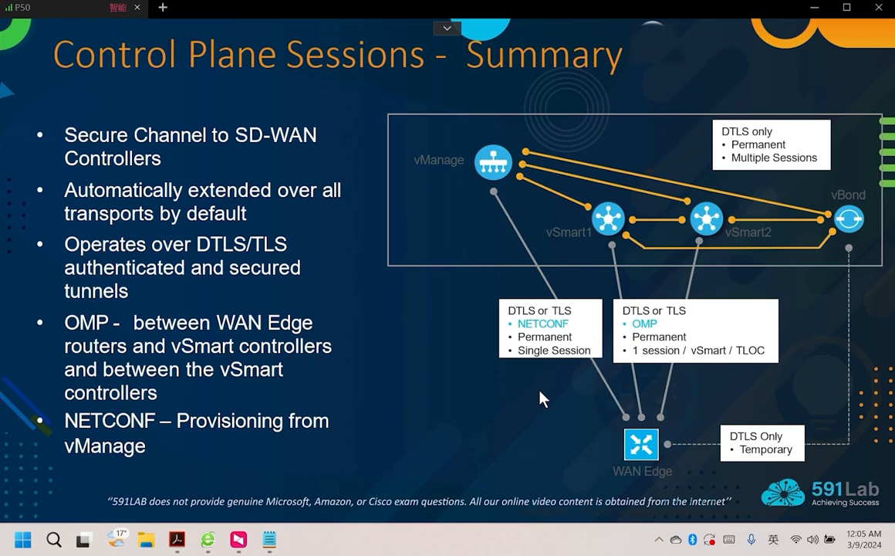
mouse_move(837, 231)
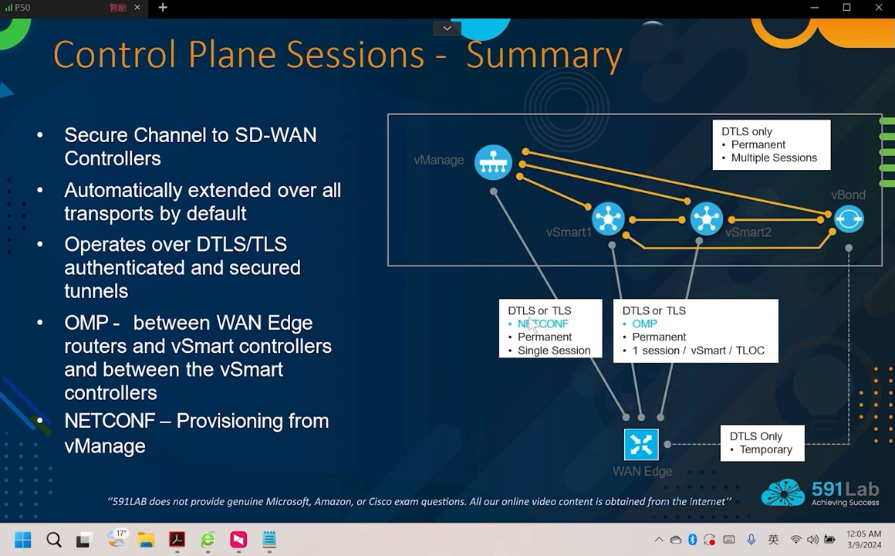
mouse_move(580, 324)
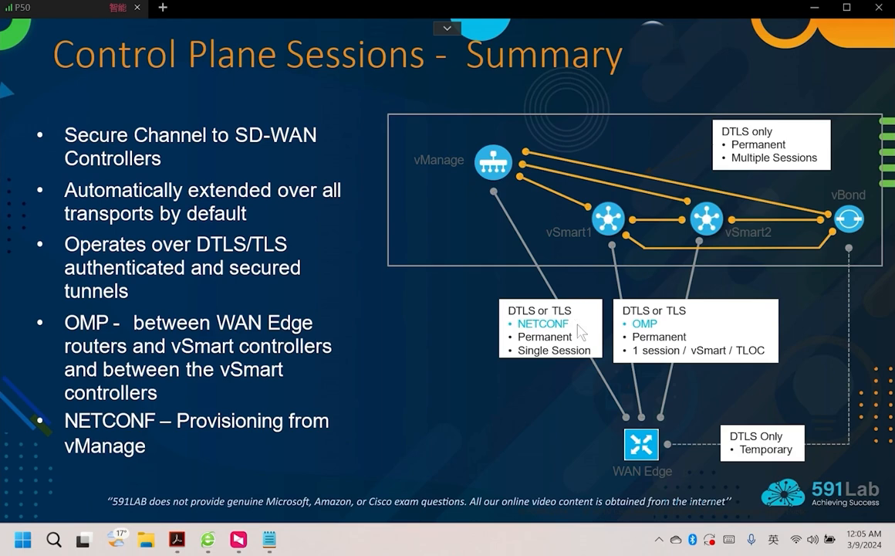
mouse_move(517, 421)
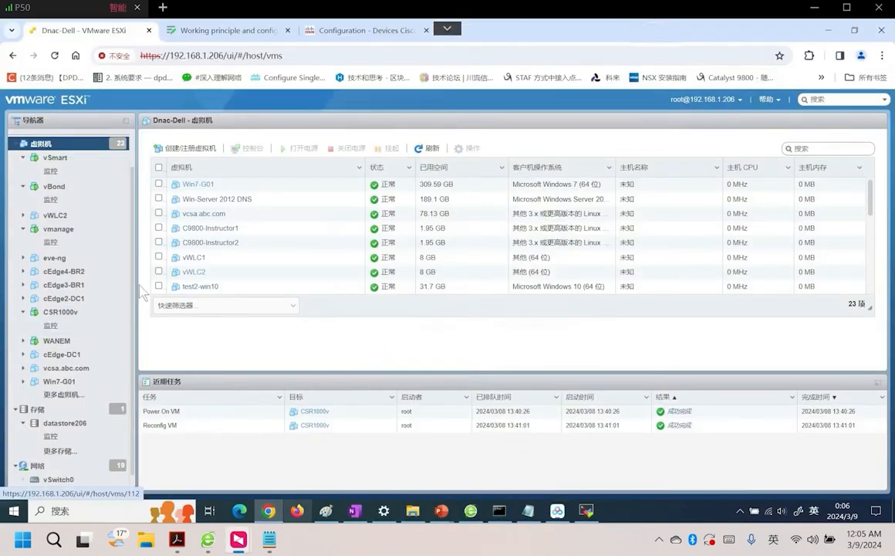
mouse_move(227, 368)
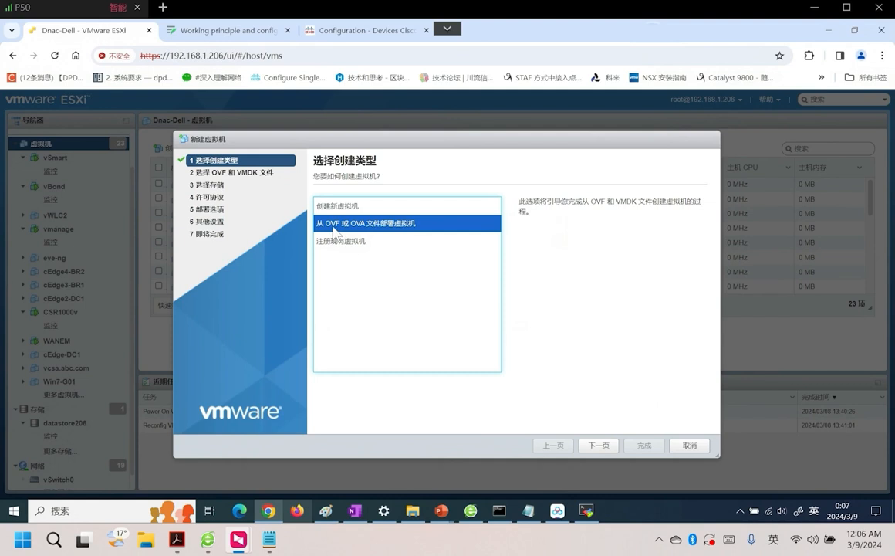
- Start a Deploy-from-OVF/OVA wizard for a new VM named vman(ge)
click(598, 445)
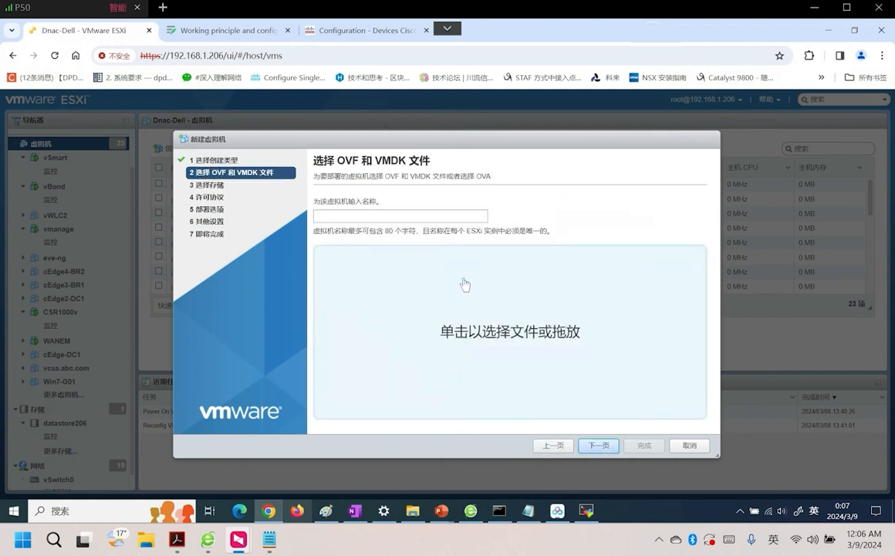
text(vmange)
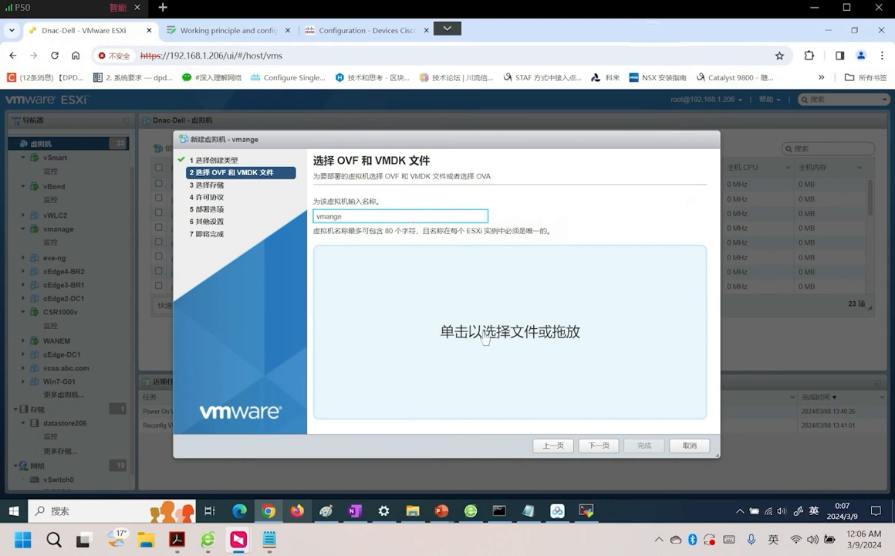
- Load the viptela-vmanage OVA from D:\Cisco_EI\Cisco_SD-WAN\SD-WAN_EN, then leave the wizard
click(510, 332)
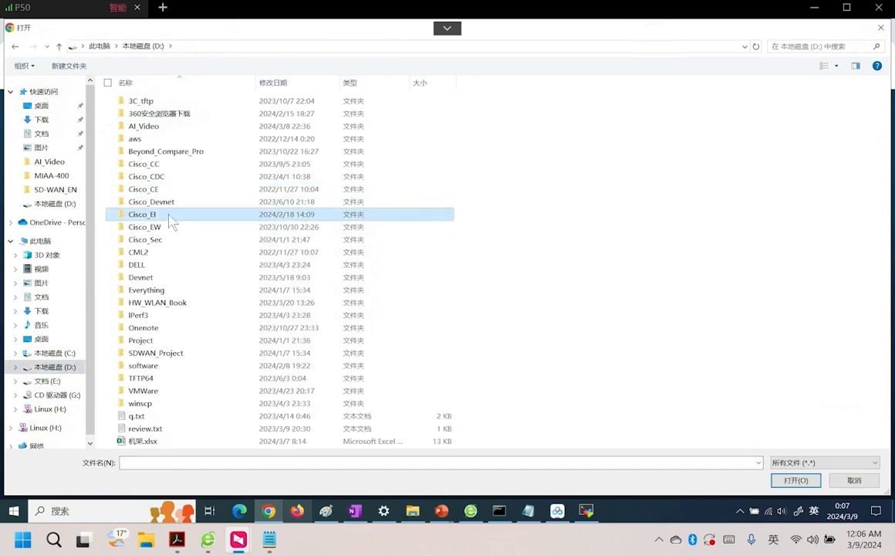
double_click(142, 213)
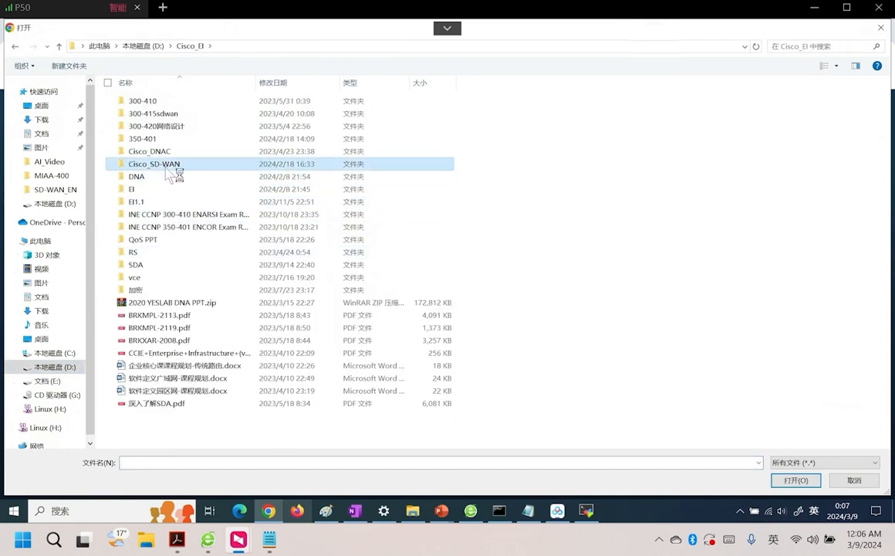
double_click(154, 164)
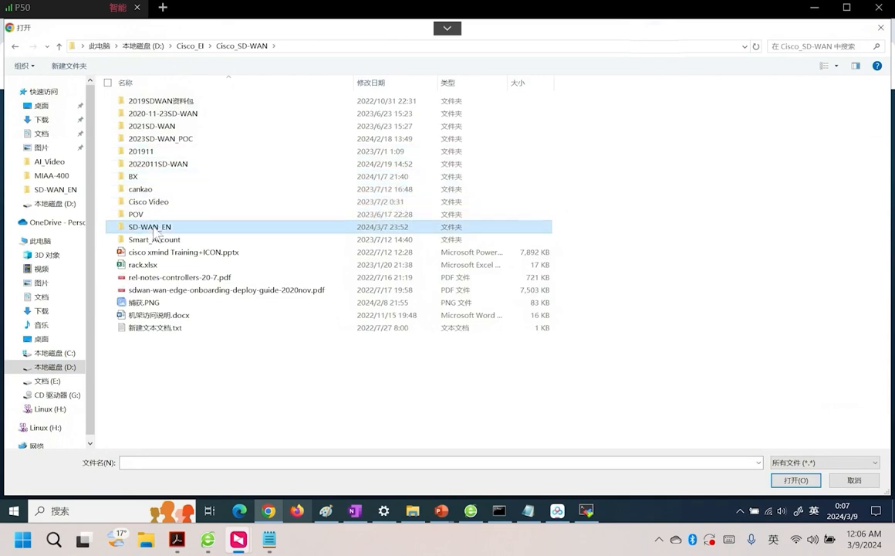
double_click(149, 227)
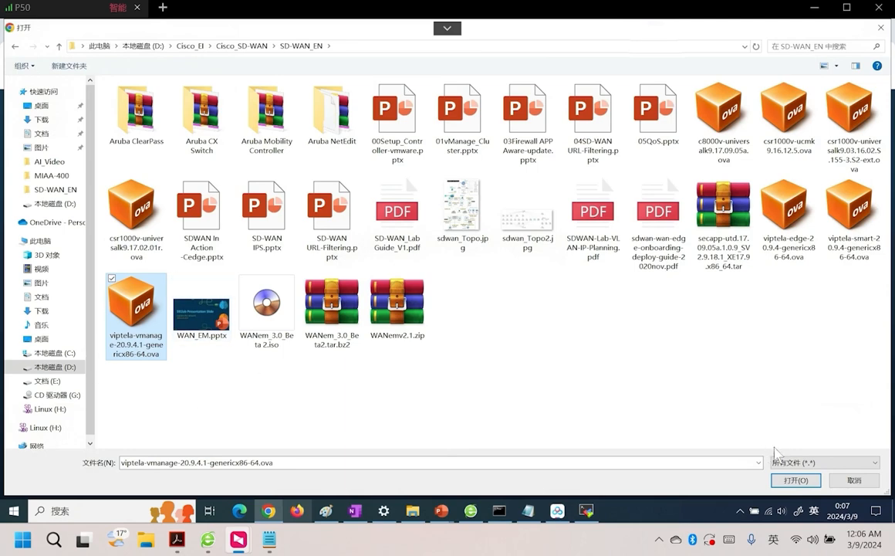
click(796, 480)
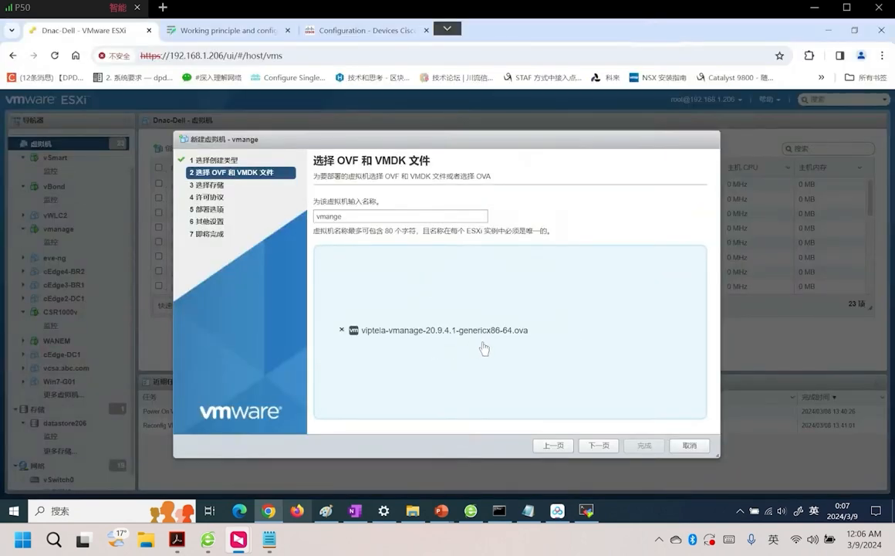
mouse_move(596, 446)
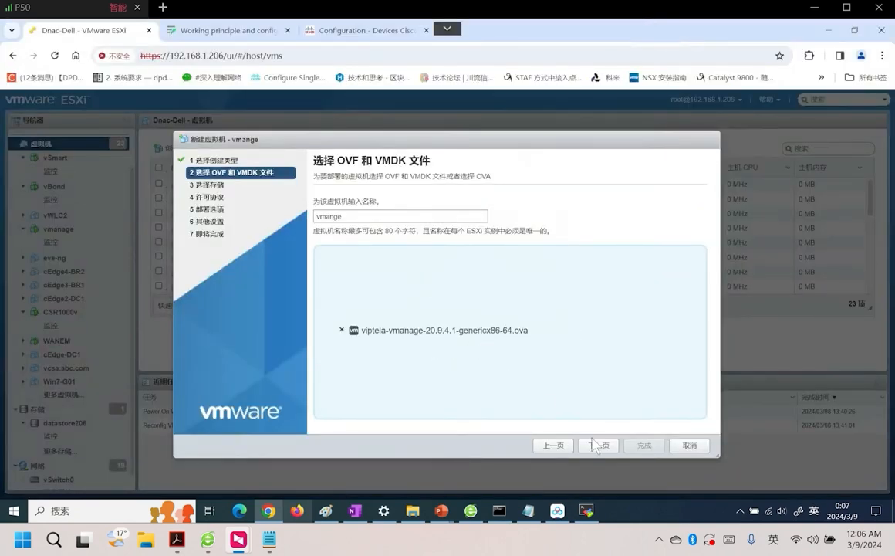
click(689, 445)
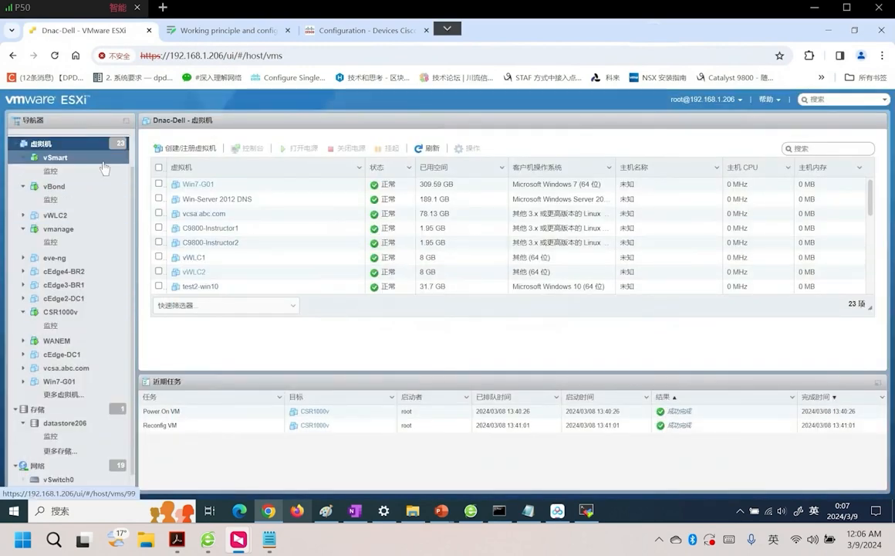
- Review the vmanage VM's Edit Settings hardware (16 CPUs, 32 GB, two disks, three NICs) and cancel
click(50, 199)
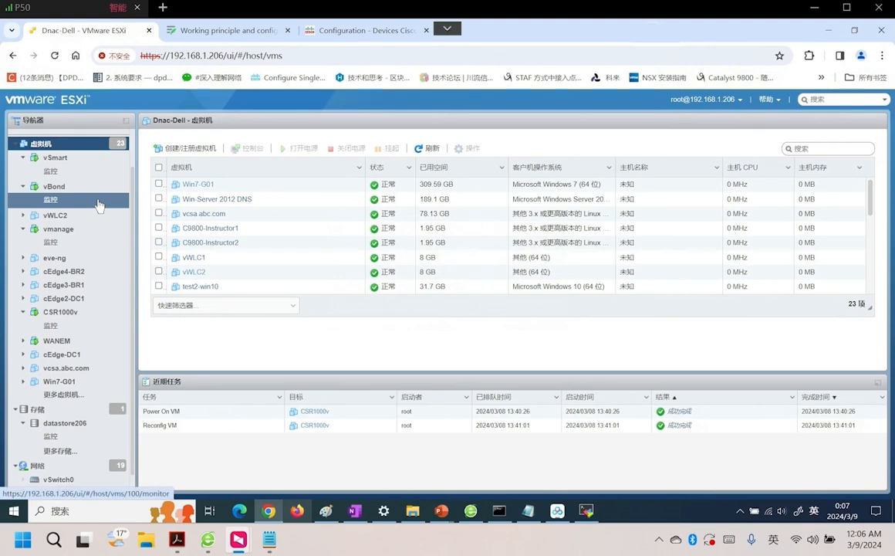
click(57, 228)
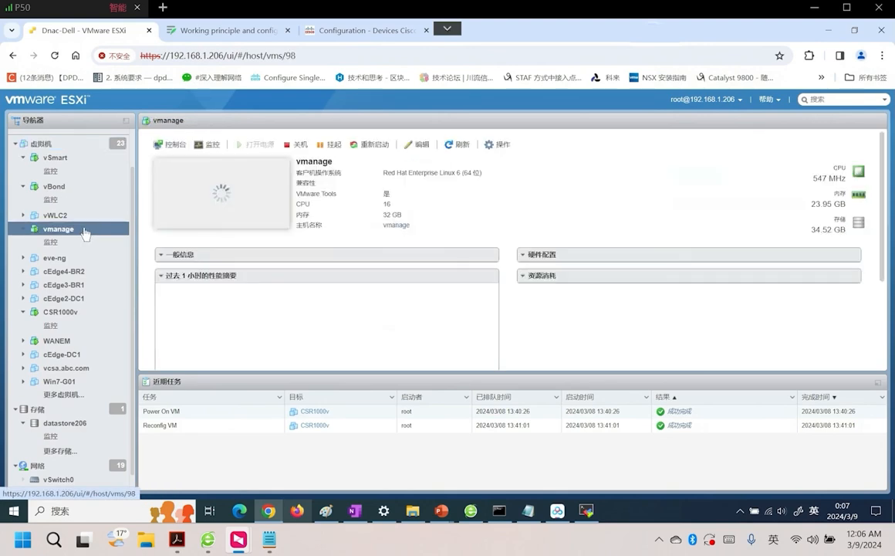
right_click(58, 229)
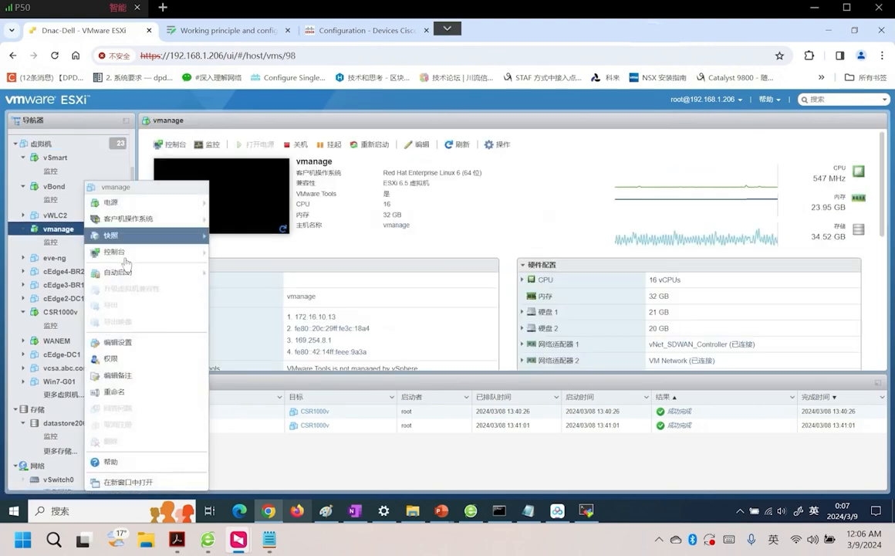
click(119, 342)
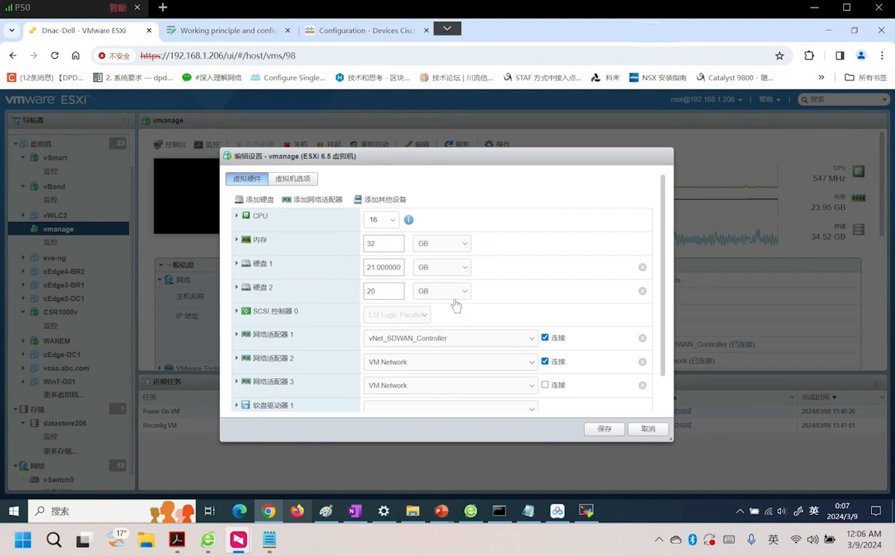
mouse_move(532, 320)
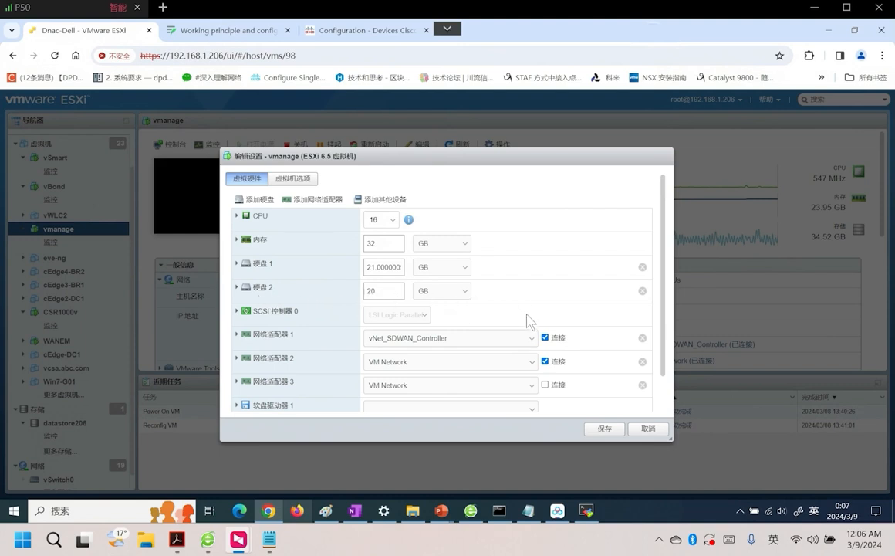
click(648, 428)
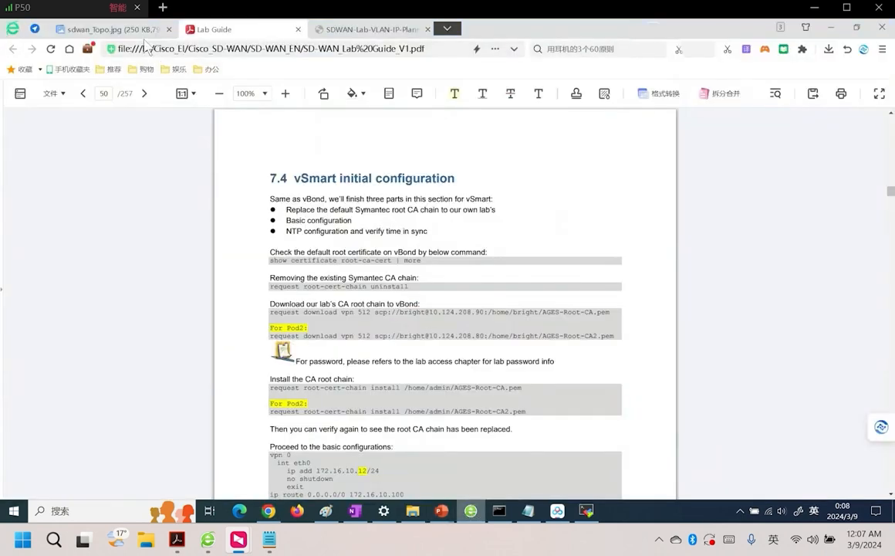
- Browse the sdwan_Topo.jpg diagram zoomed out, then switch to the VLAN-IP planning PDF
click(108, 29)
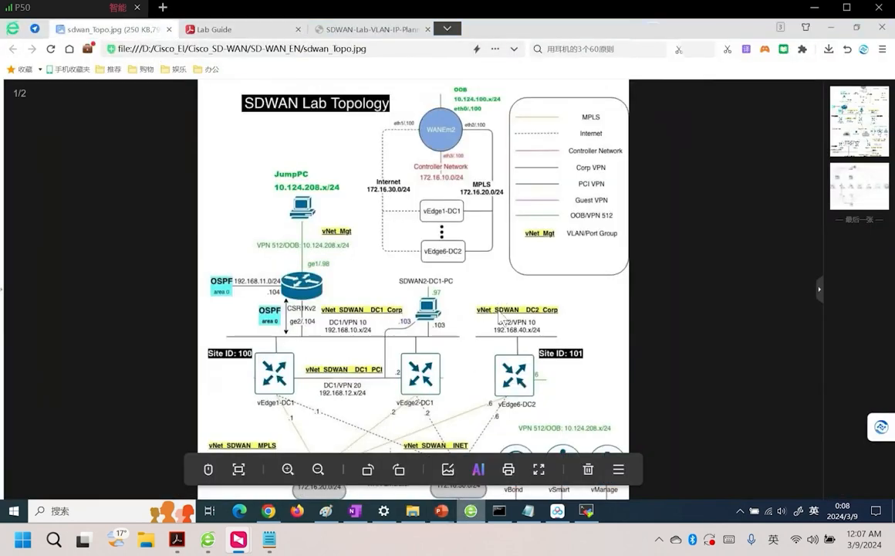
click(318, 469)
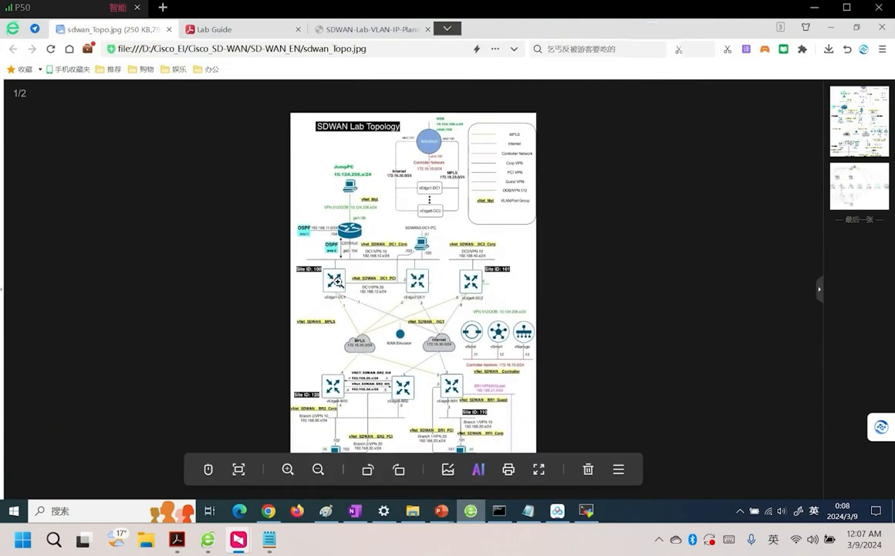
mouse_move(461, 397)
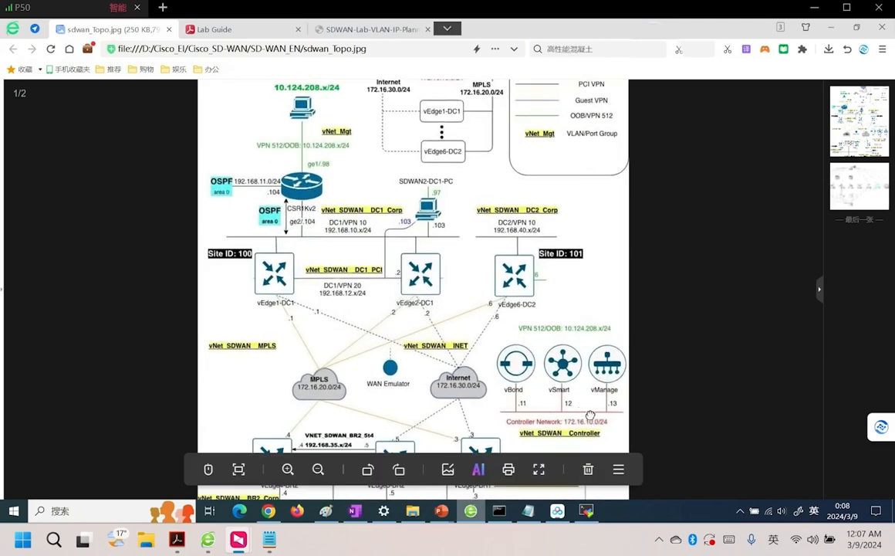
click(317, 468)
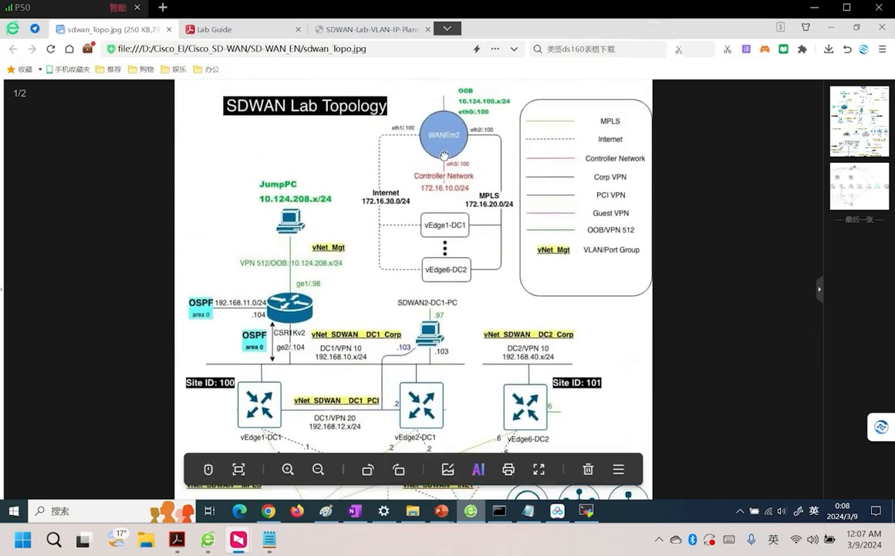
click(370, 28)
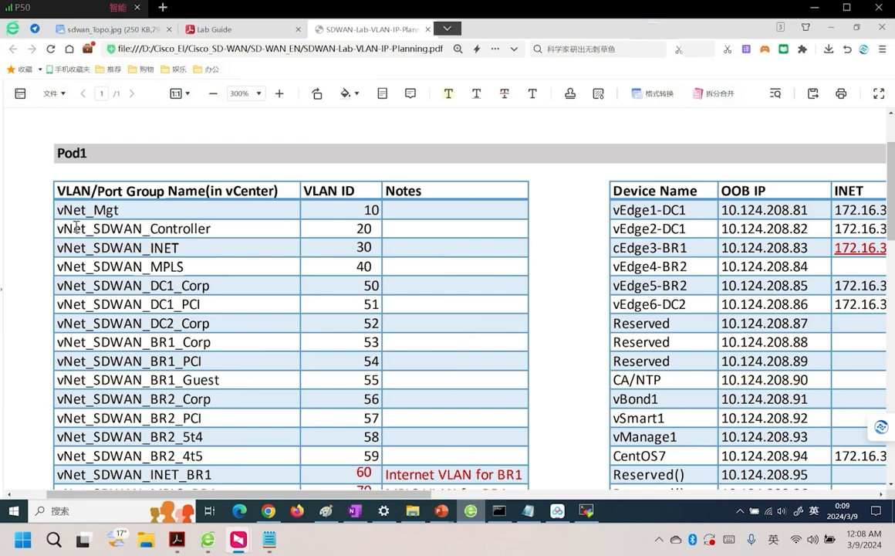
- Highlight vNet_SDWAN_Controller in the VLAN plan and return to the topology image
double_click(132, 229)
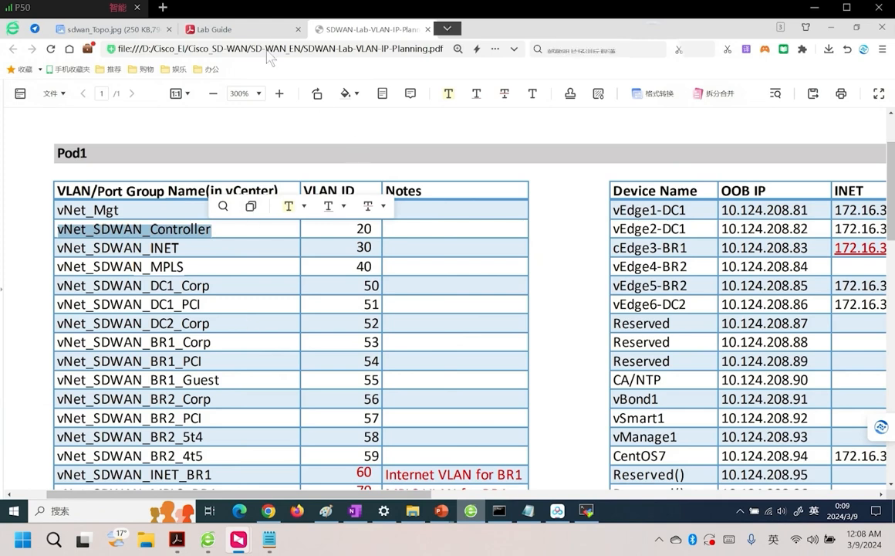
click(108, 28)
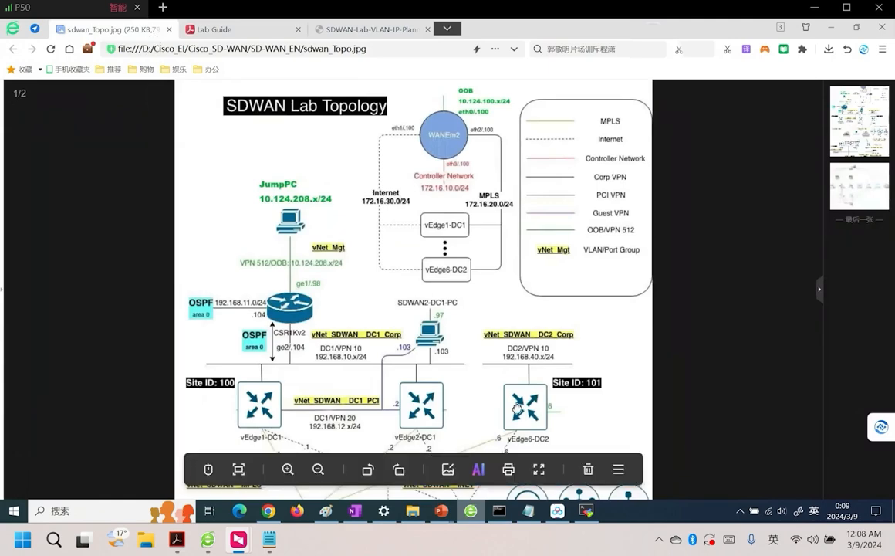
scroll(down, 3)
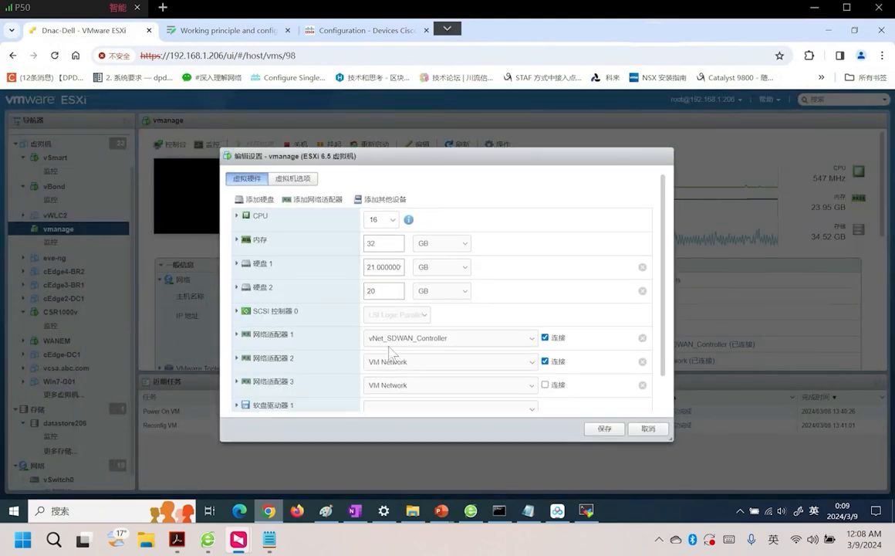
mouse_move(436, 350)
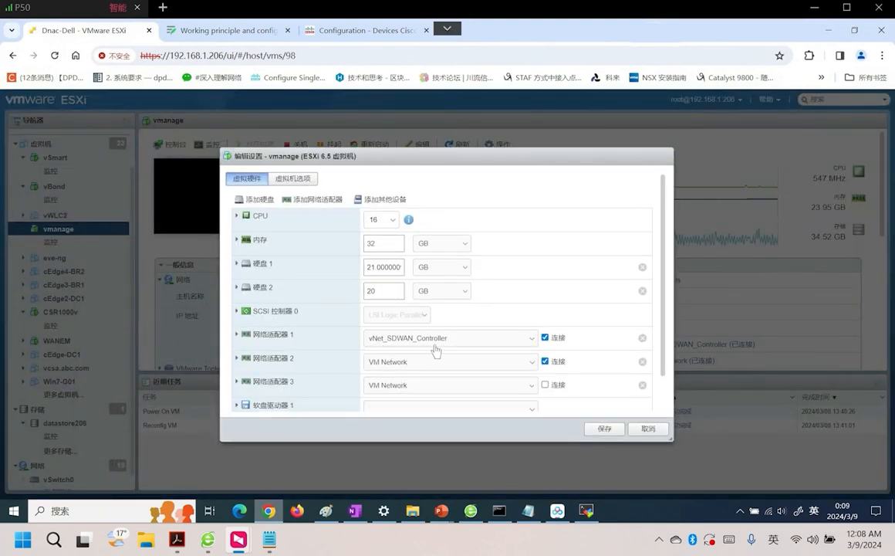
mouse_move(434, 347)
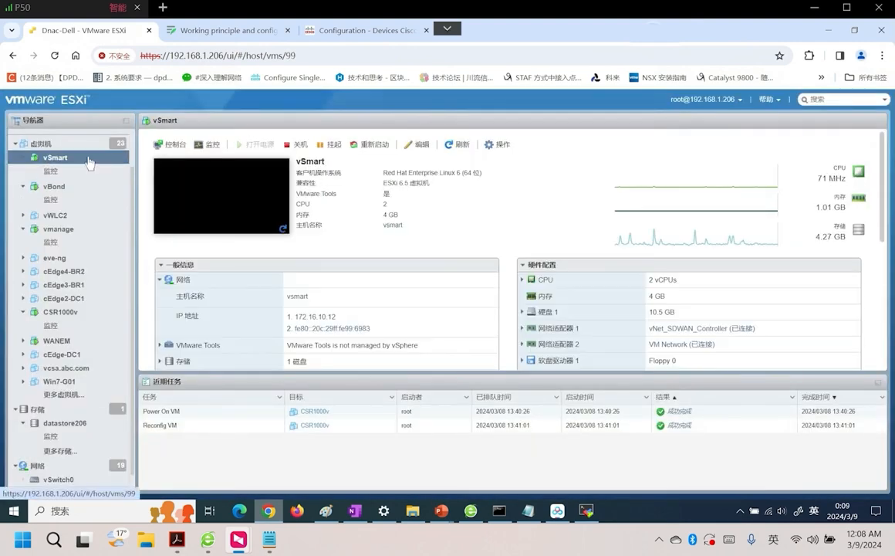
- View vSmart's hardware settings (adapter 1 on vNet_SDWAN_Controller, 2 CPUs, 4 GB) and cancel
click(421, 144)
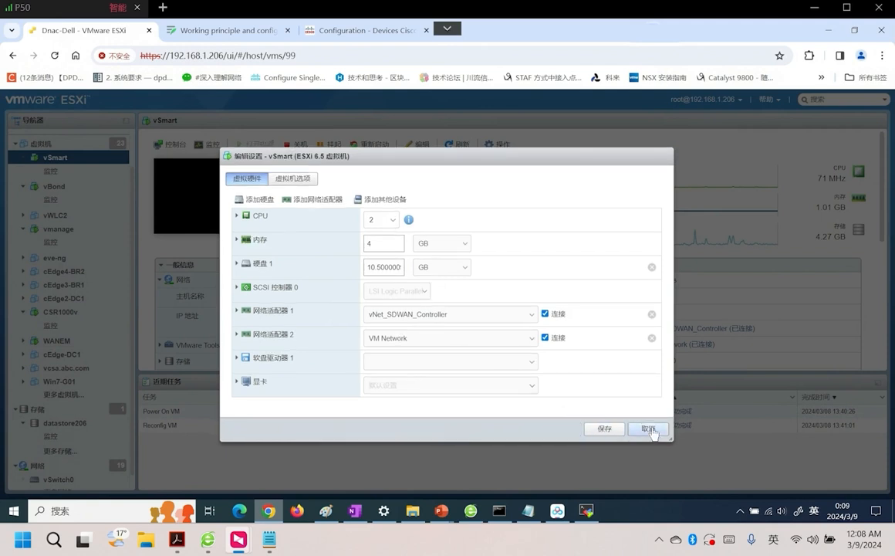
click(648, 428)
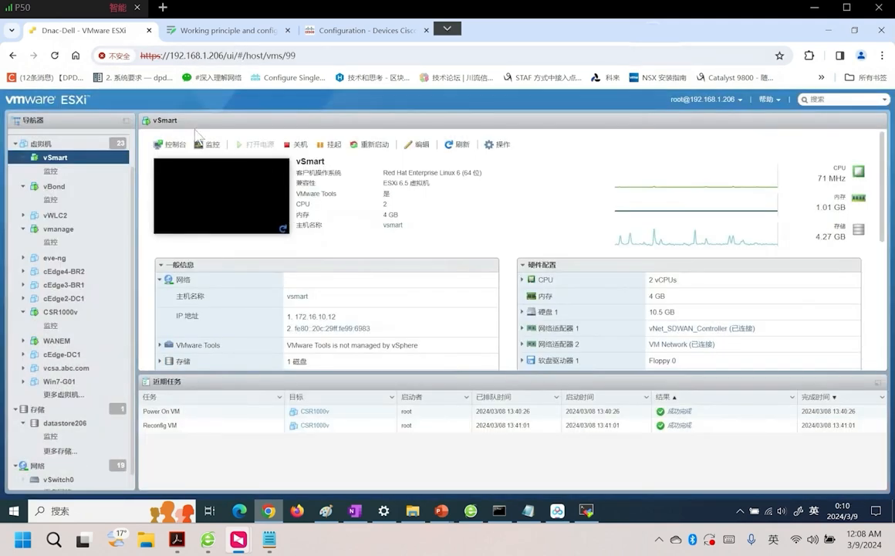
mouse_move(301, 509)
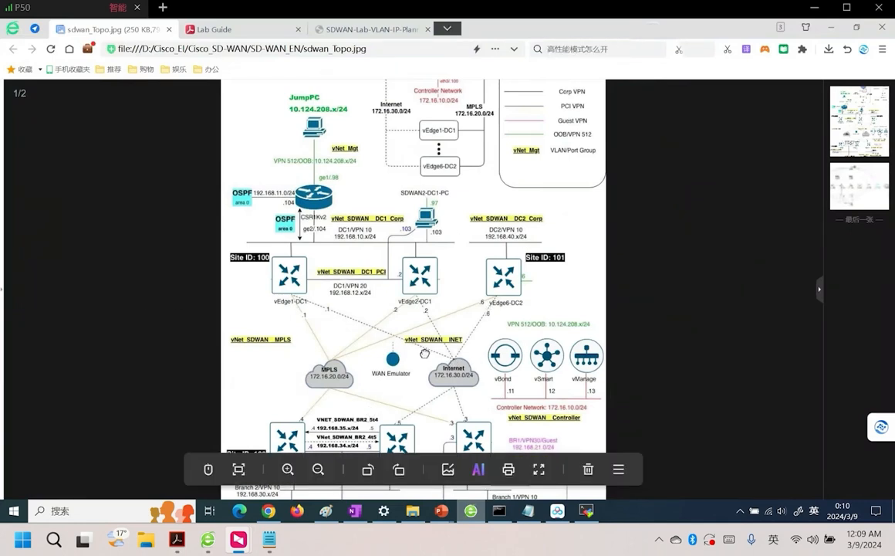
mouse_move(330, 97)
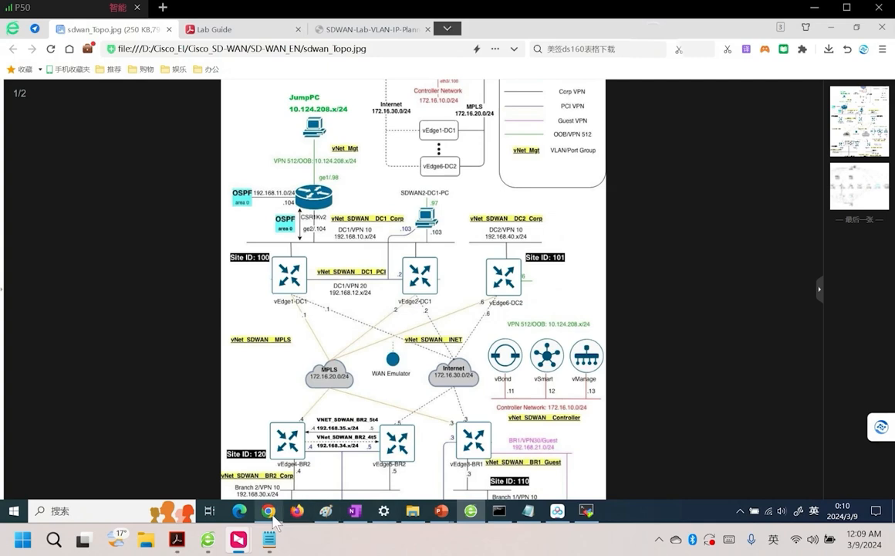
- Log in as admin on the vmanage VM console in ESXi, then move to MobaXterm
click(268, 511)
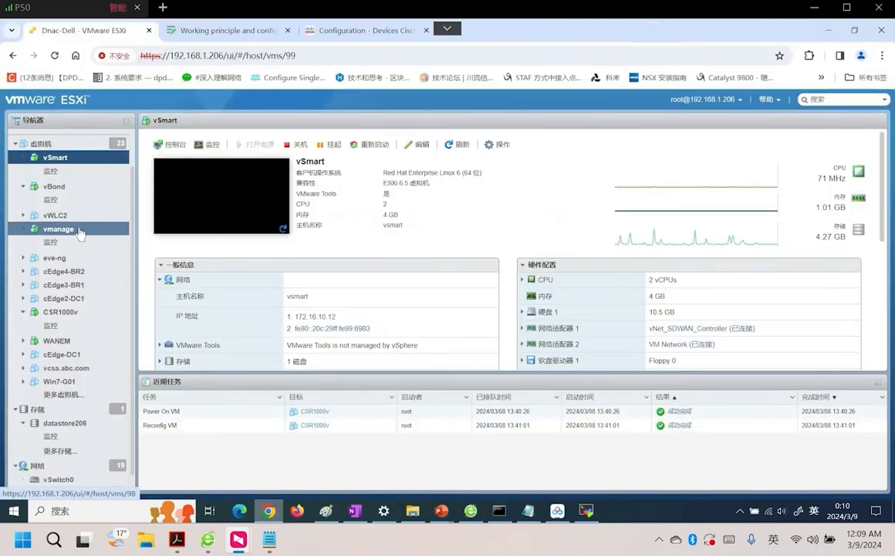
click(59, 228)
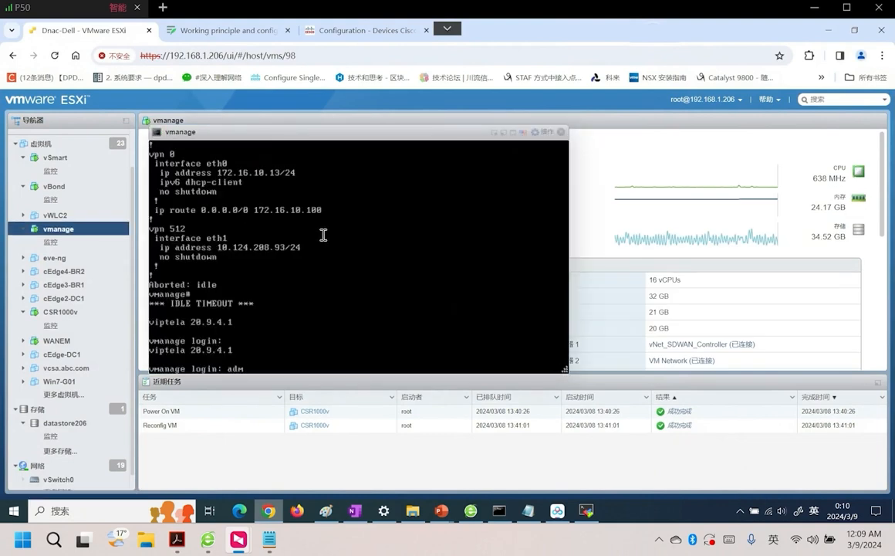
text(admin)
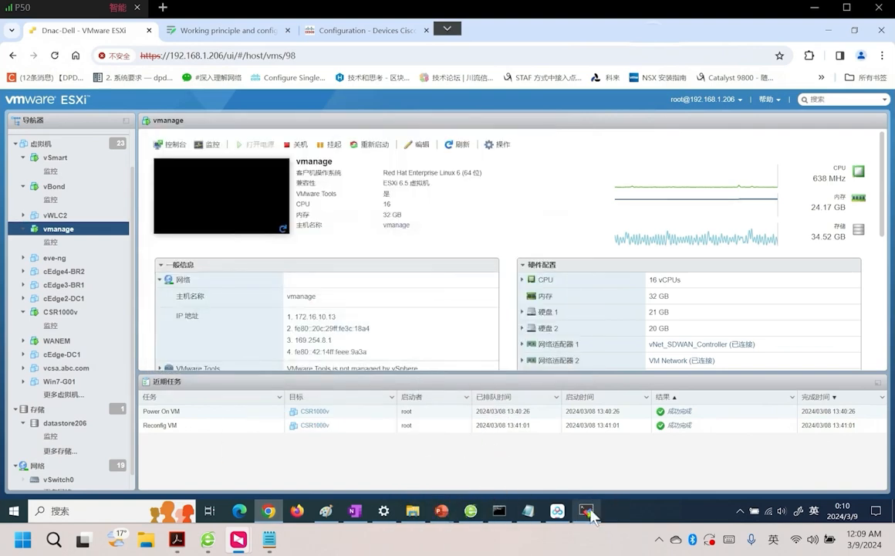
click(587, 510)
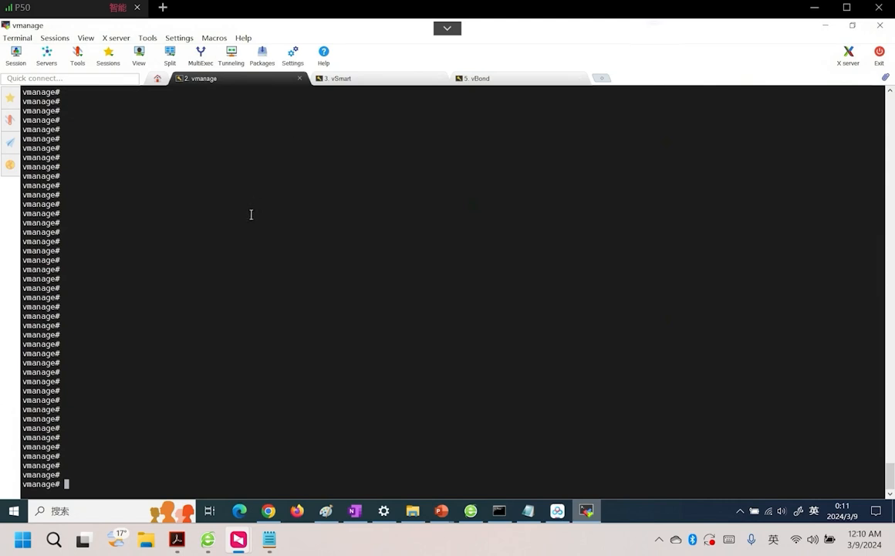
mouse_move(154, 101)
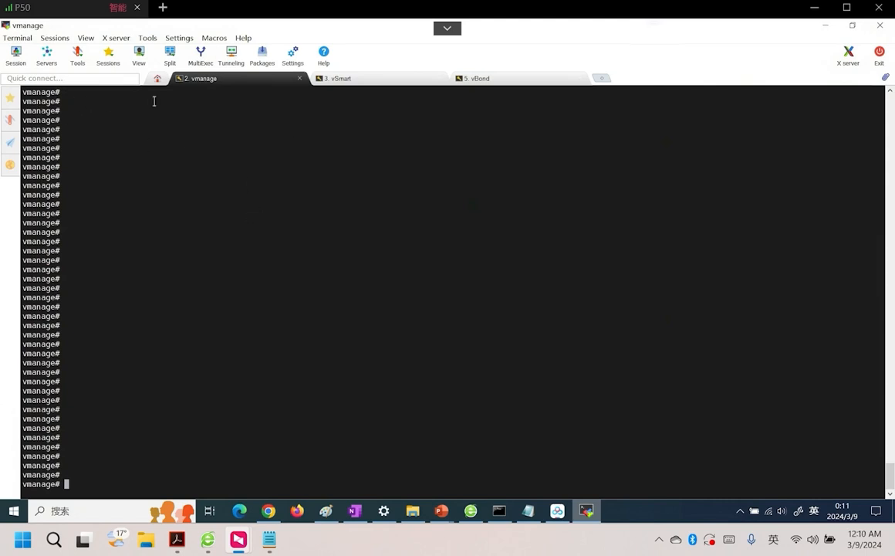
mouse_move(281, 233)
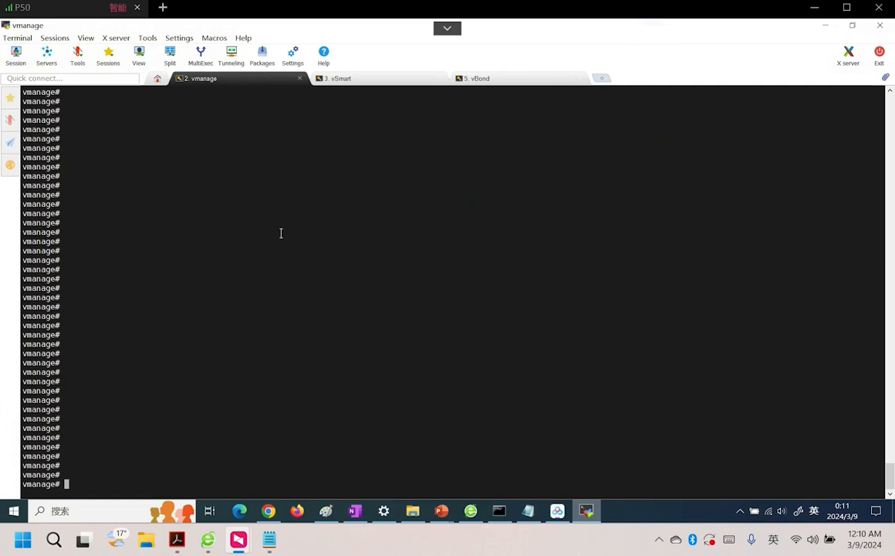
- Show running-config on vManage (VPN 512 address 10.124.208.93) and on vSmart
text(show ru)
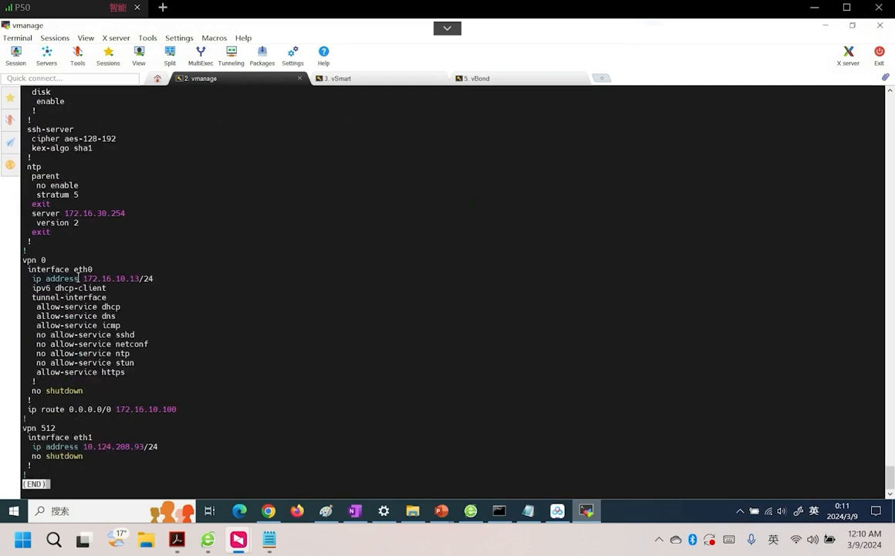
double_click(110, 278)
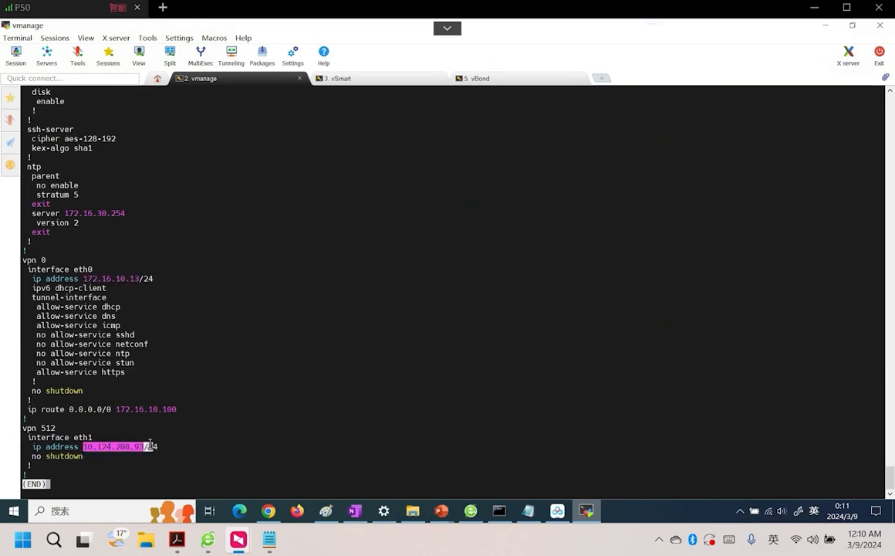
click(338, 78)
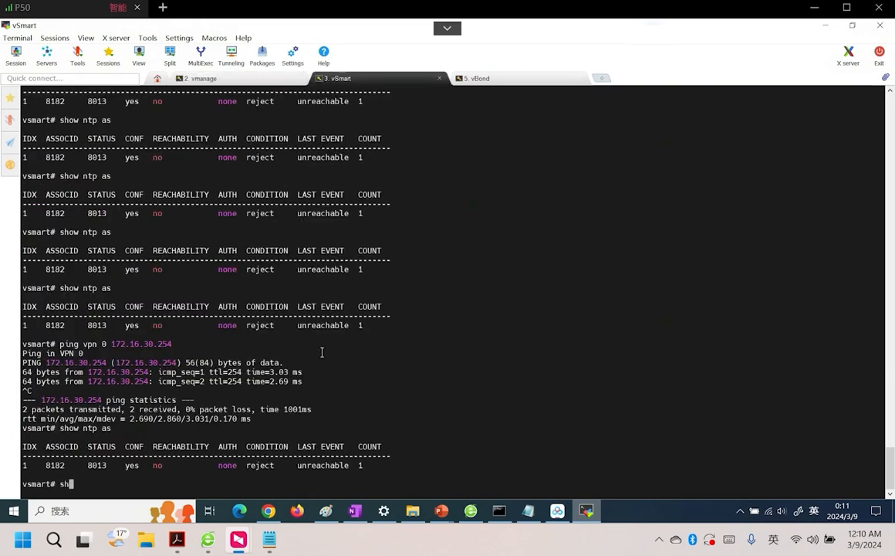
text(w running-config)
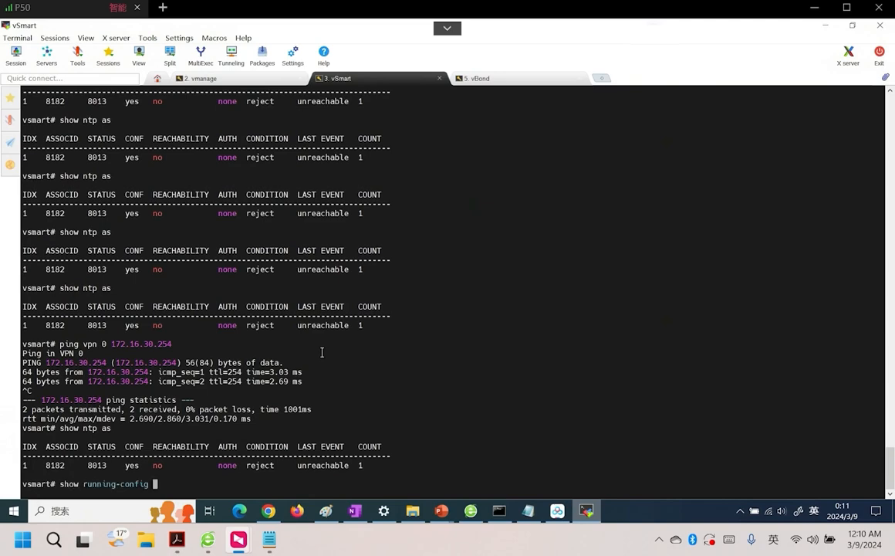
key(Return)
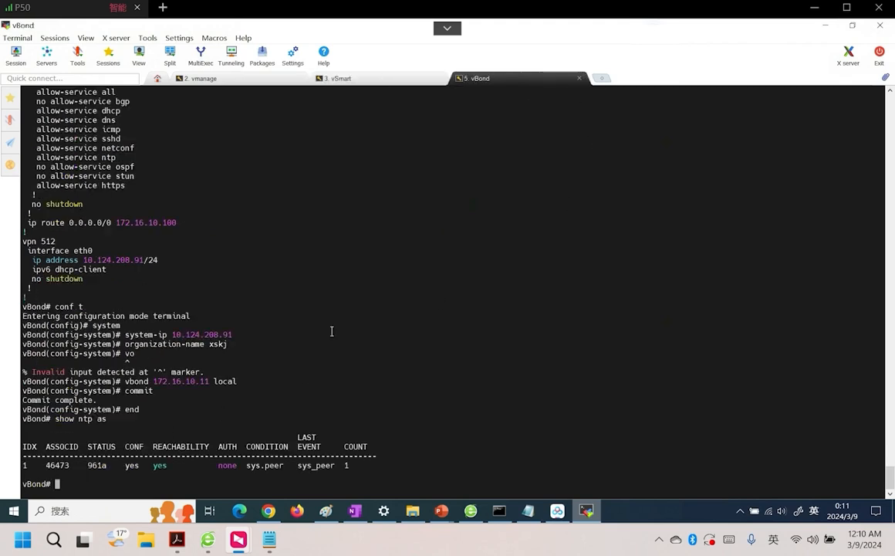
mouse_move(340, 336)
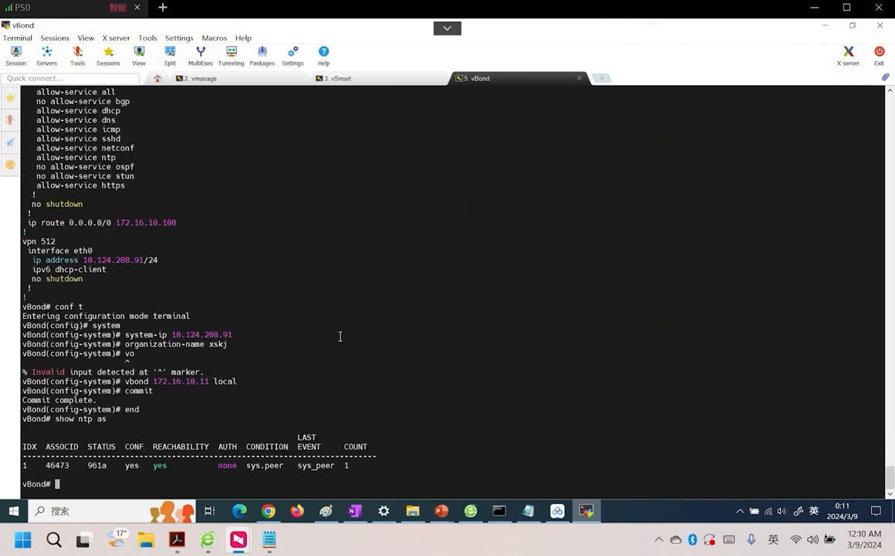
text(show run)
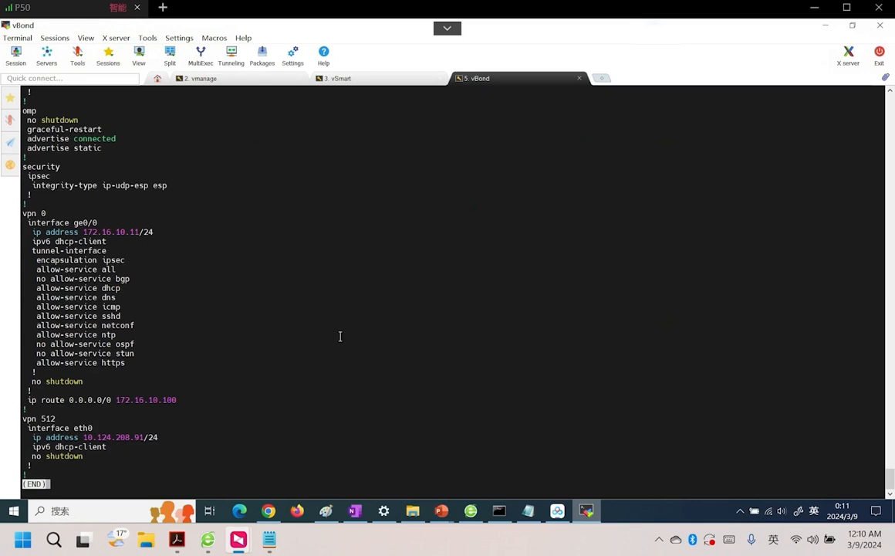
- Compare the system sections across the vManage, vSmart and vBond sessions
click(201, 78)
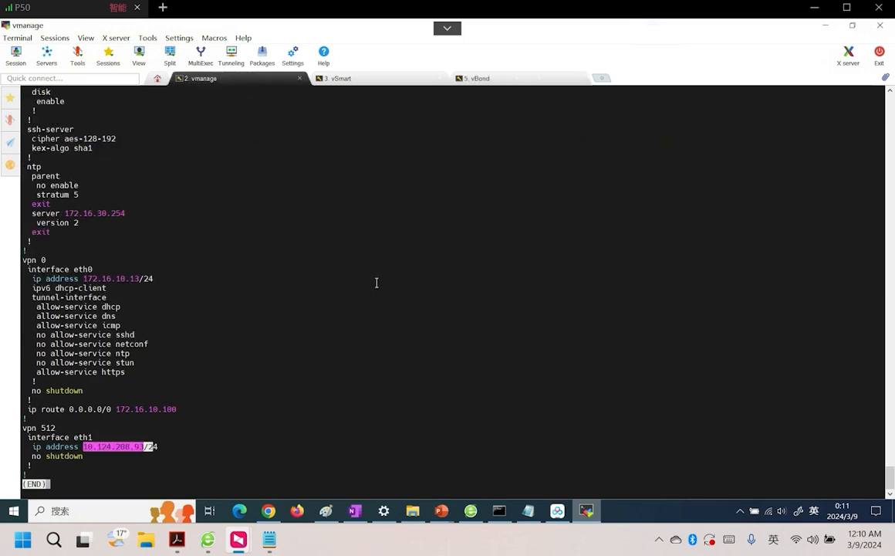
text(show)
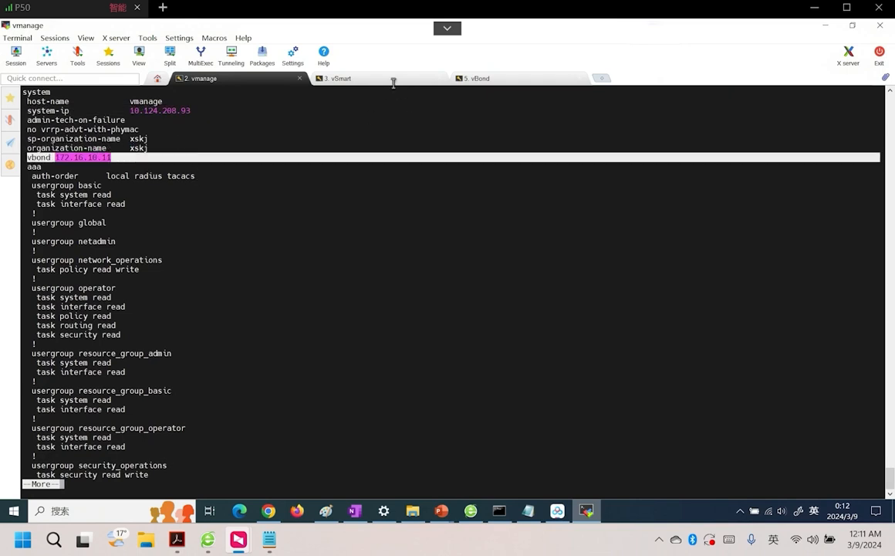
click(337, 78)
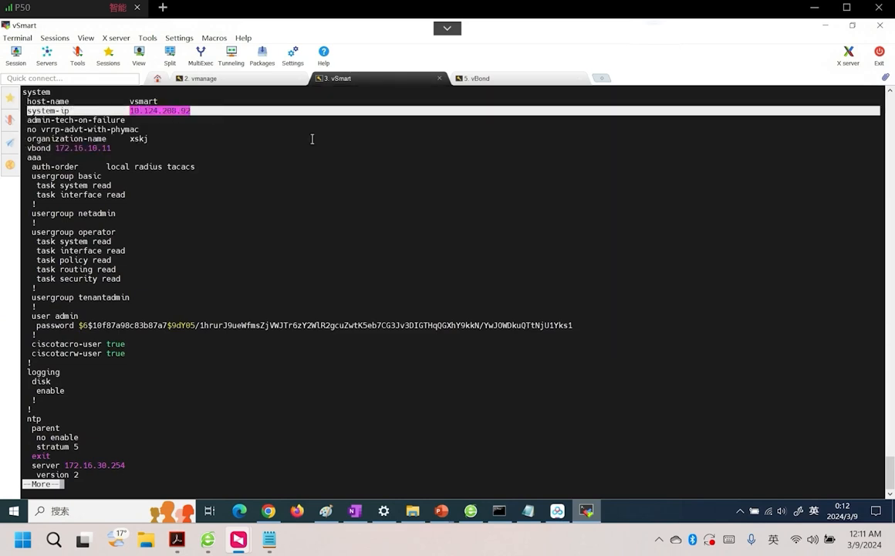
click(202, 78)
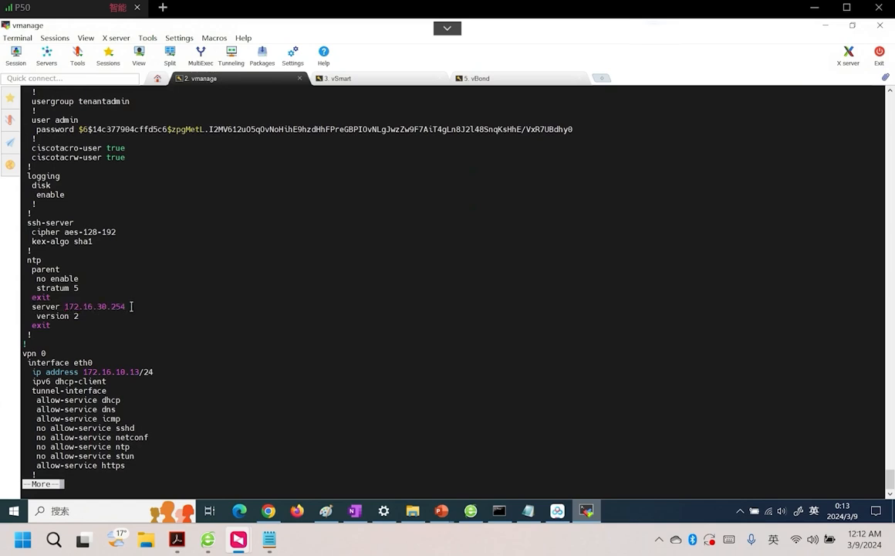
click(338, 78)
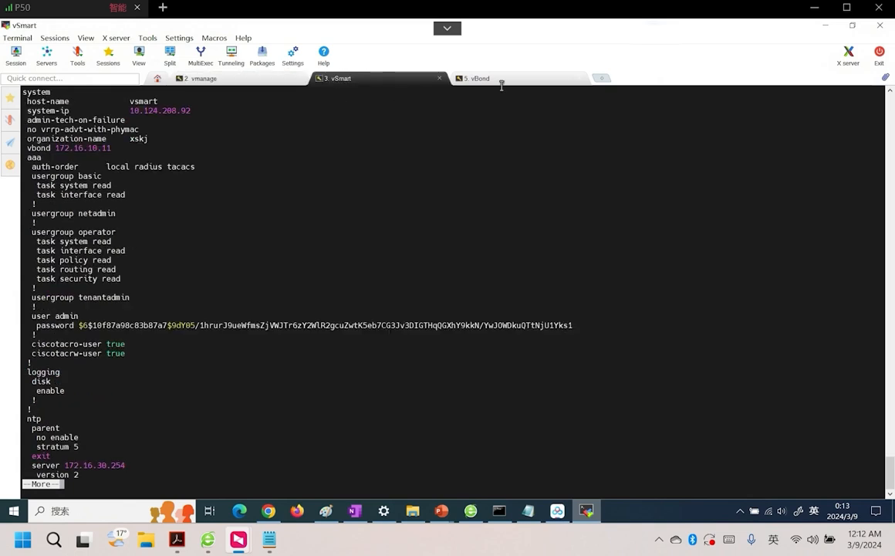
click(476, 78)
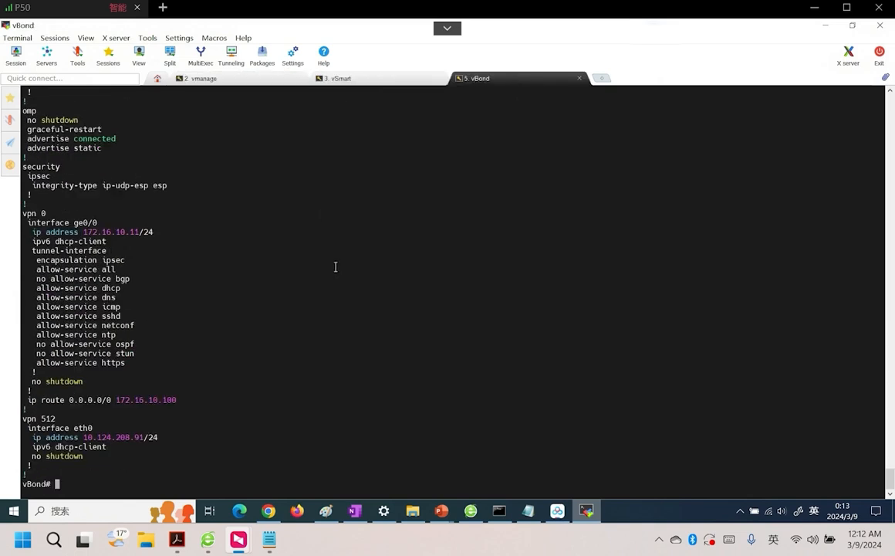
- Confirm vBond's NTP association shows sys.peer synced
text(show ntp as)
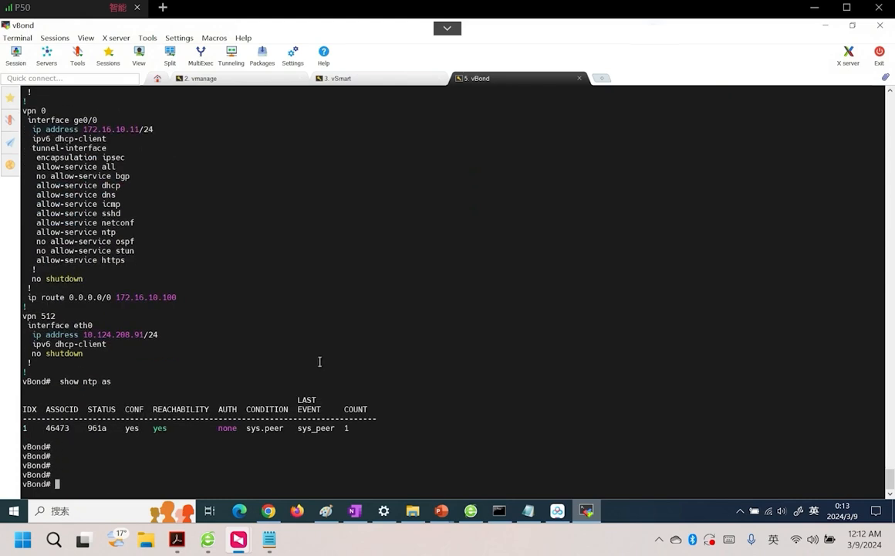
double_click(264, 427)
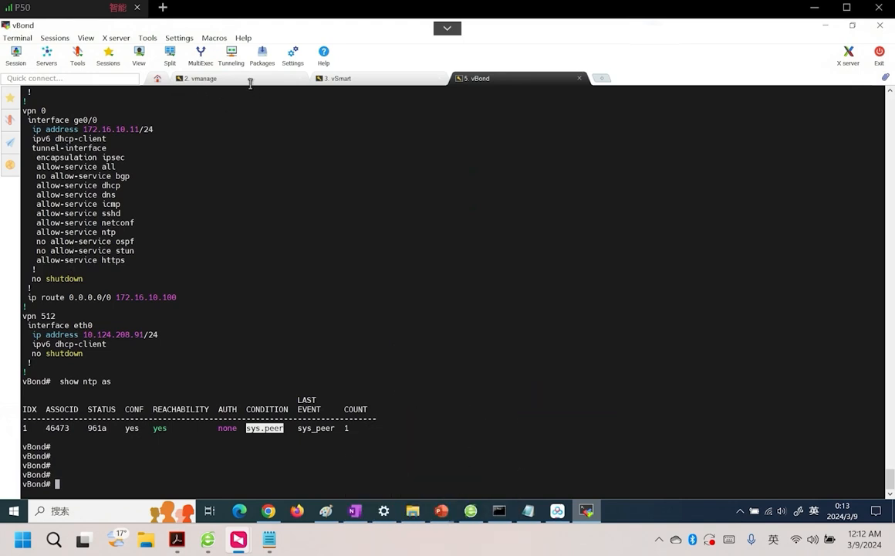
- Enter vManage's vshell and list files, highlighting ROOTCA.key and ROOTCA.pem
click(201, 78)
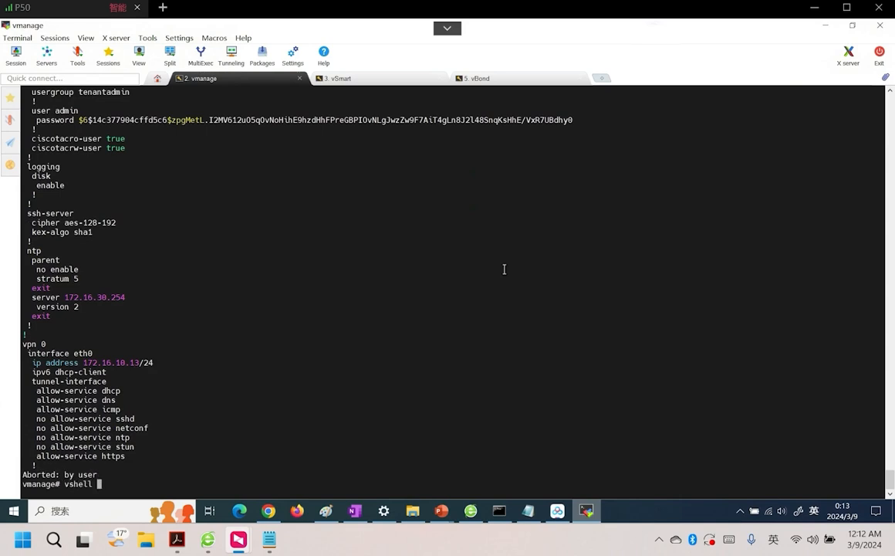
text(sh)
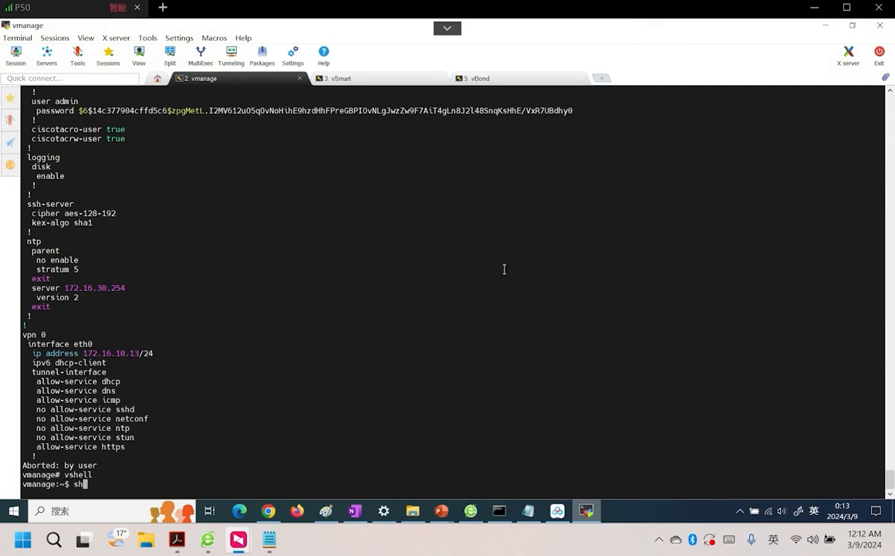
text(ls)
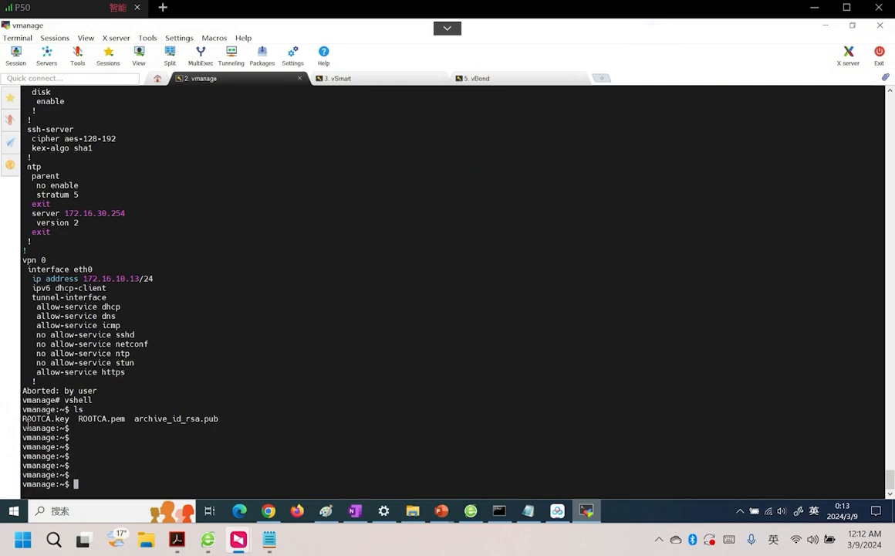
double_click(100, 418)
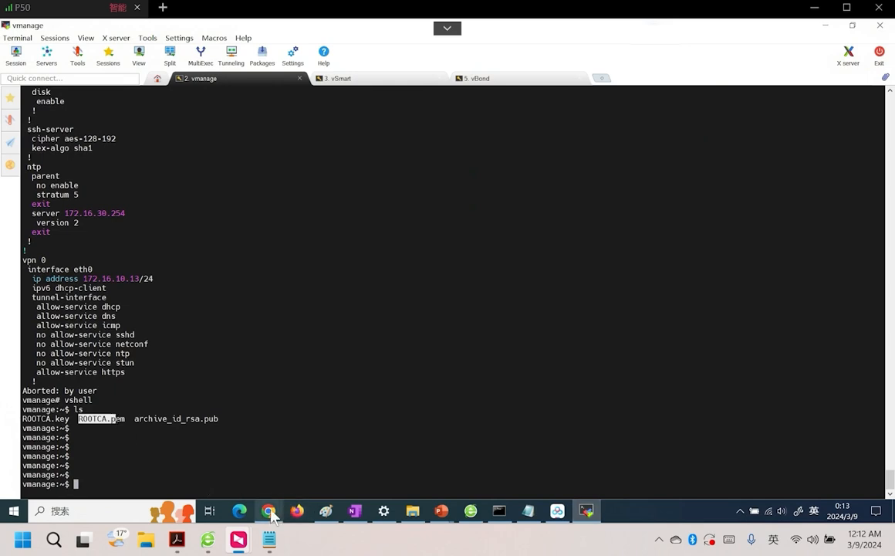
- Read section 4.5 'Configure vmanage as ca' in the Yuque SD-WAN guide
click(269, 510)
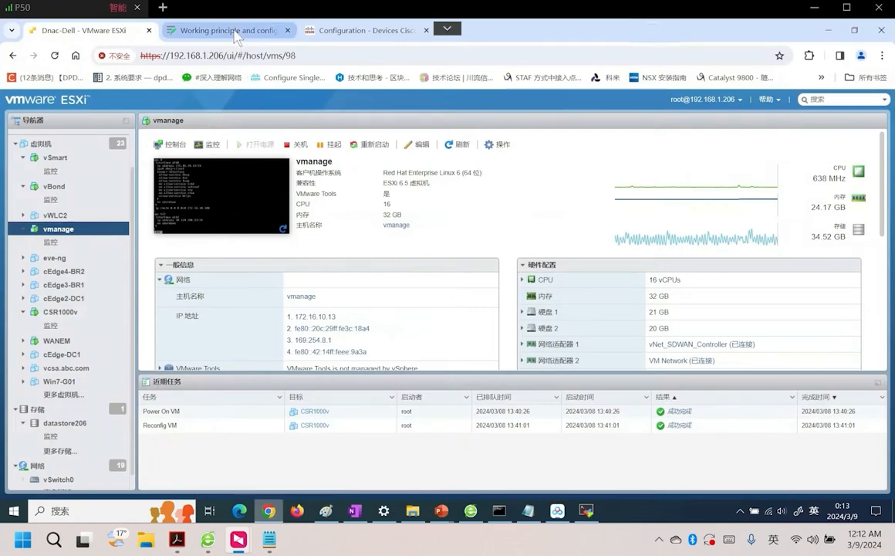
click(226, 29)
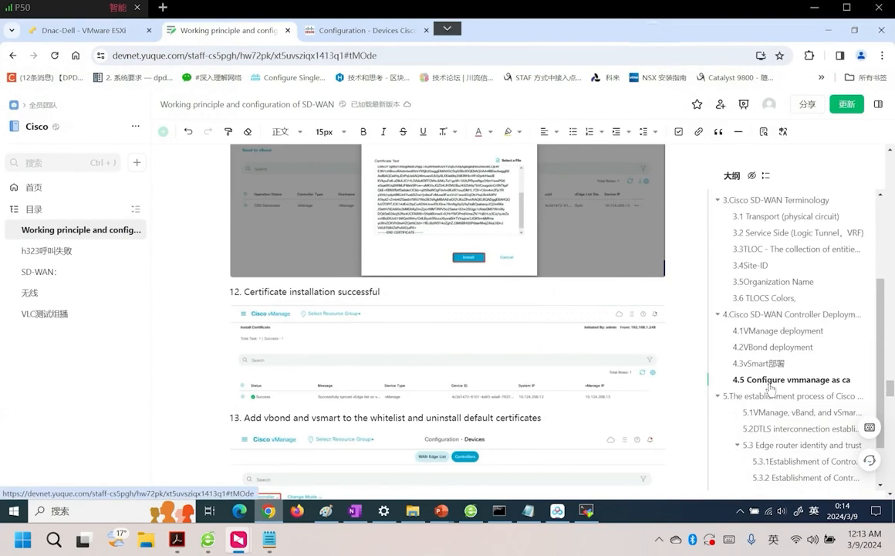
click(790, 379)
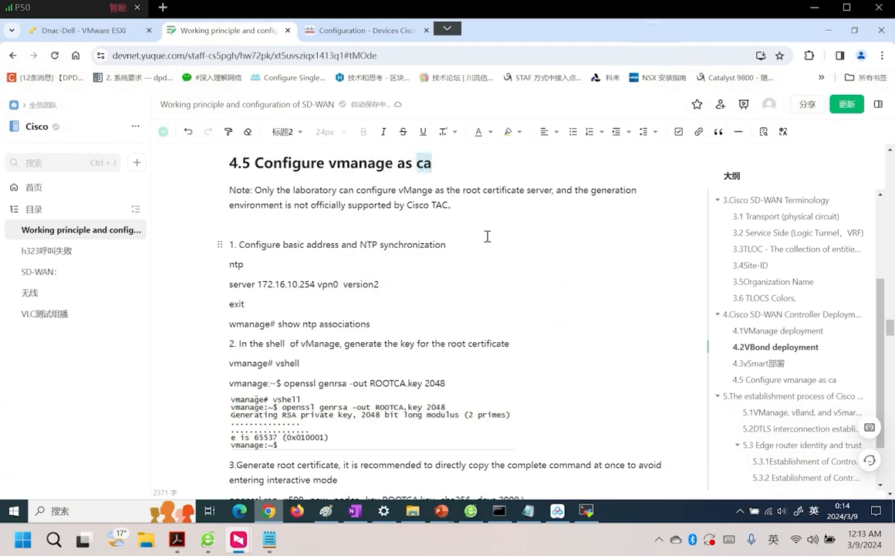
scroll(down, 3)
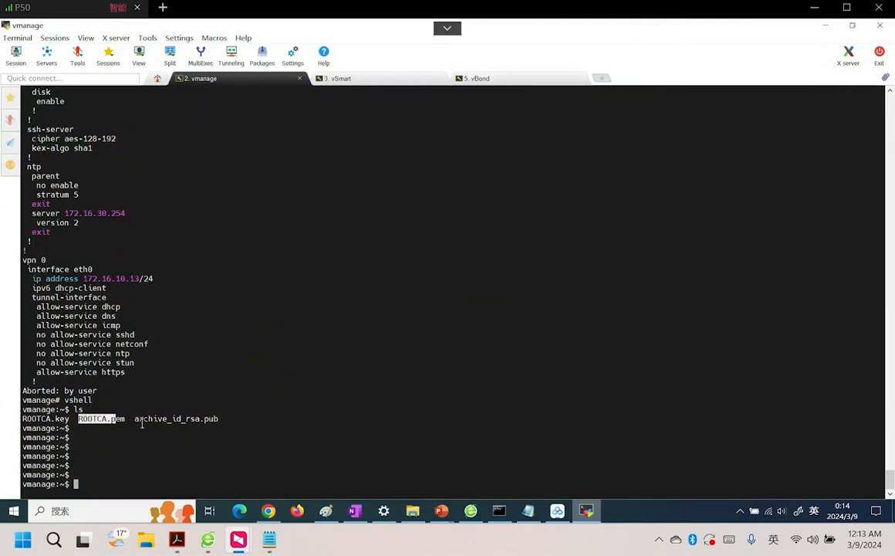
- Enter vSmart's vshell and list home files: ROOTCA.pem, archive_id_rsa.pub, master_root.crt
click(337, 78)
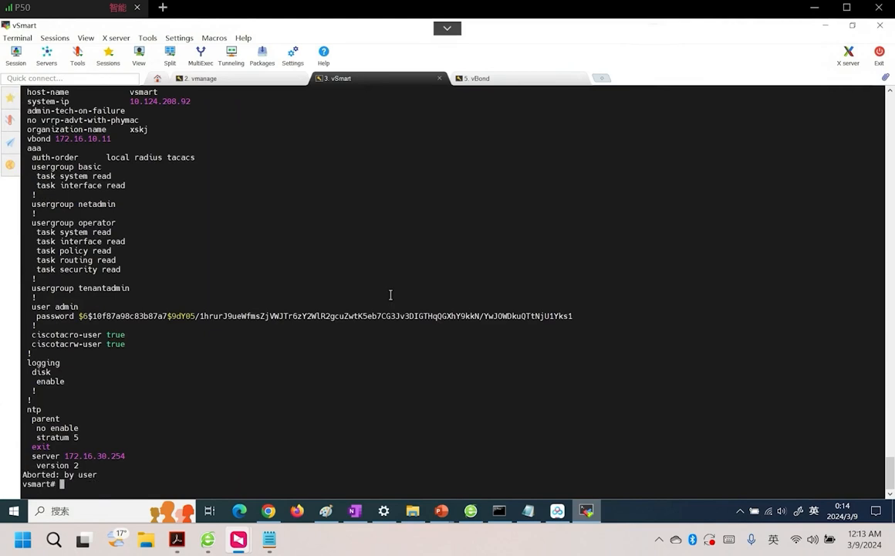
text(cd /)
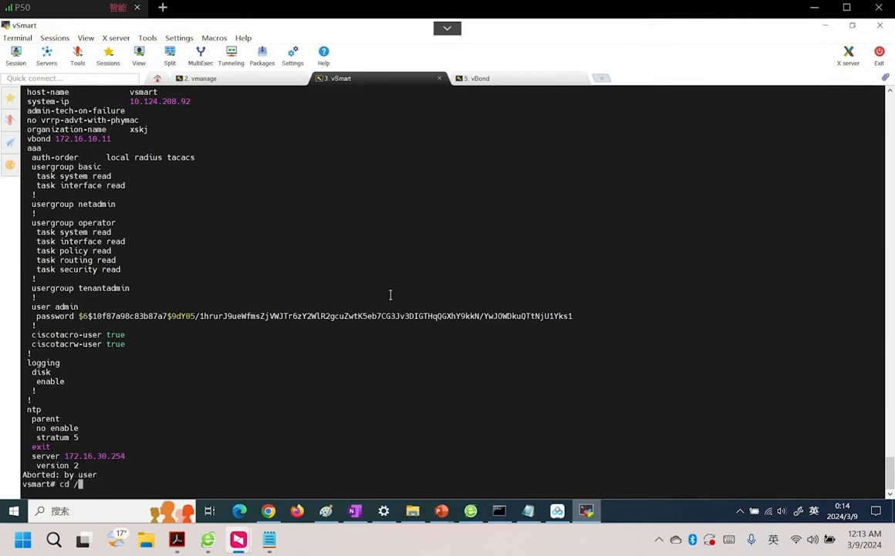
text(home/admin)
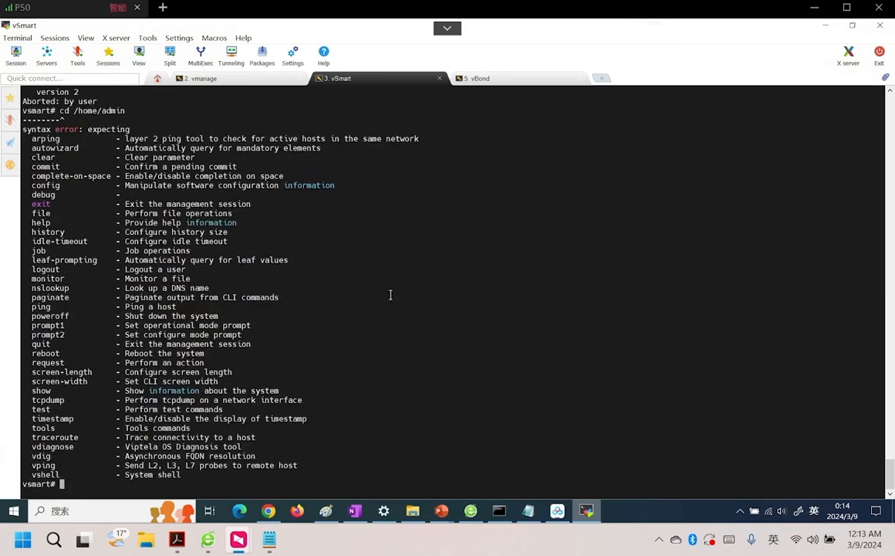
text(vshell)
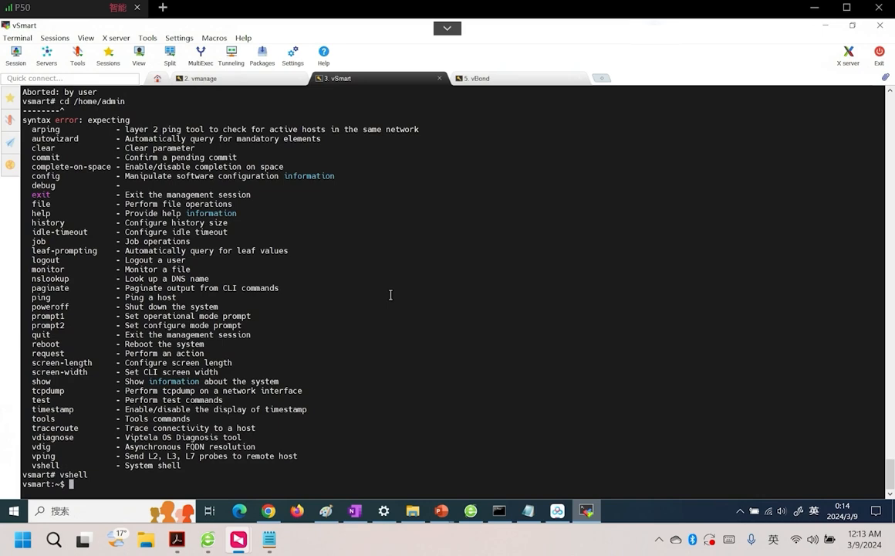
text(ls)
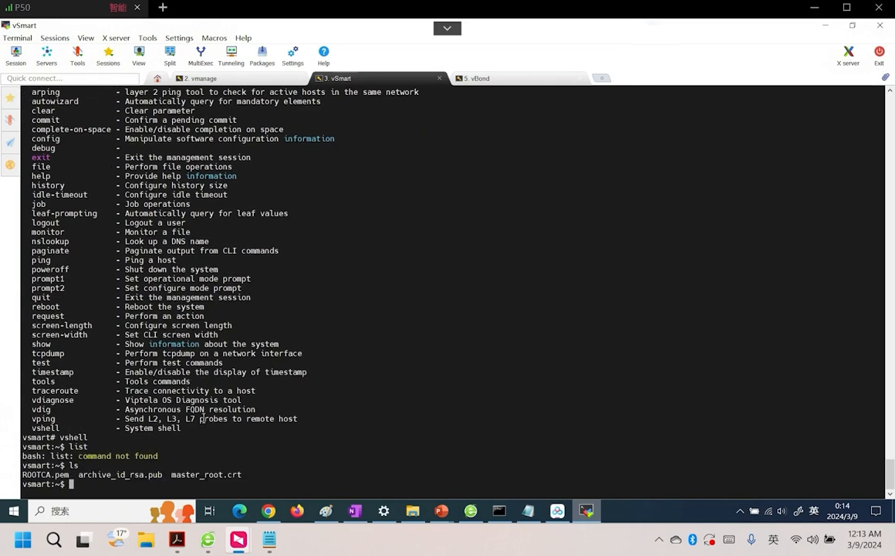
double_click(34, 474)
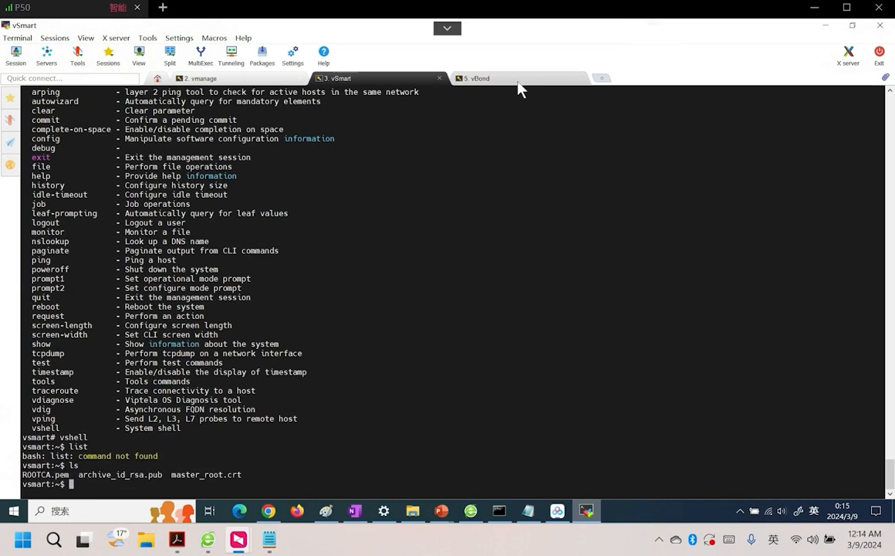
mouse_move(346, 209)
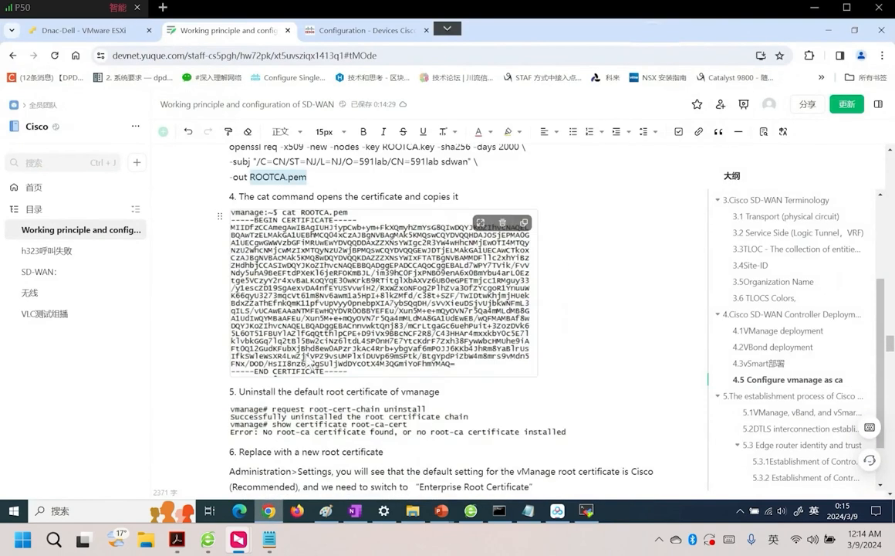
- Read the guide down to the controller certificate install step, then return to the SD-WAN Manager controllers list
scroll(down, 3)
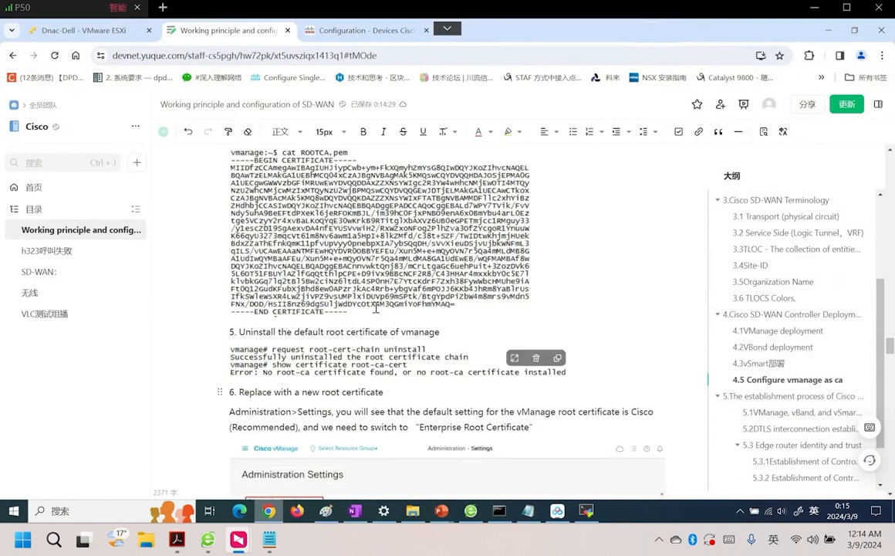
scroll(down, 3)
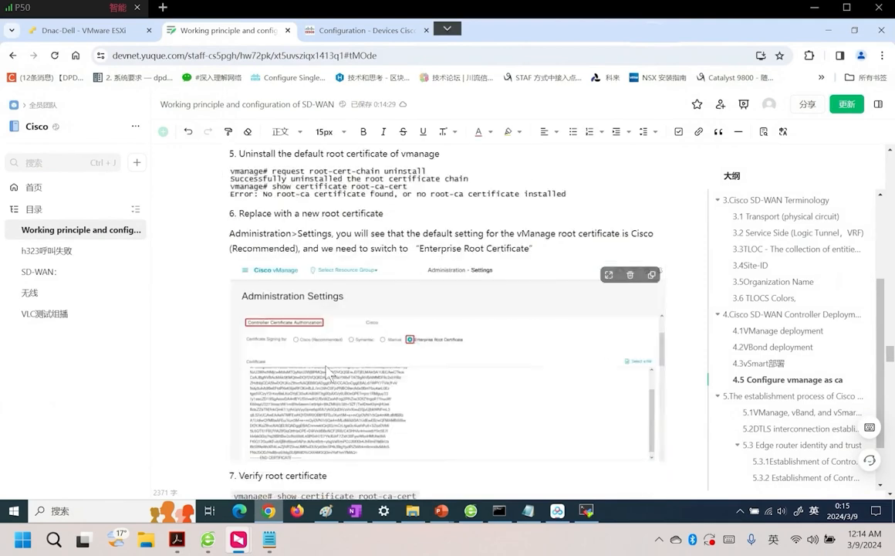
scroll(down, 3)
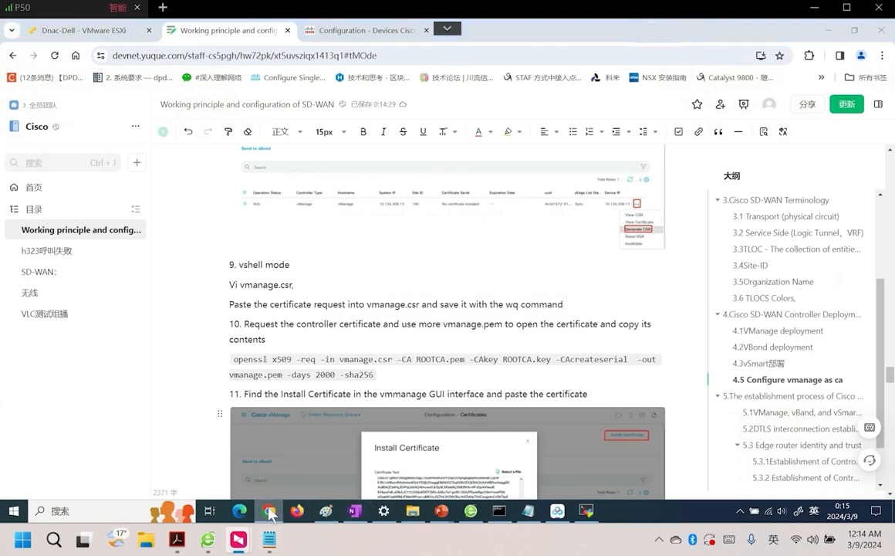
click(269, 510)
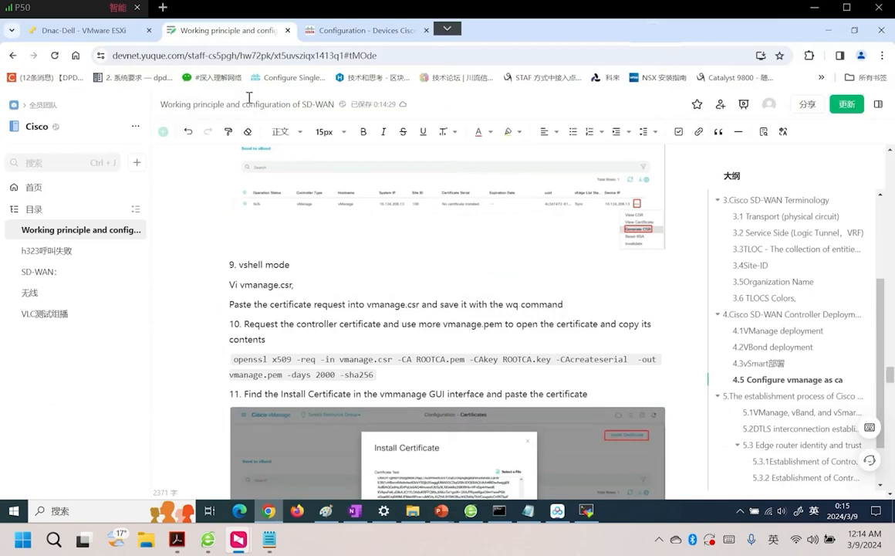
click(362, 30)
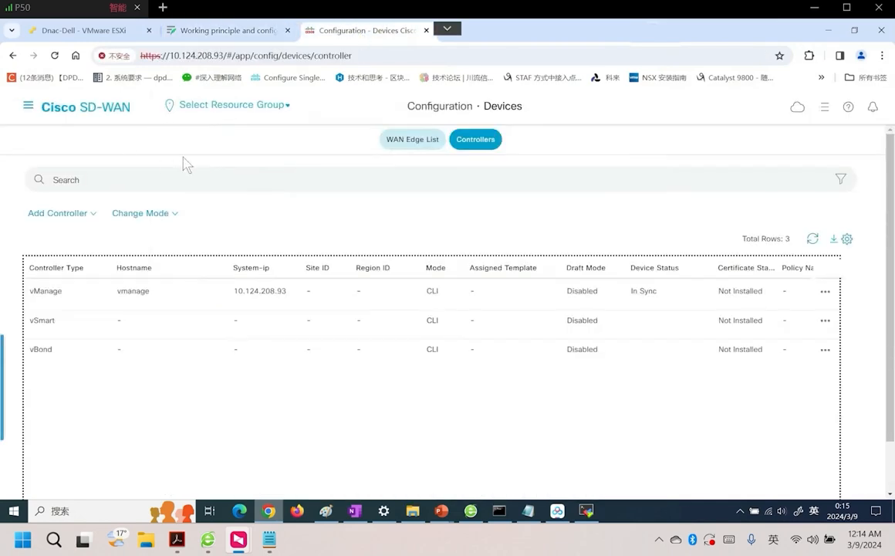
mouse_move(54, 124)
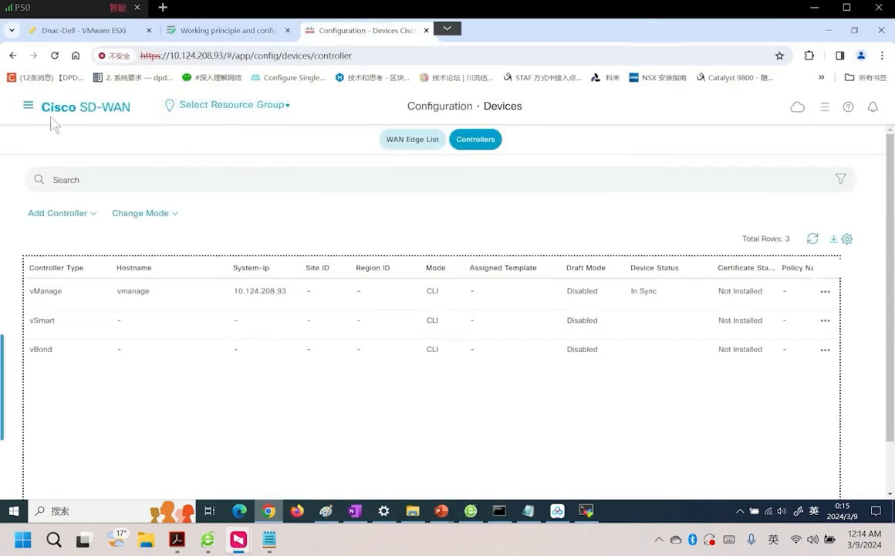
- Check Monitor Overview and the monitored device list, where only vManage is online
click(28, 106)
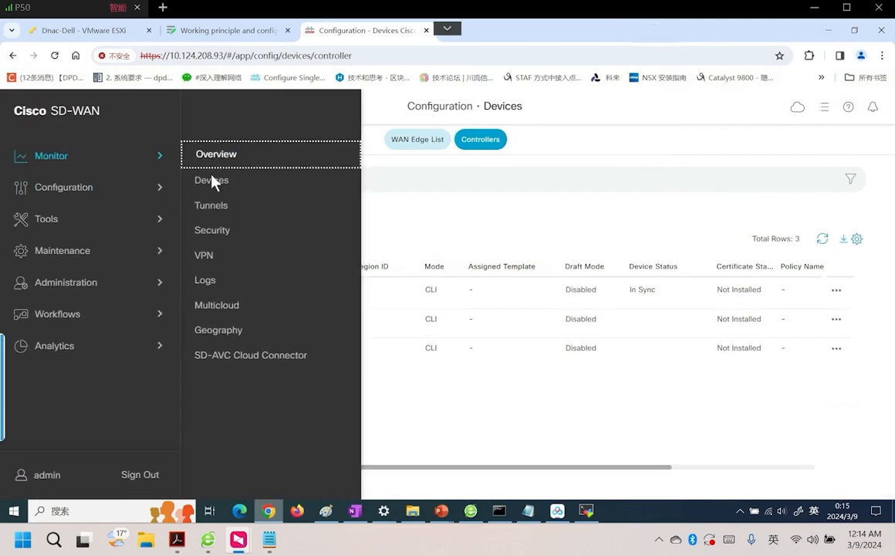
click(216, 153)
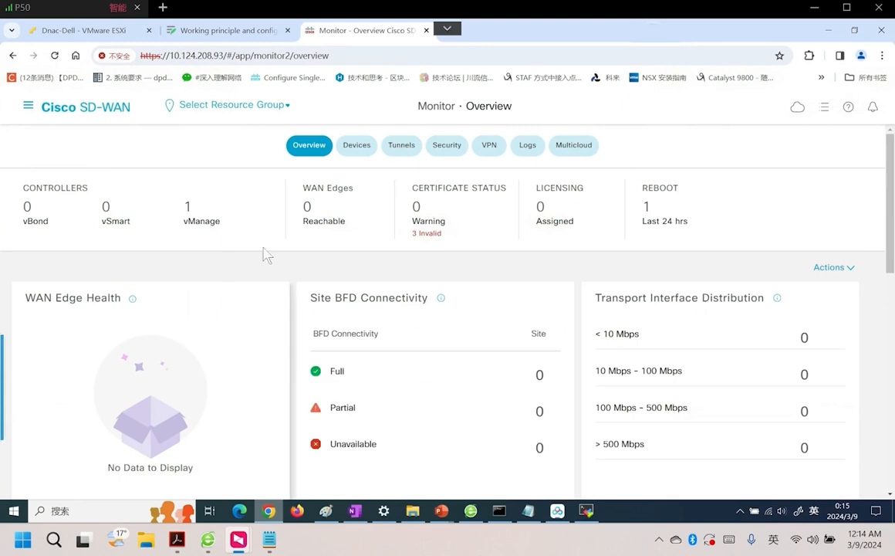
mouse_move(104, 198)
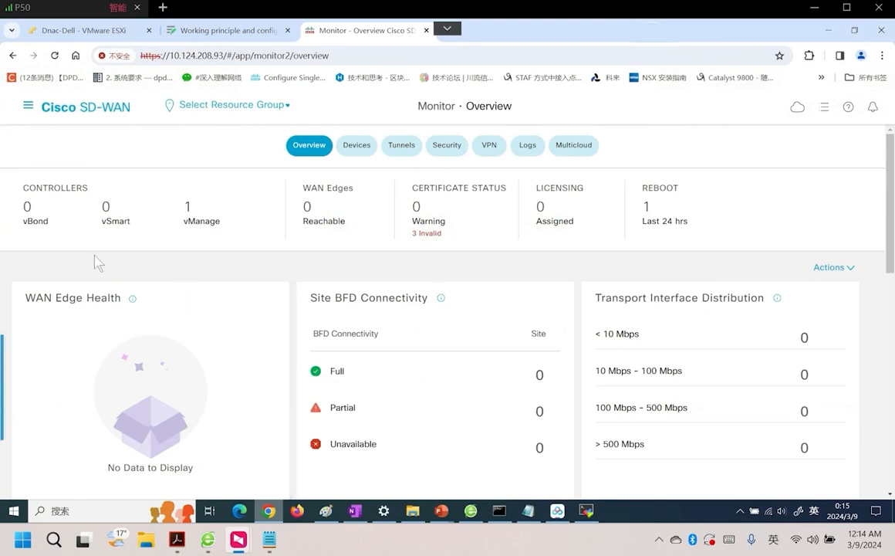
mouse_move(104, 234)
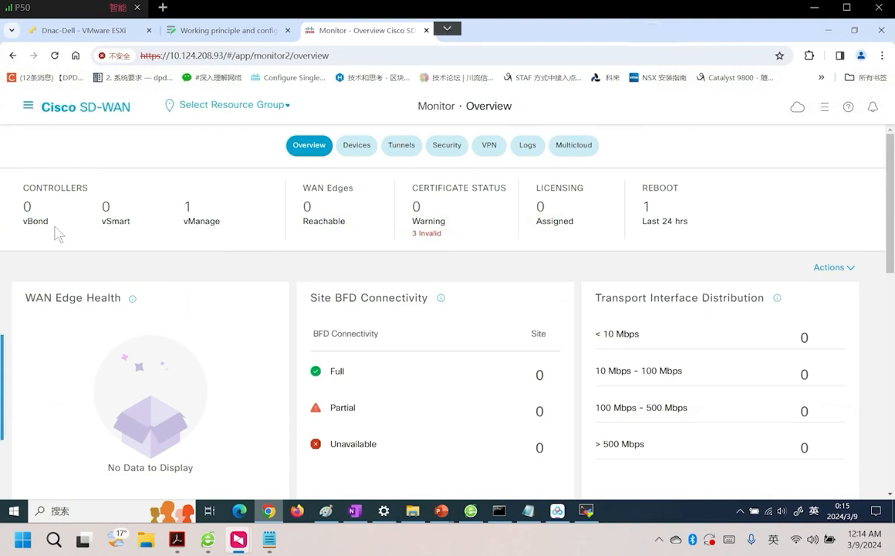
mouse_move(138, 236)
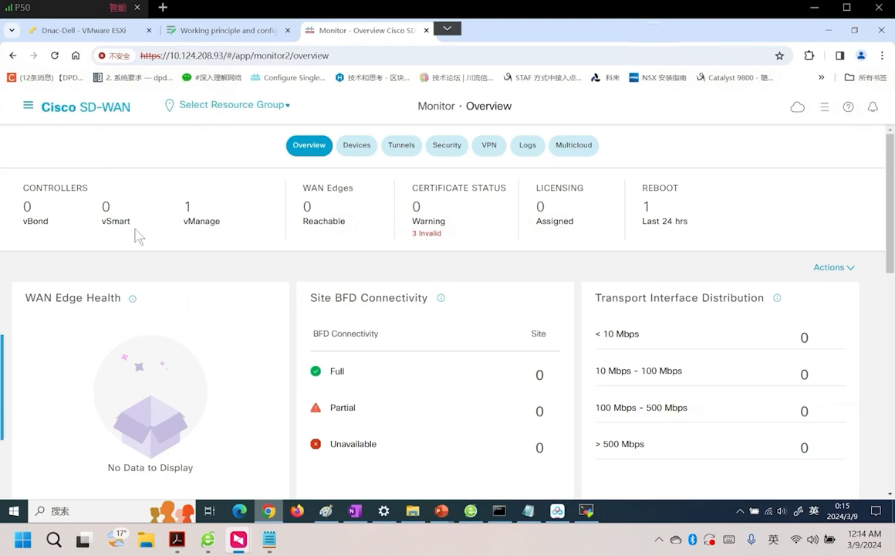
mouse_move(27, 105)
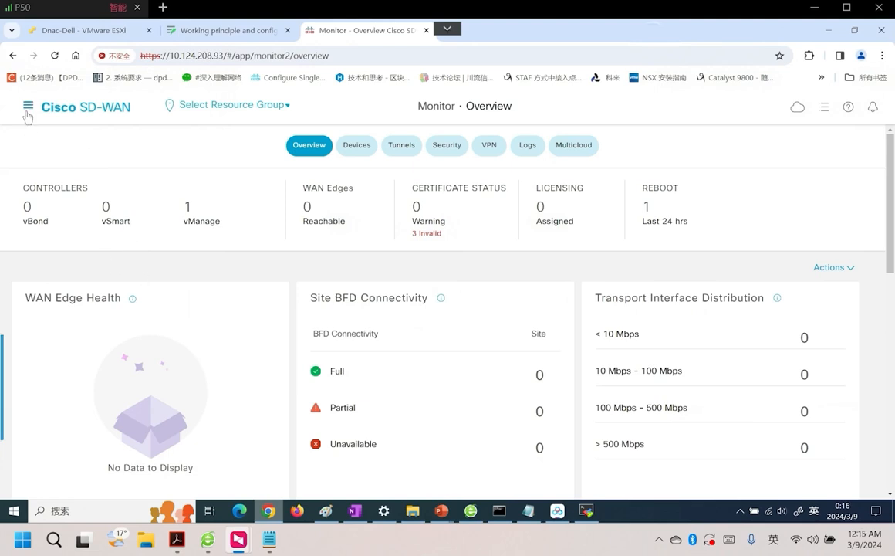
click(28, 106)
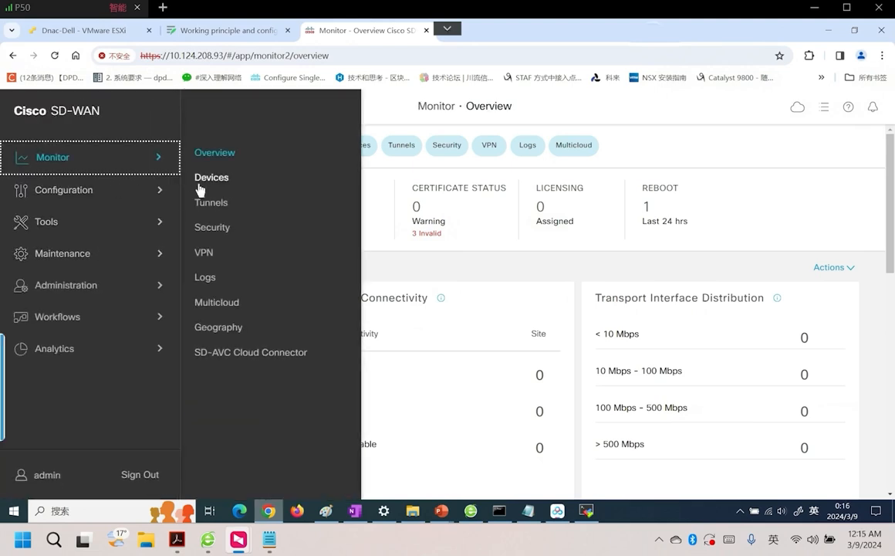
click(212, 177)
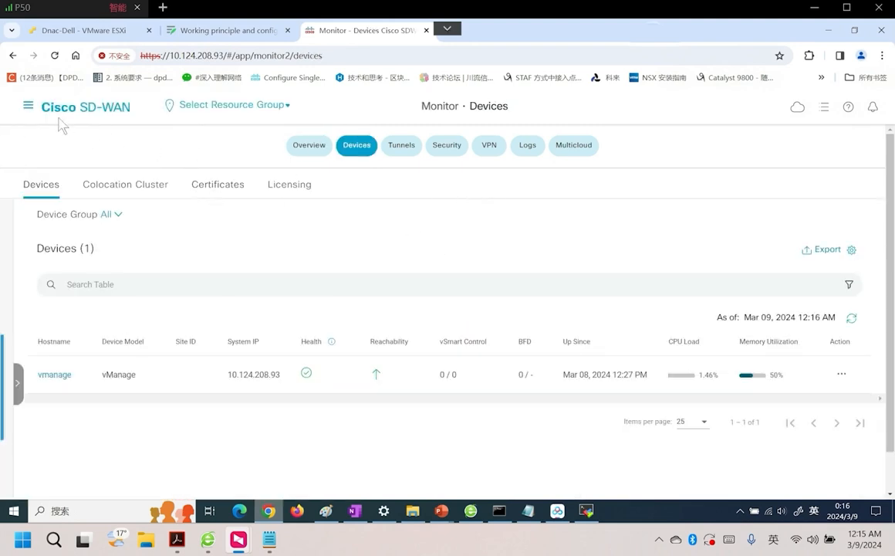
- Navigate back to Configuration > Devices
click(27, 105)
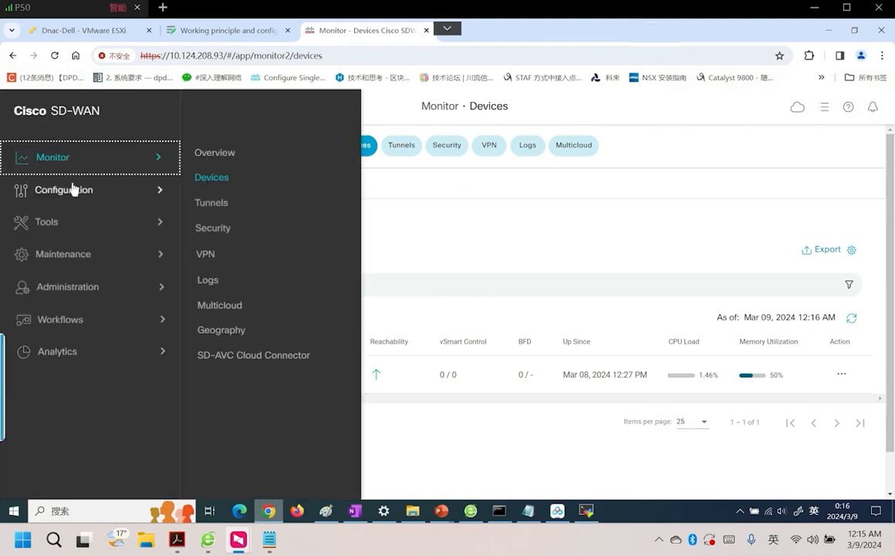
click(63, 189)
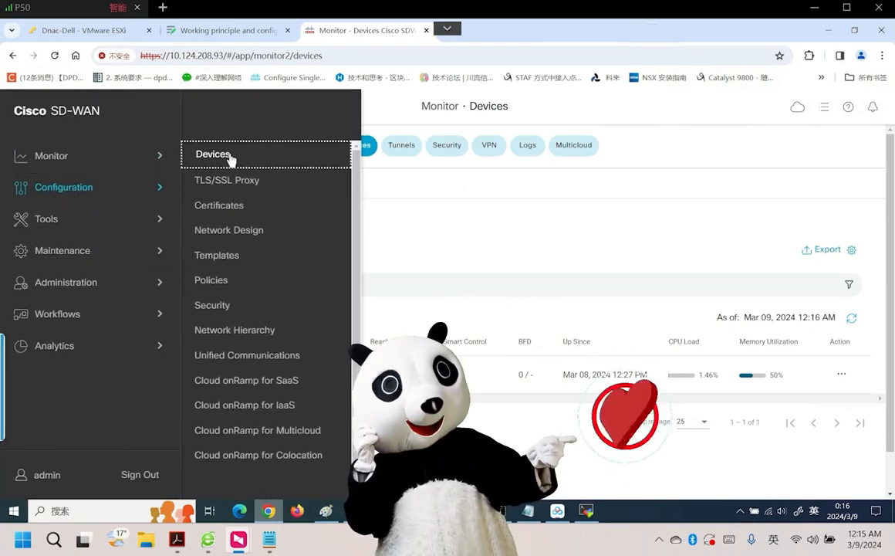
click(213, 153)
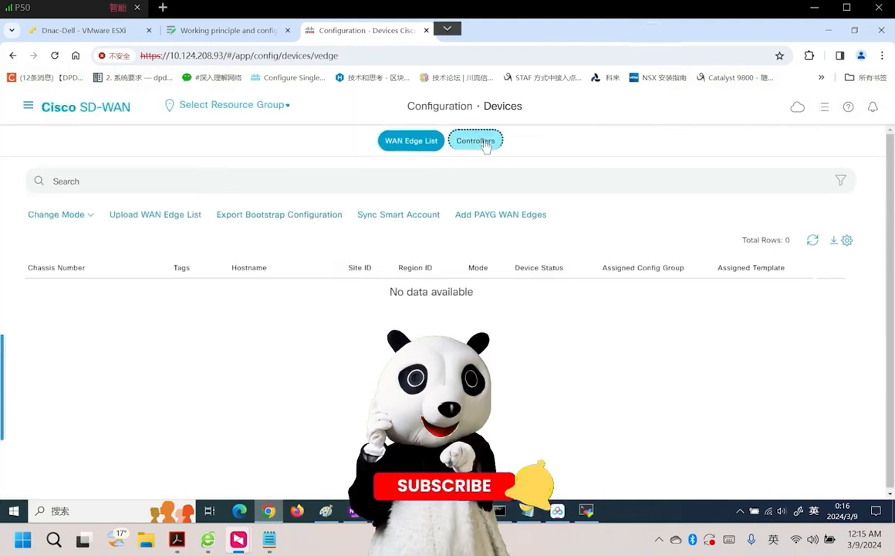
- Show the Controllers table with the Region ID and Mode columns hidden; all three certificates Not Installed
click(475, 140)
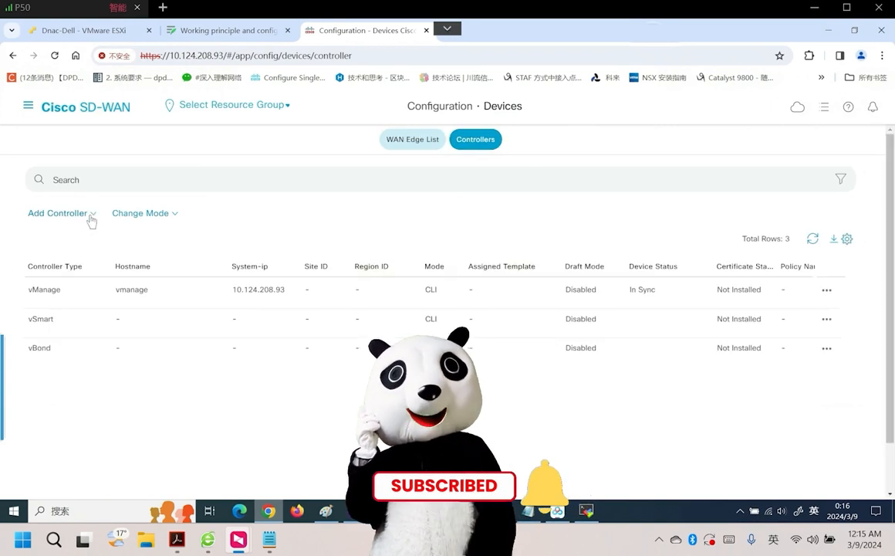
click(62, 213)
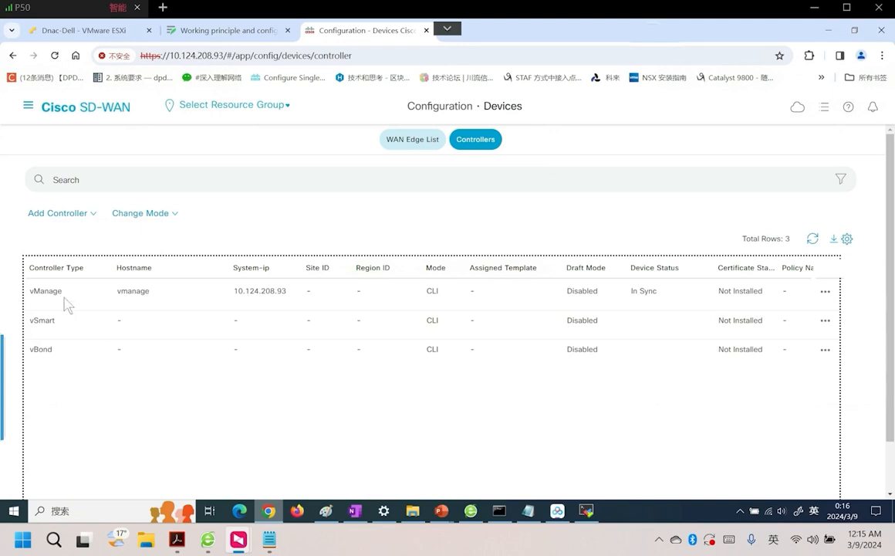
mouse_move(43, 317)
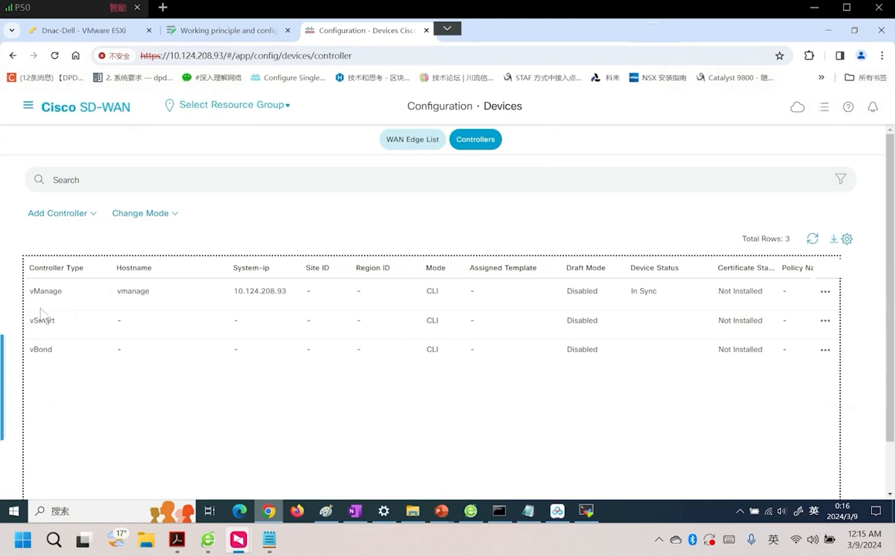
mouse_move(68, 350)
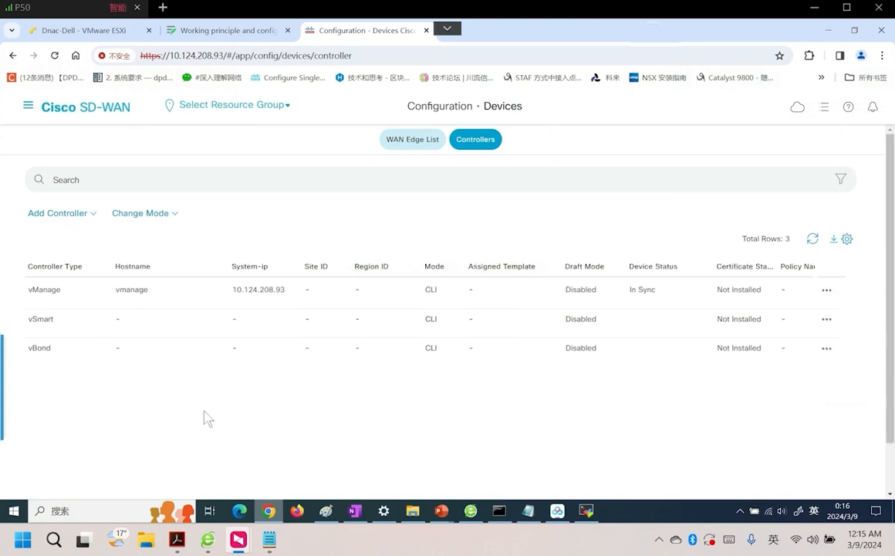
mouse_move(721, 270)
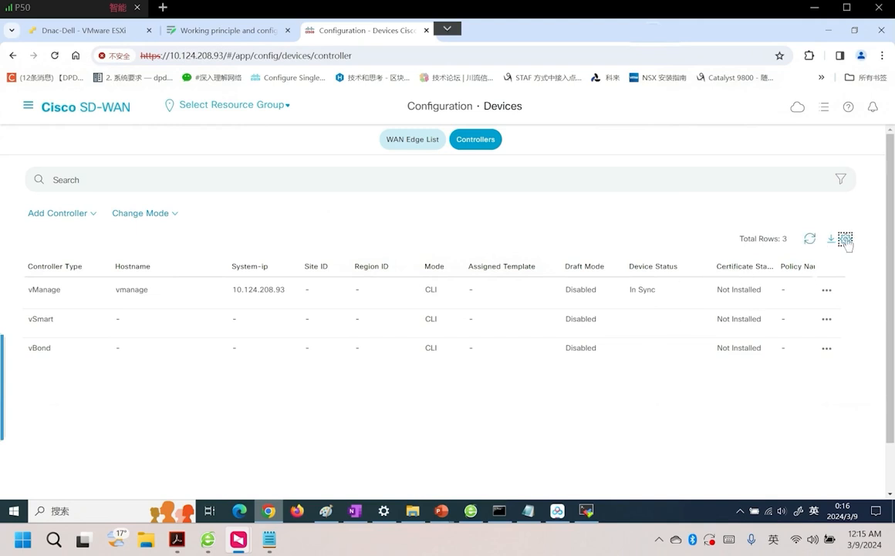
click(847, 239)
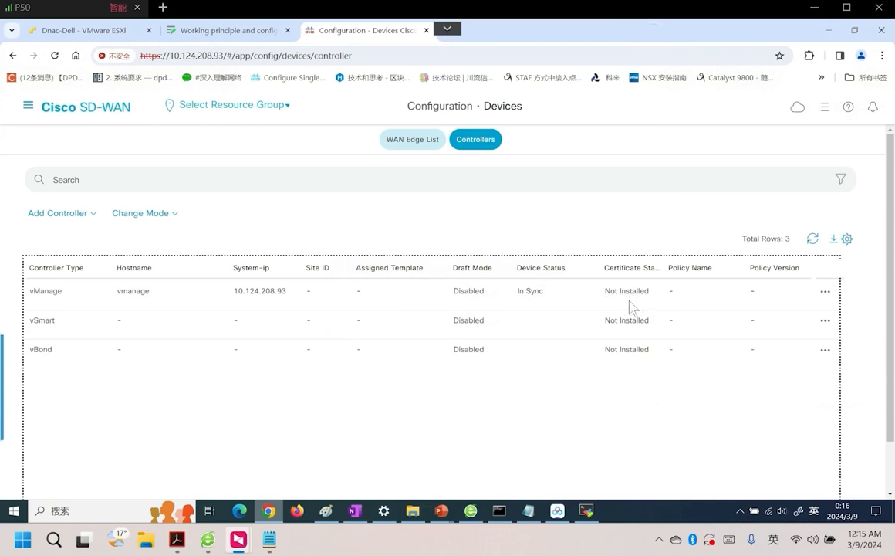
mouse_move(516, 339)
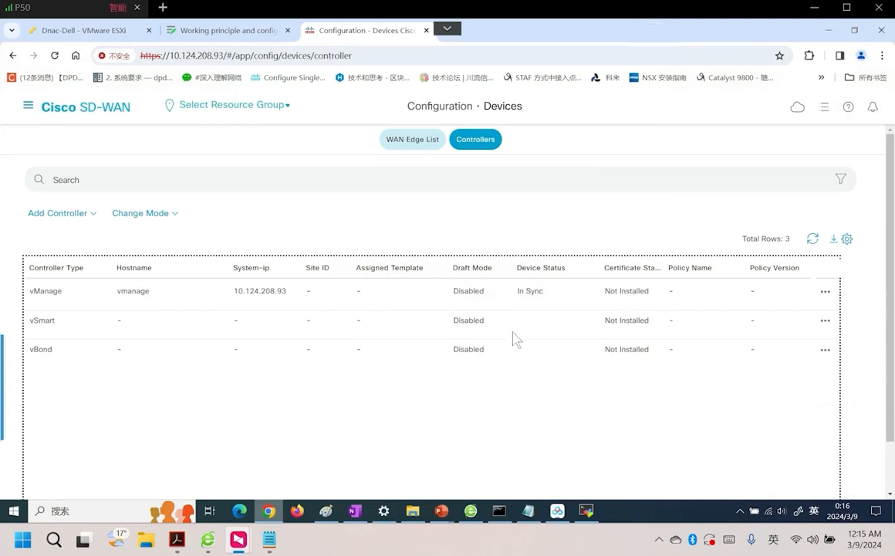
mouse_move(656, 317)
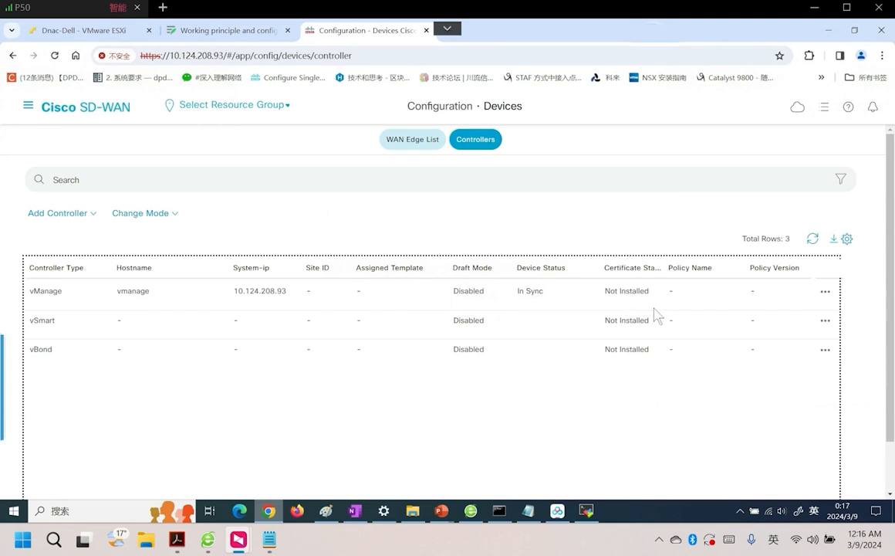
mouse_move(621, 301)
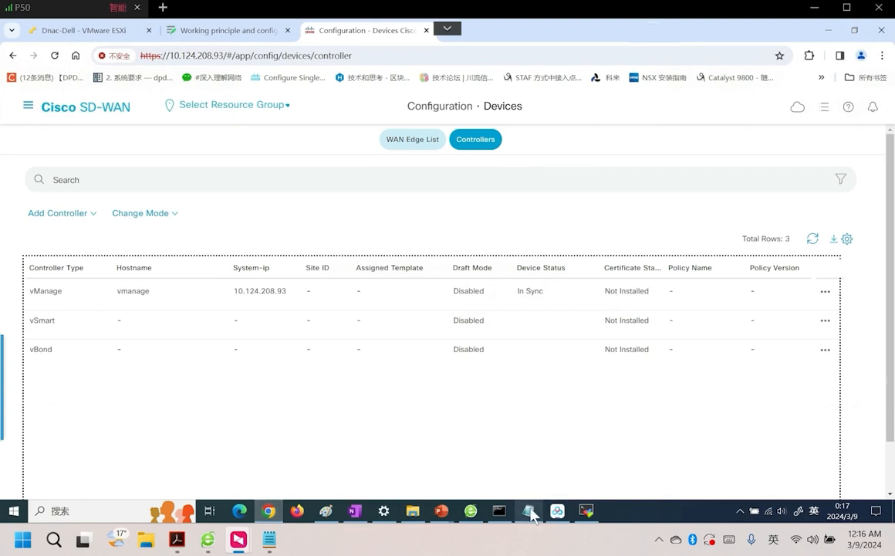
click(528, 510)
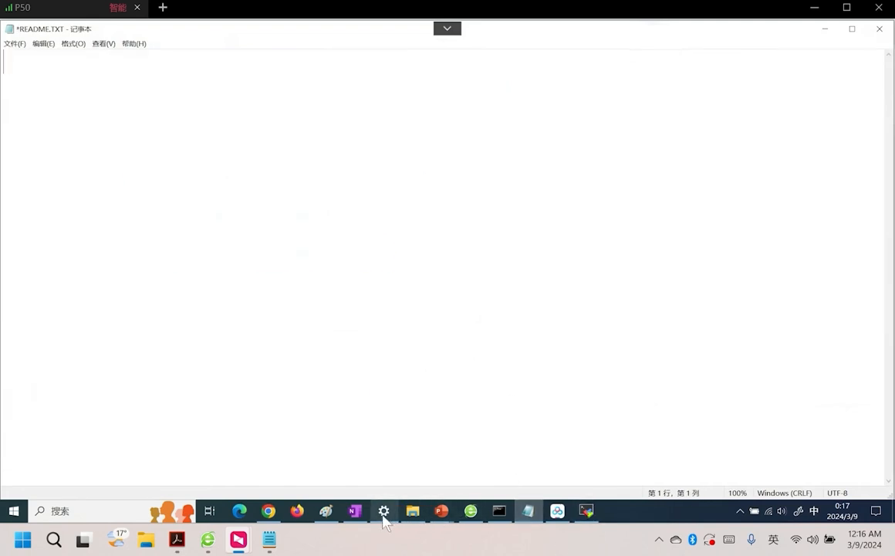
- Generate a CSR for the vManage controller under Certificates > Controllers and paste its text into README.TXT
click(268, 510)
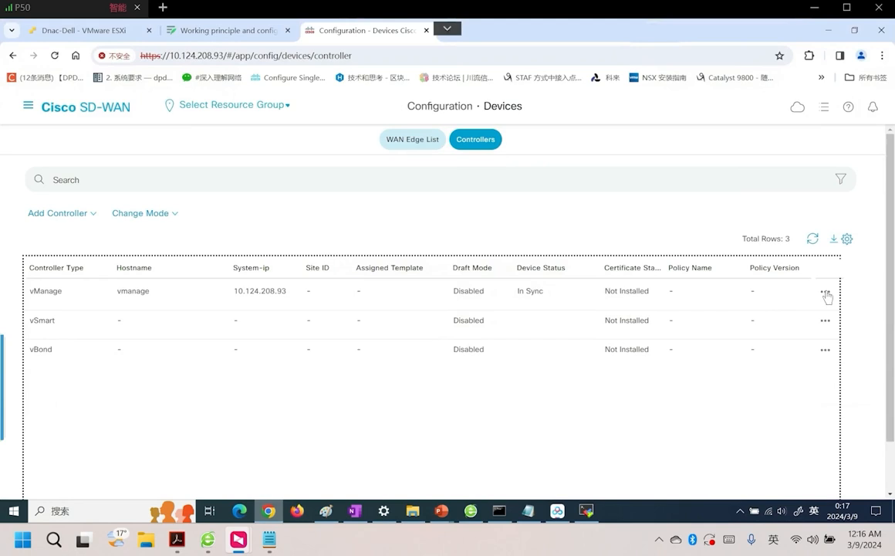
click(825, 292)
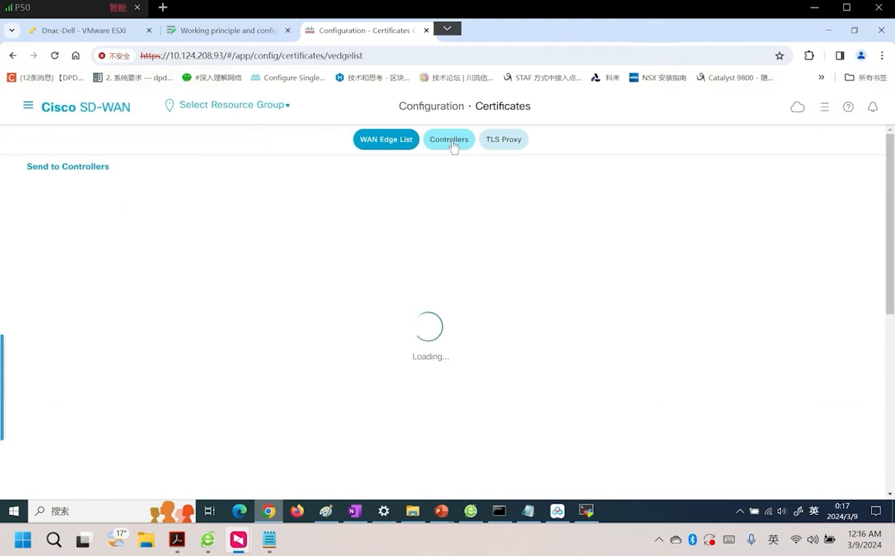
click(449, 139)
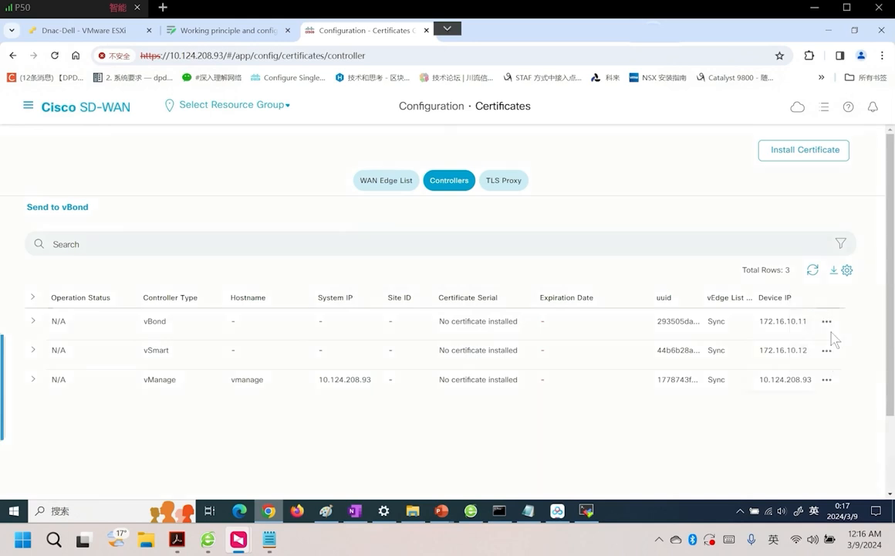
click(826, 379)
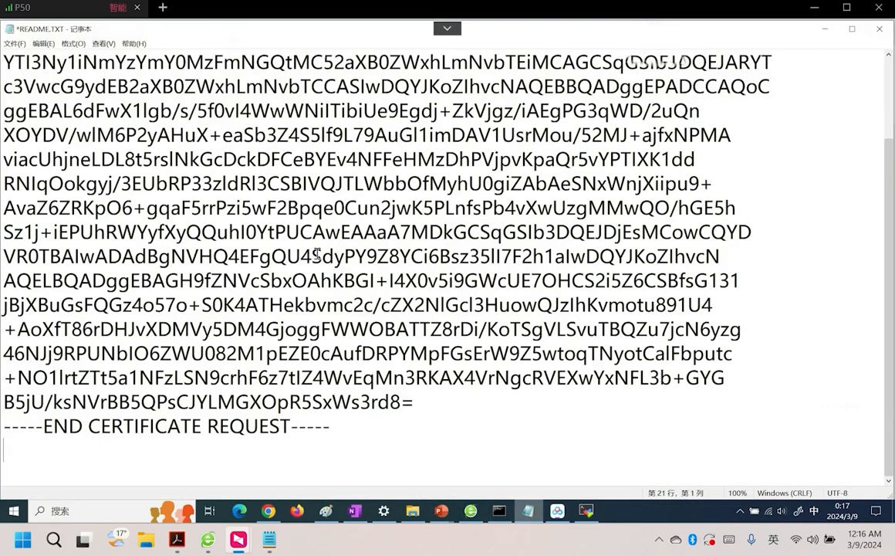
mouse_move(185, 317)
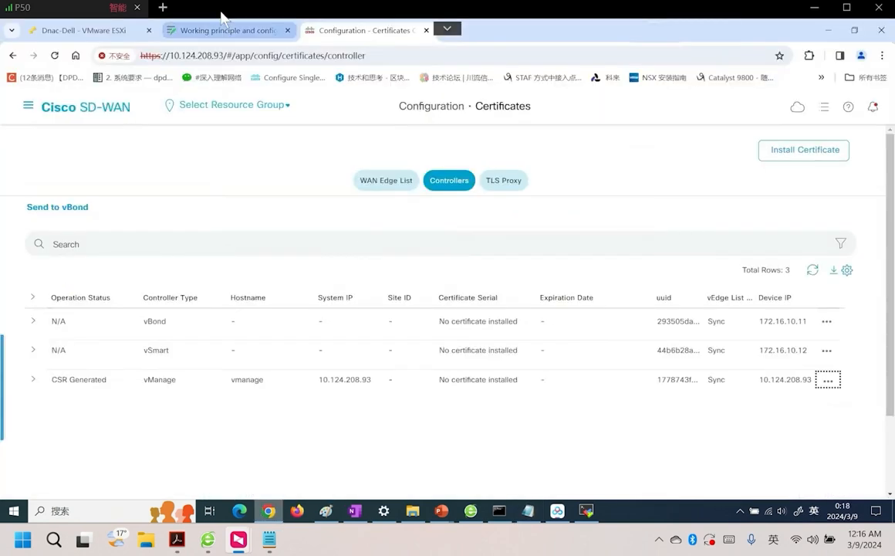
click(226, 30)
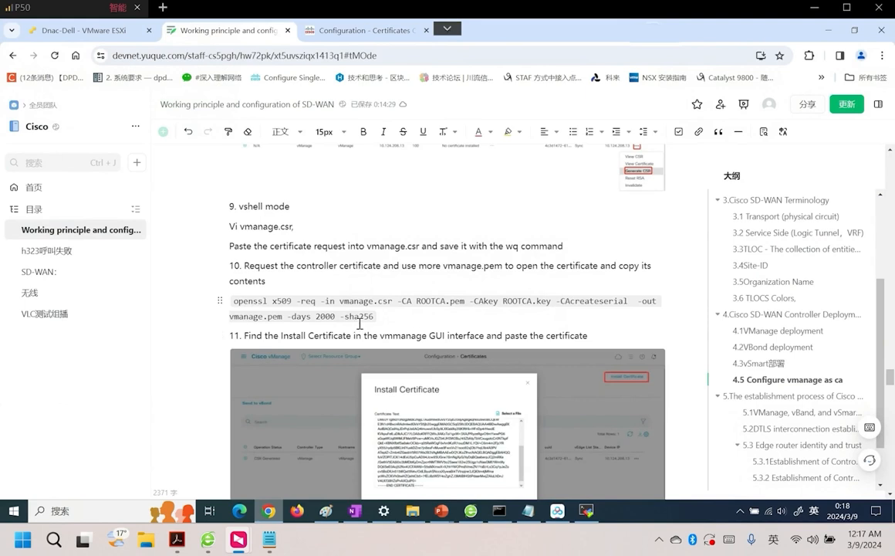
mouse_move(335, 315)
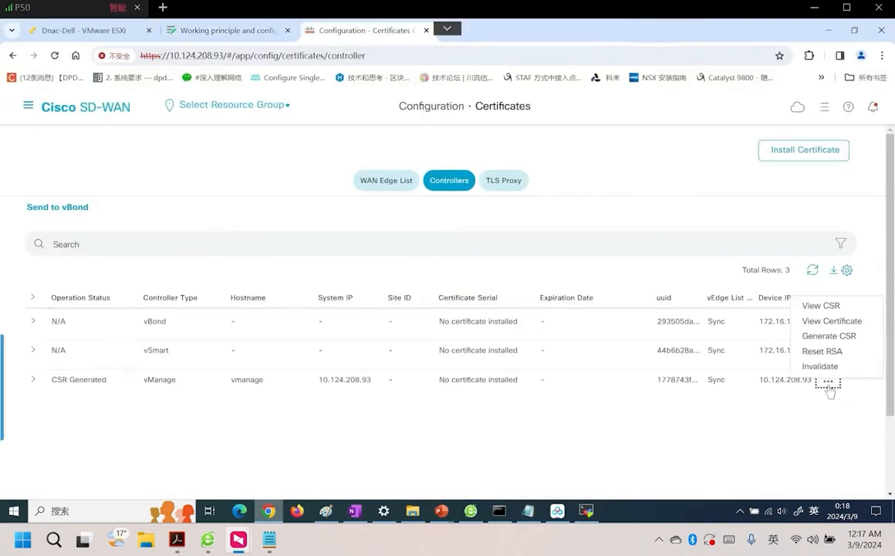
- View the vManage controller's certificate signing request text
click(820, 305)
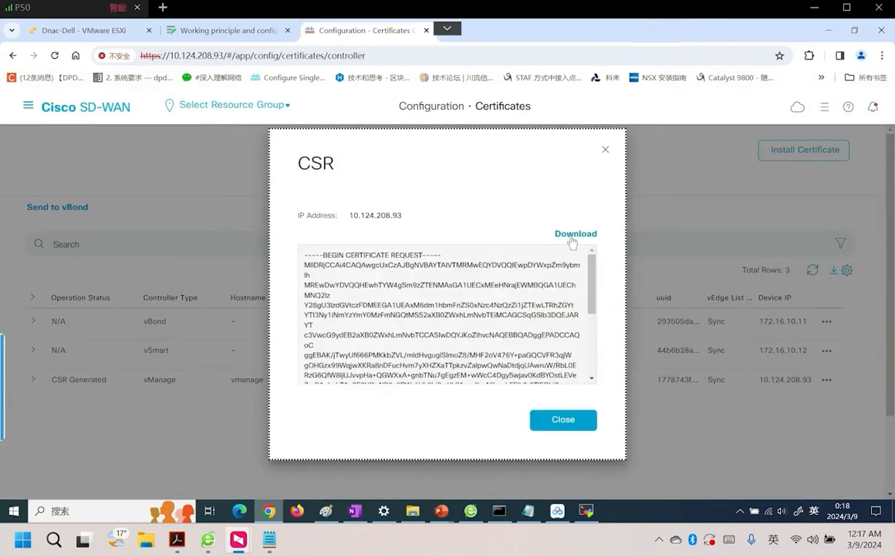
- Download the vManage CSR file and confirm it in the browser downloads
click(576, 233)
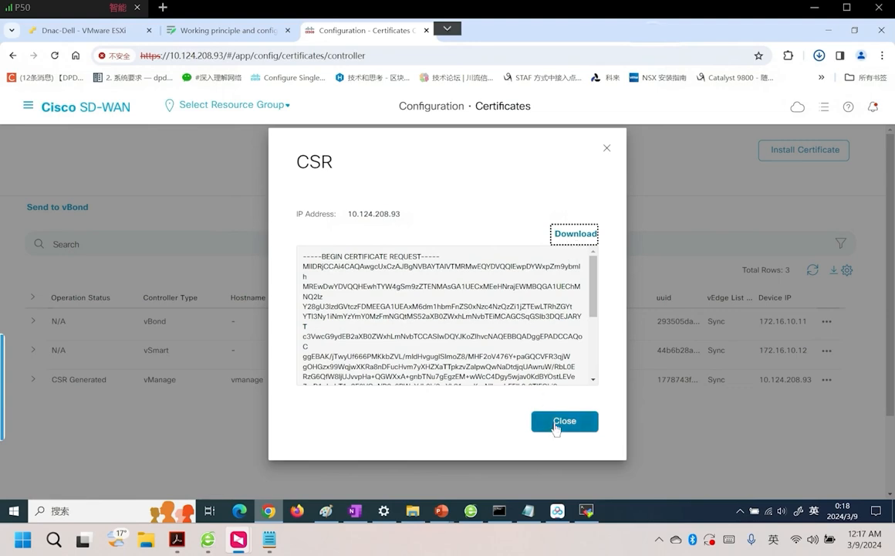
click(564, 421)
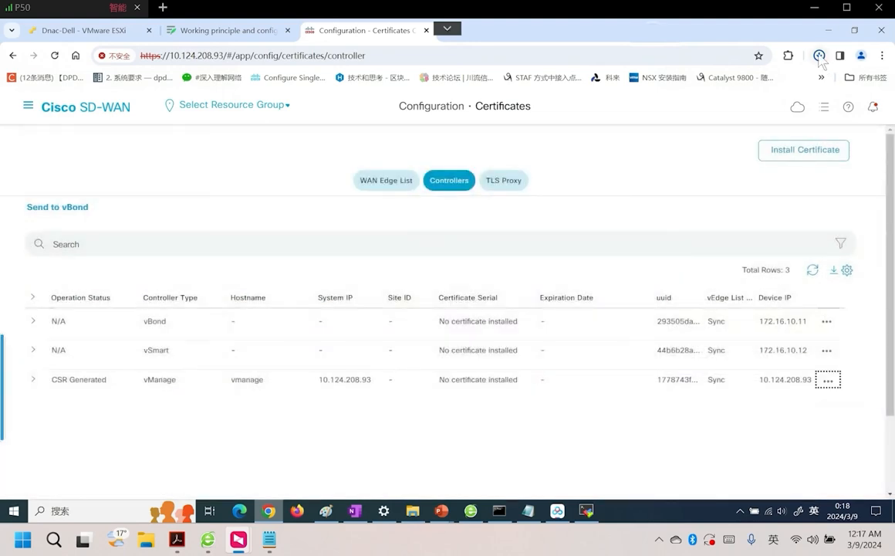
click(819, 55)
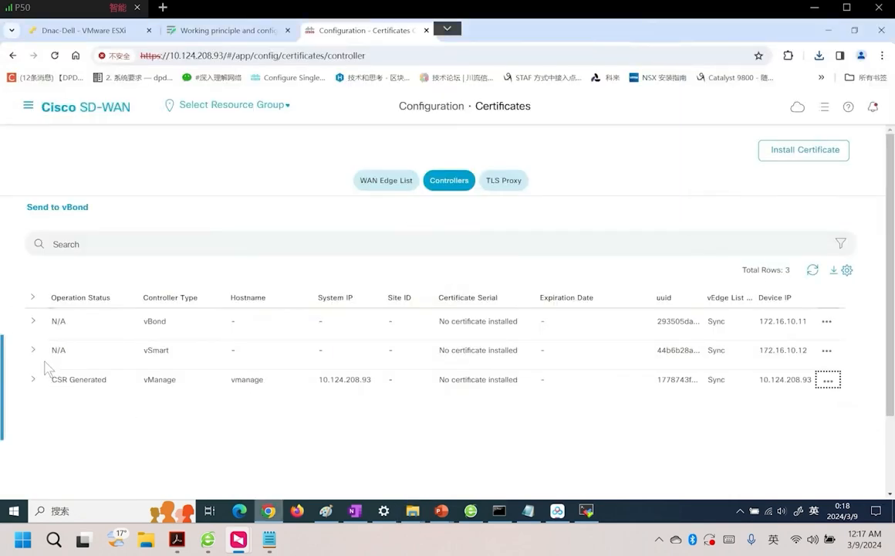
click(827, 379)
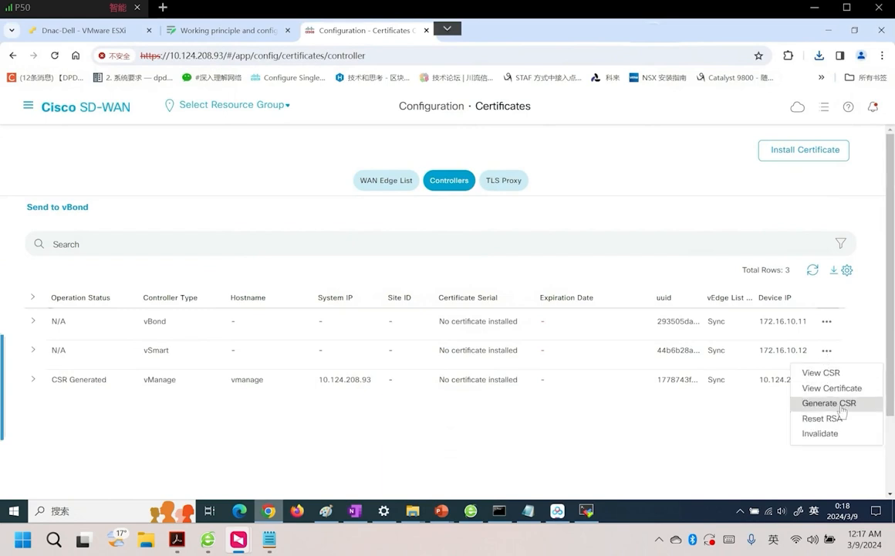
- Attempt vSmart CSR generation (fails on netconf), then download the generated vBond CSR
click(828, 403)
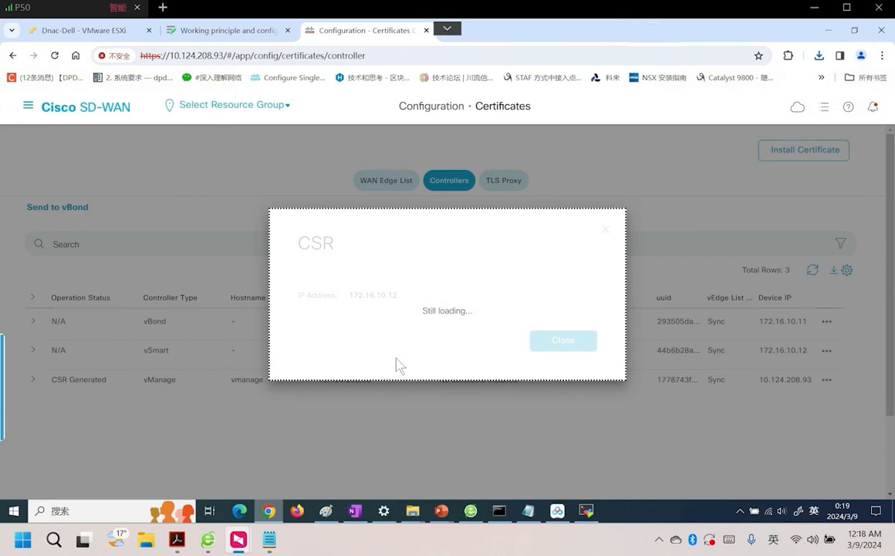
mouse_move(404, 346)
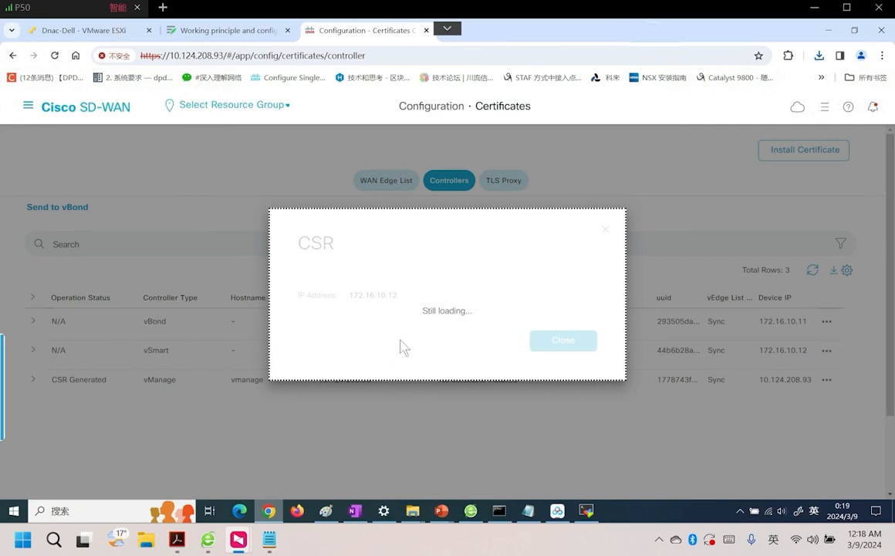
mouse_move(473, 314)
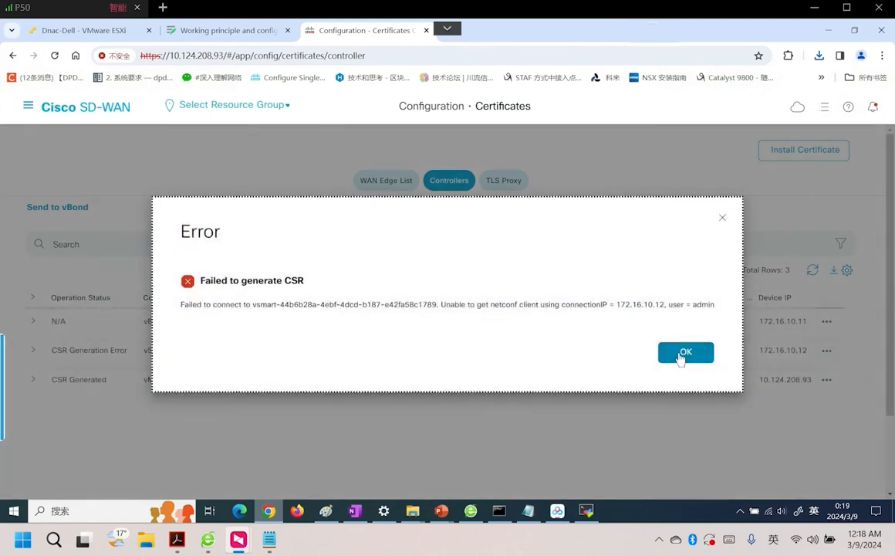
click(685, 352)
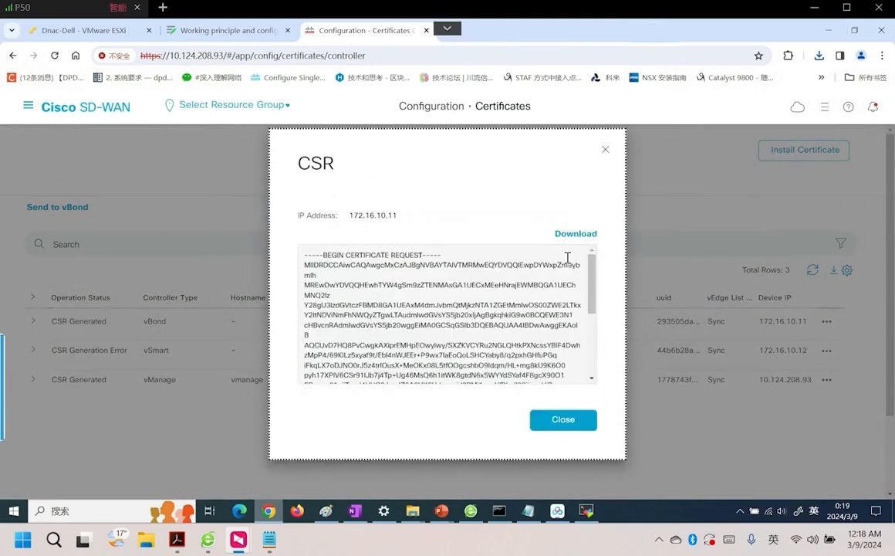
click(575, 233)
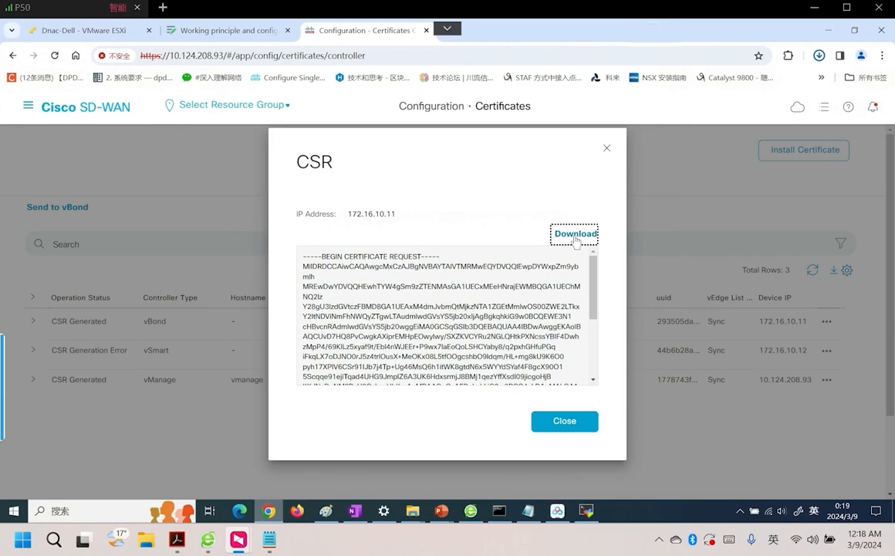
click(565, 420)
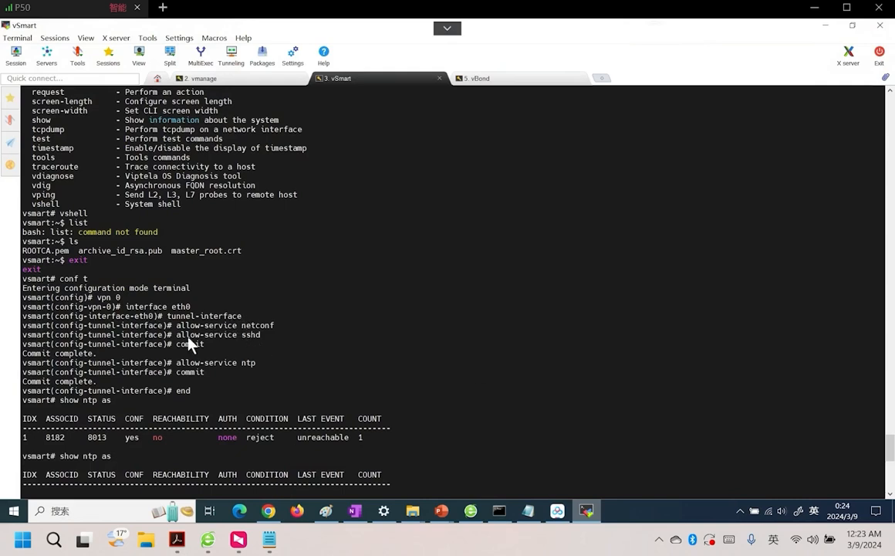
mouse_move(255, 343)
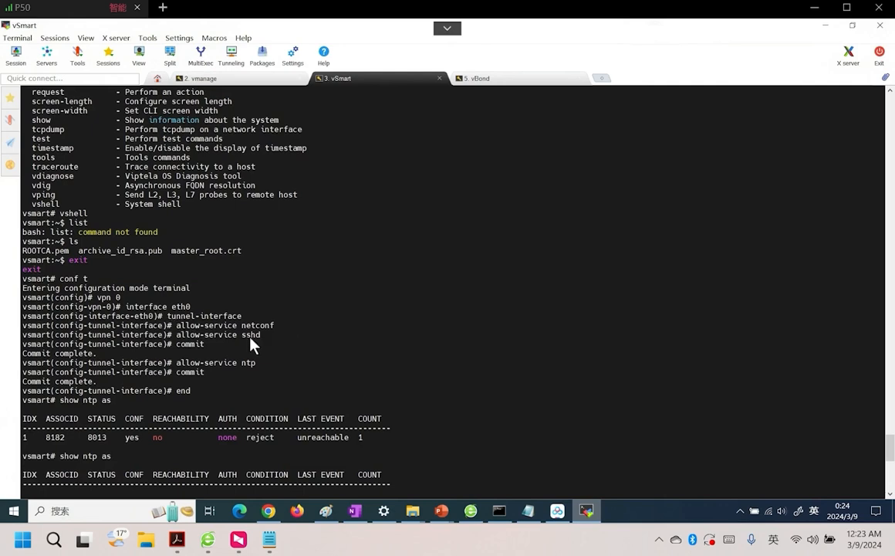
mouse_move(245, 343)
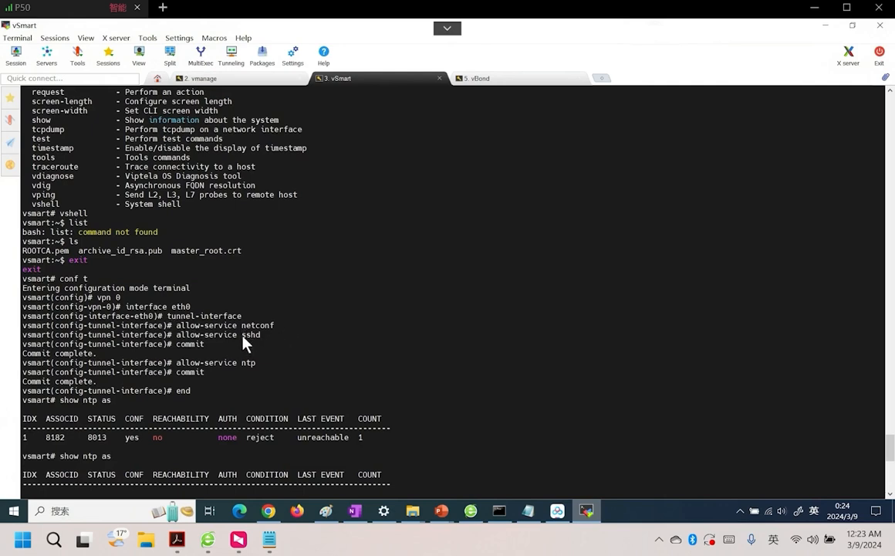
mouse_move(236, 351)
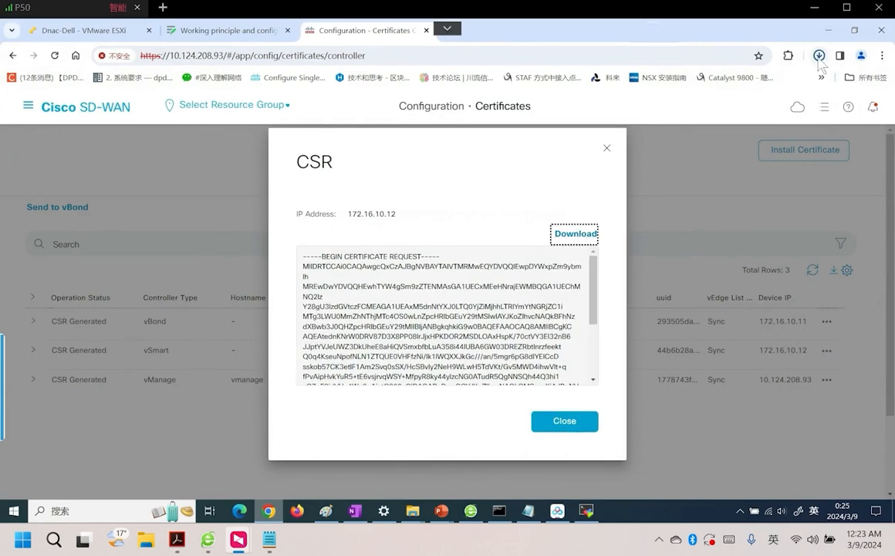
- Open the Downloads folder holding vbond.csr, vmanage.csr and vsmart.csr
click(564, 421)
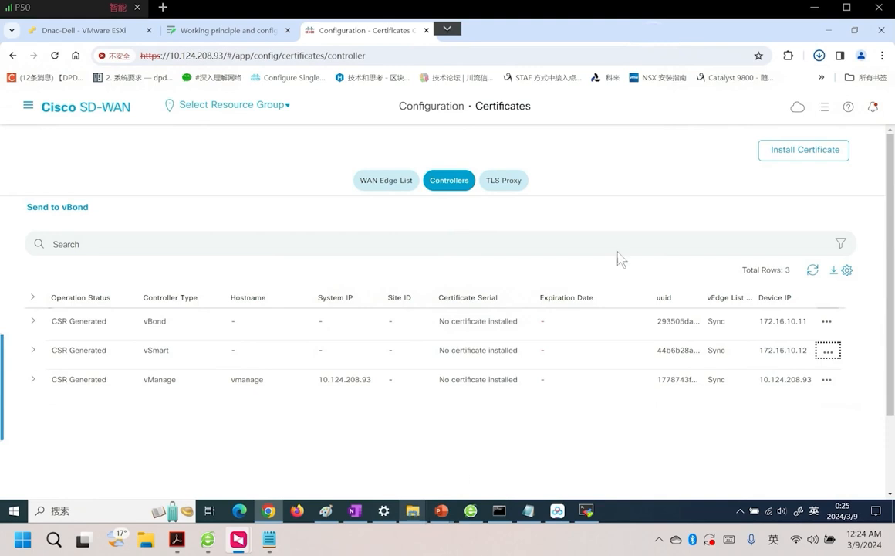
click(818, 54)
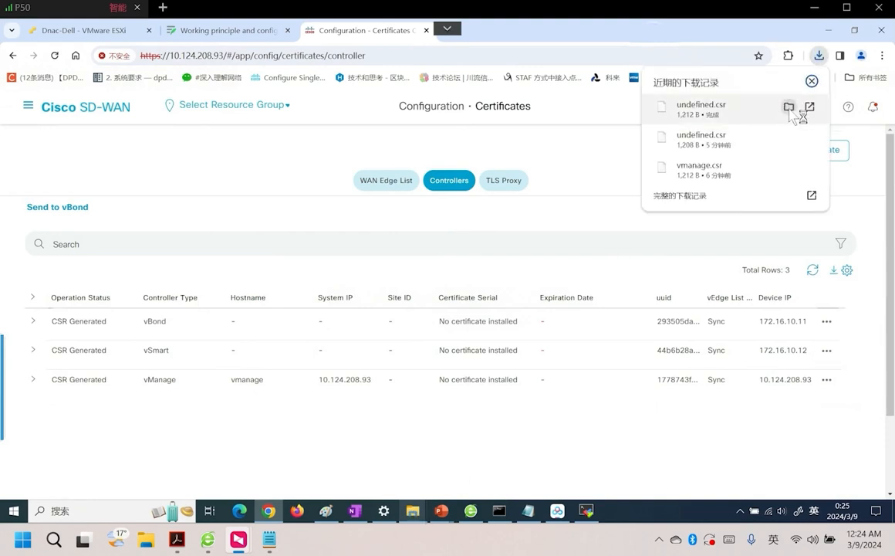
click(789, 107)
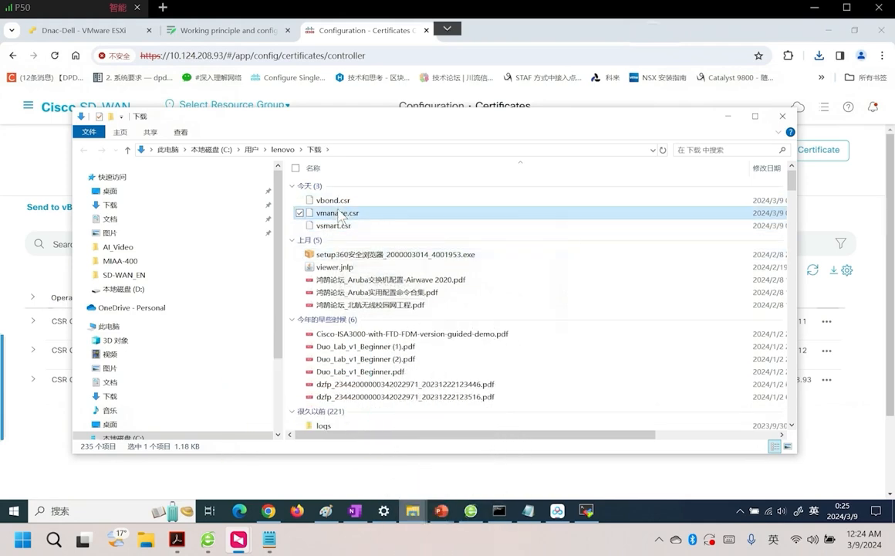
right_click(337, 213)
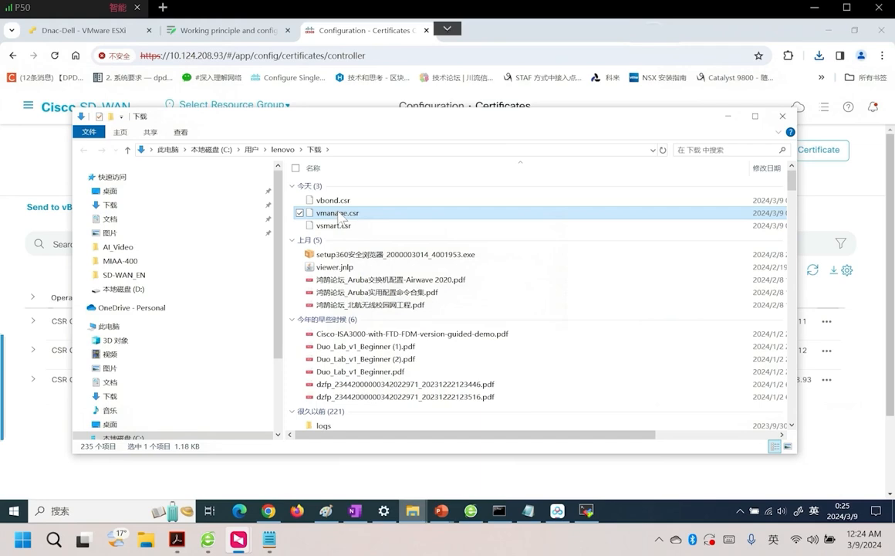
right_click(336, 212)
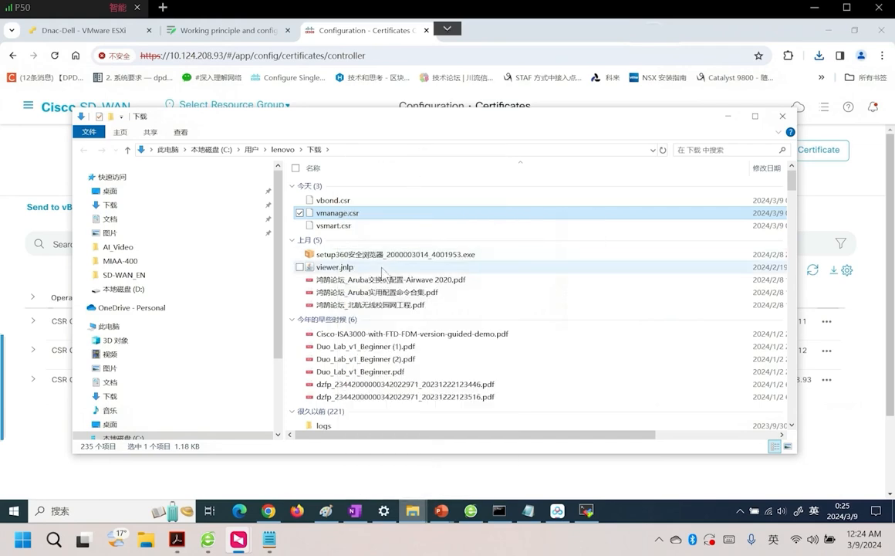
- Open vmanage.csr in Notepad to view its request text, then return to the terminal sessions
double_click(337, 212)
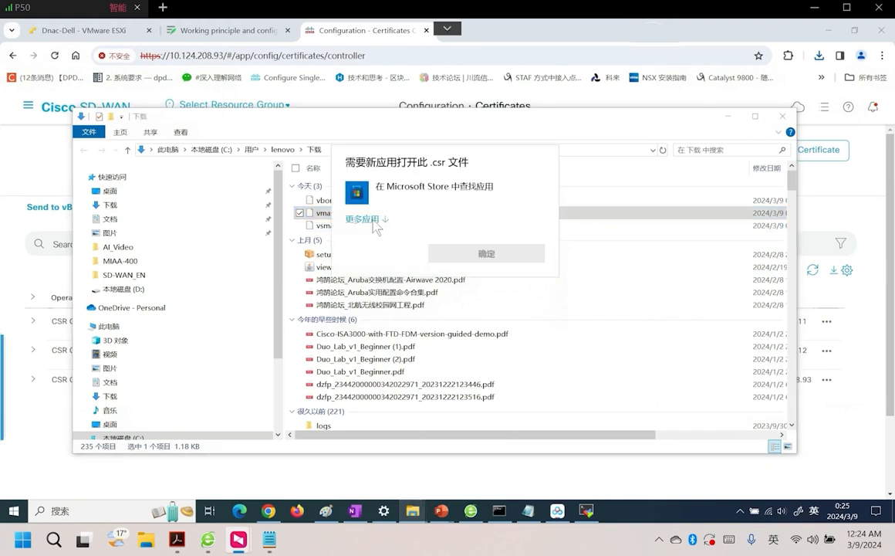
click(362, 218)
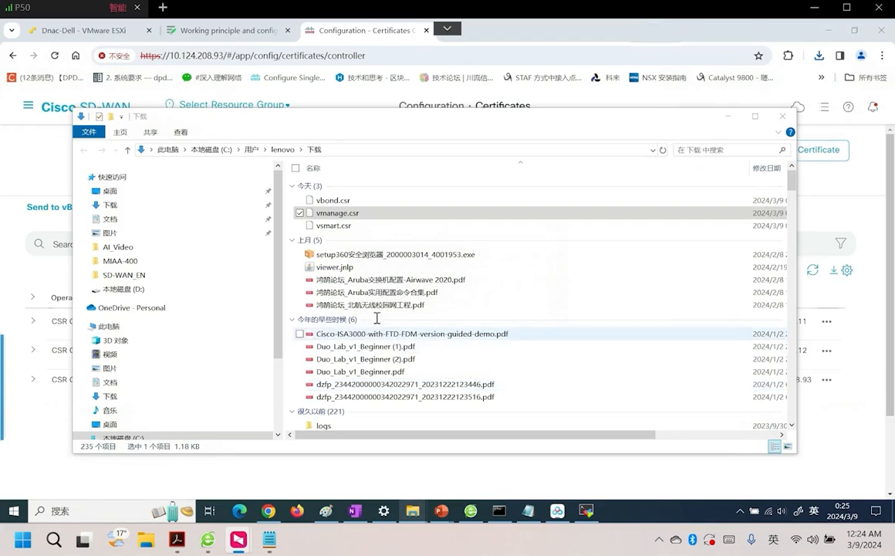
double_click(338, 212)
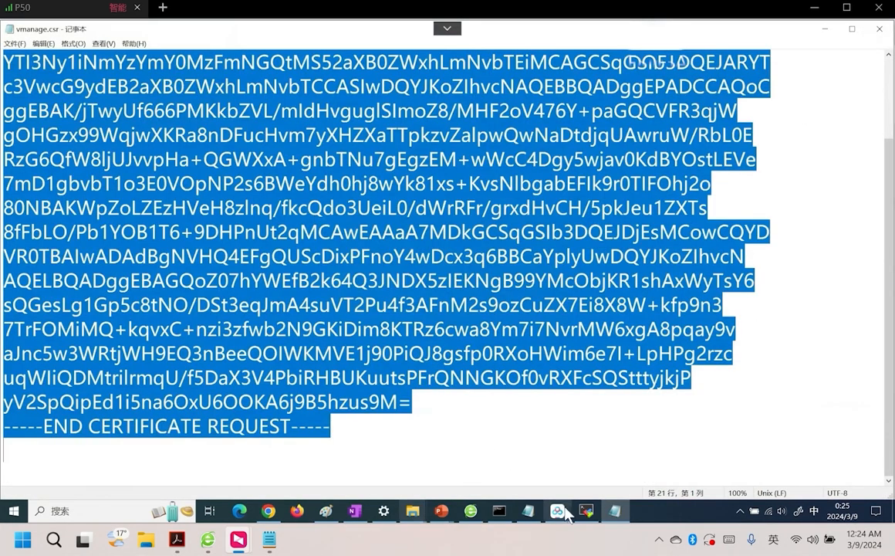
click(557, 510)
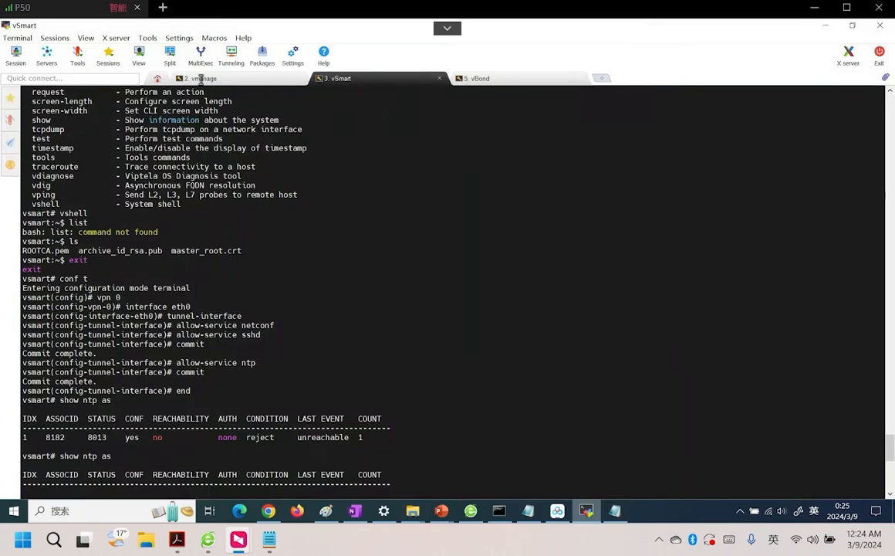
- On vManage, create vmanage.csr in vi, then start vsmart.csr in vi
click(201, 78)
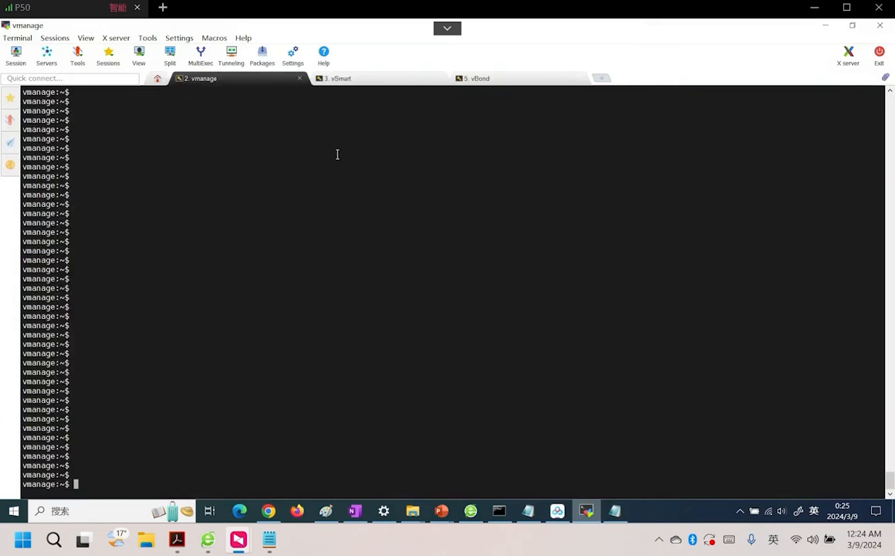
text(vi)
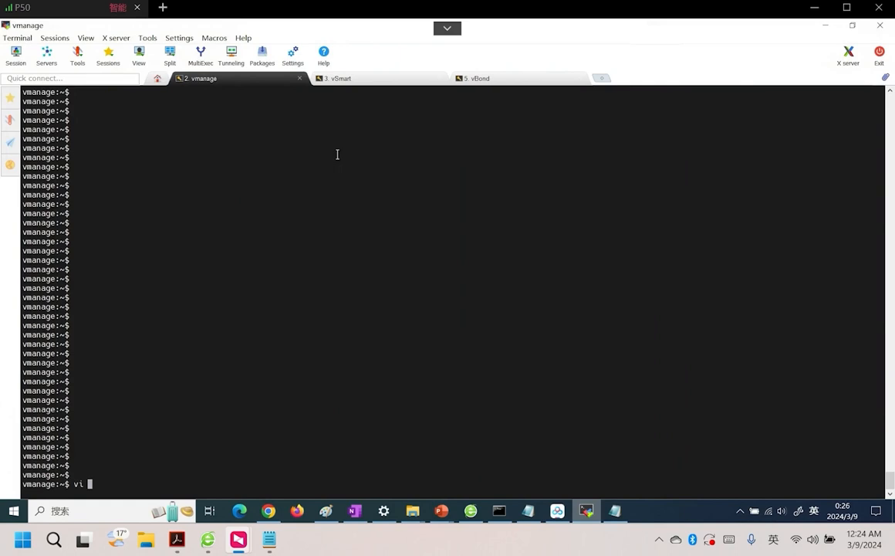
text(vmanage.csr)
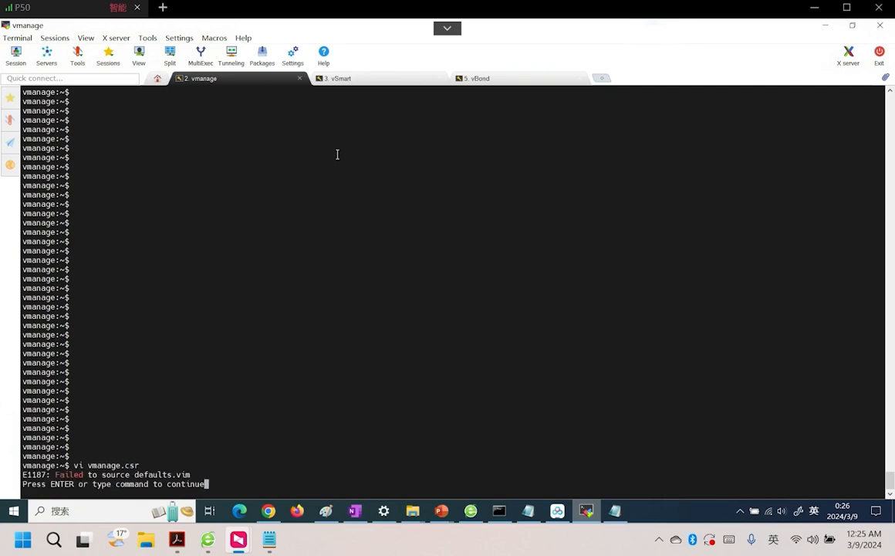
key(enter)
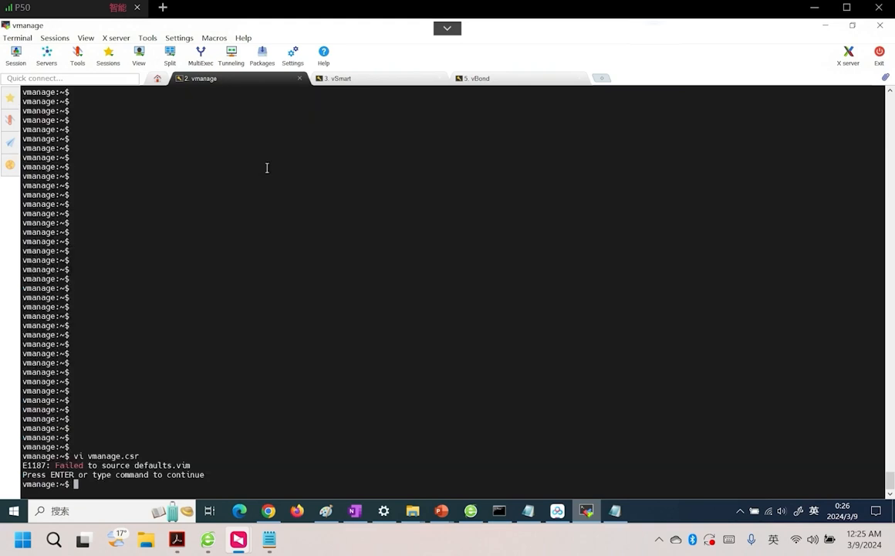
text(vi)
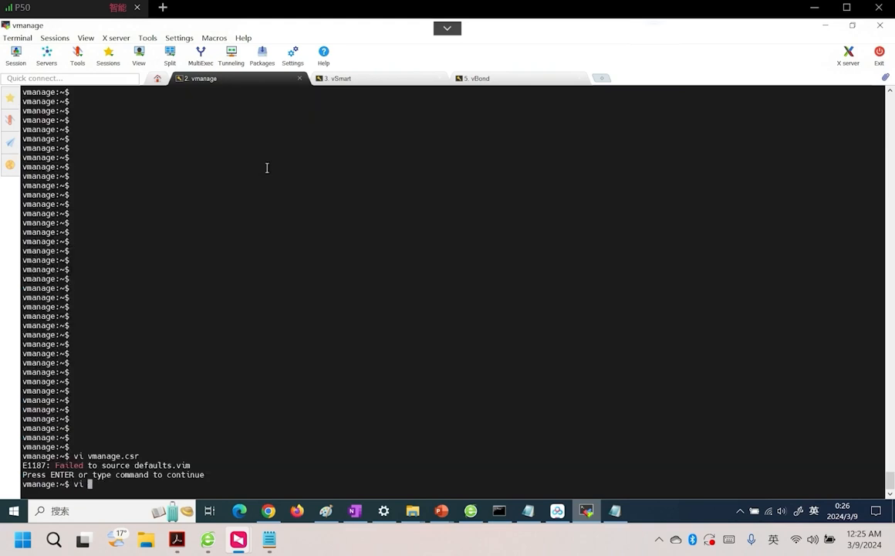
text(s)
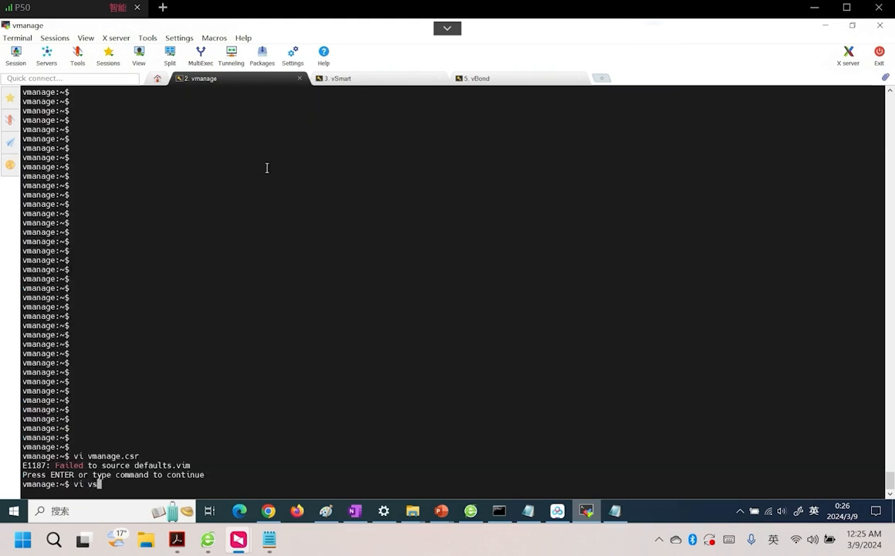
text(mart.csr)
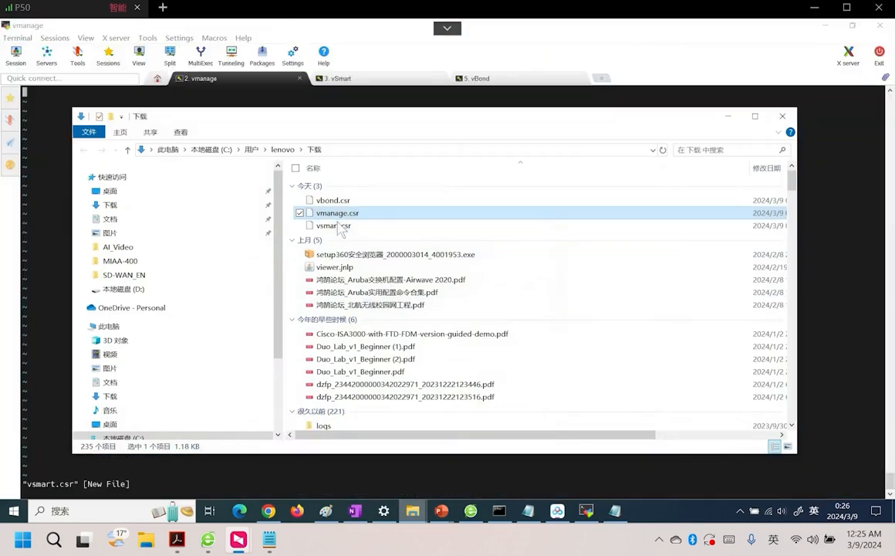
- Open vsmart.csr from Downloads in Notepad and select its whole certificate request for copying
click(333, 226)
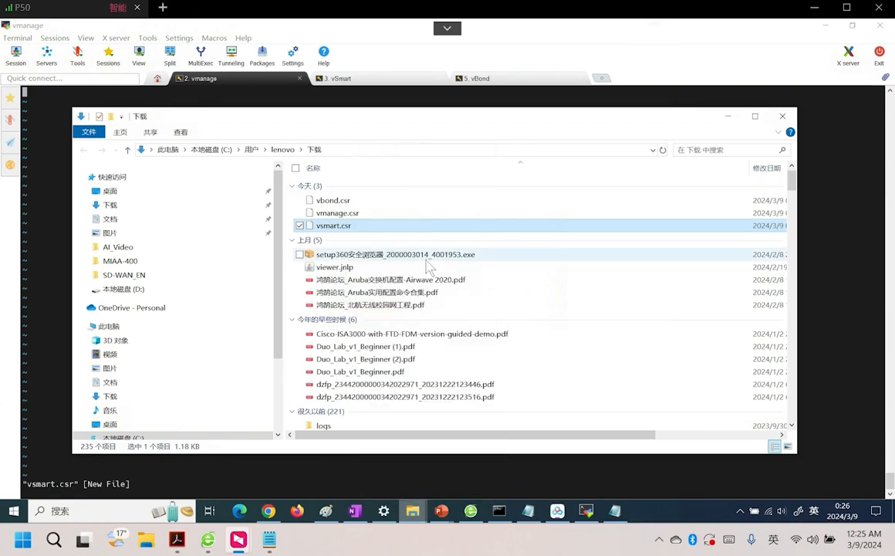
double_click(333, 225)
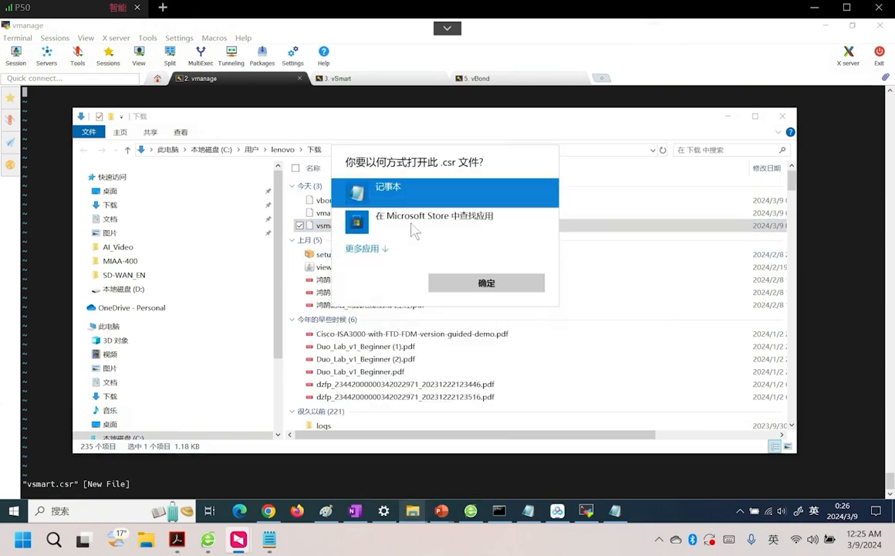
click(486, 283)
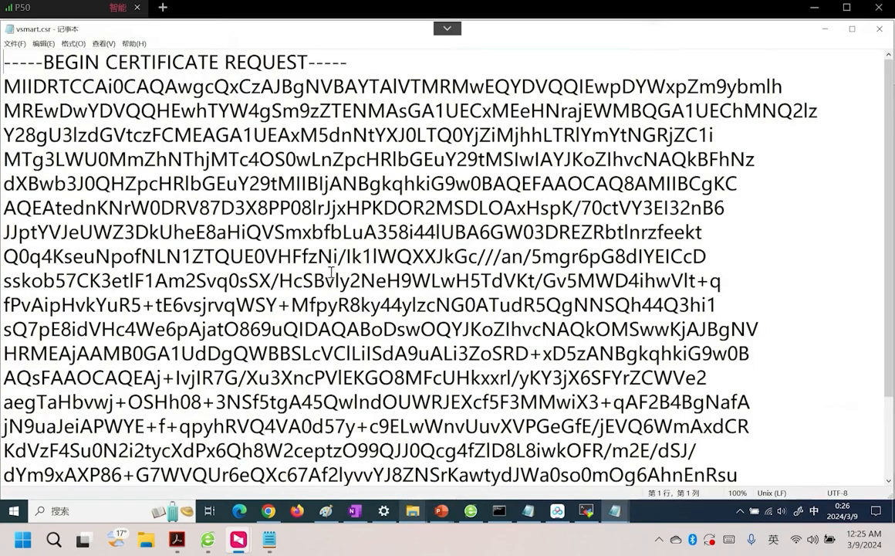
key(ctrl+a)
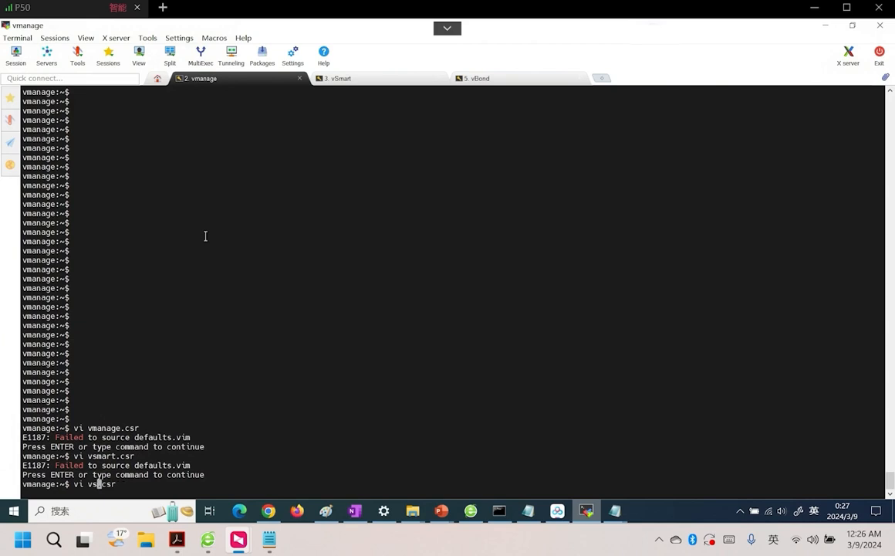
- Create vbond.csr in vi with the vBond request opened from Notepad, then list the home directory with ls
text(vbond.csr)
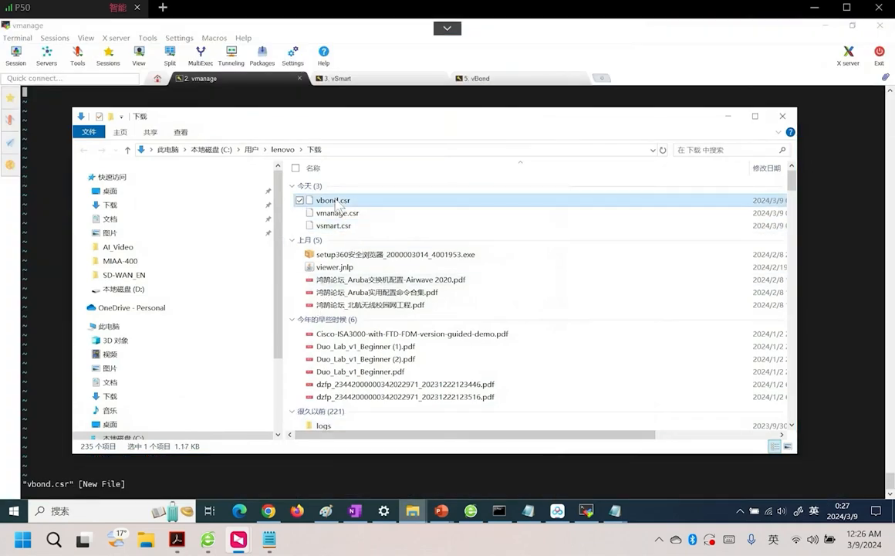
right_click(333, 200)
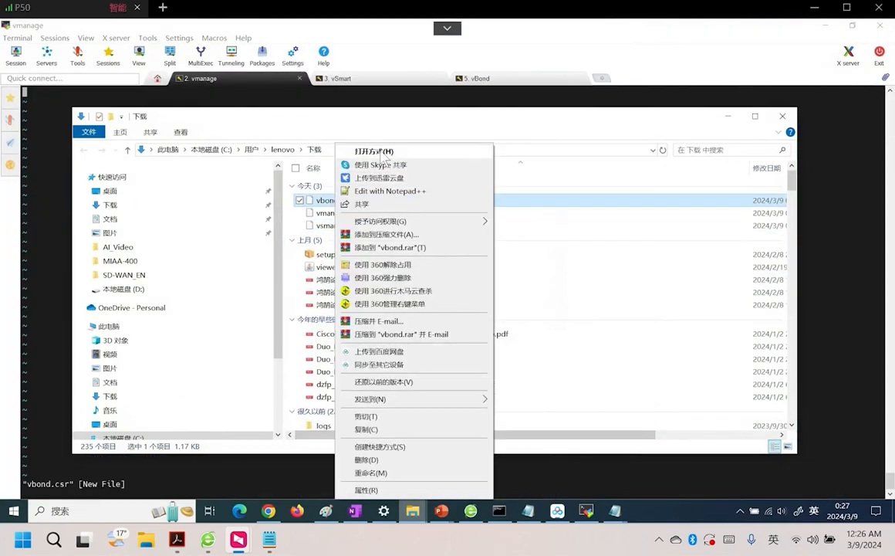
click(374, 151)
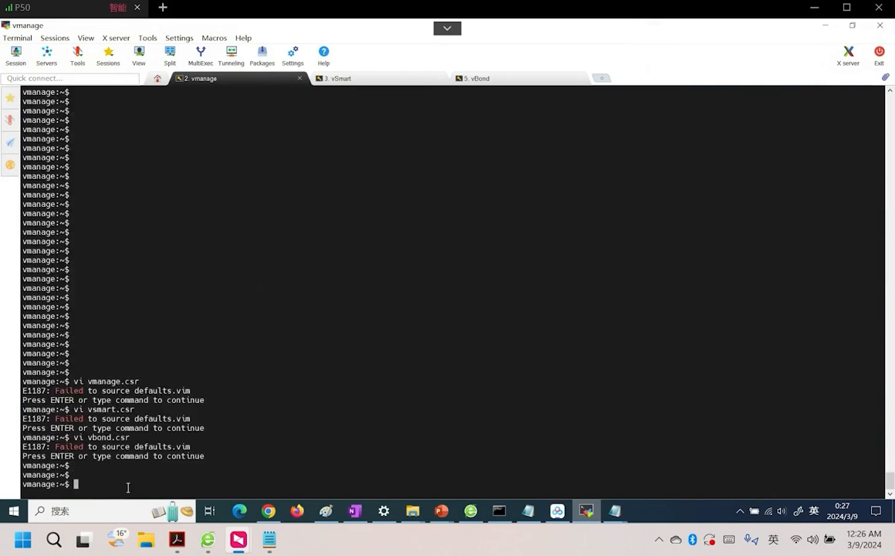
text(ls)
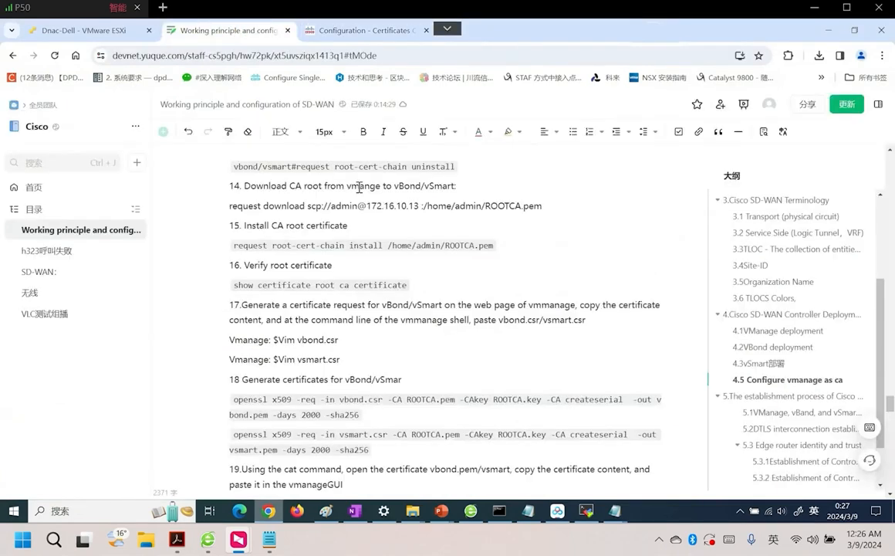
- Scroll the Yuque notes down to the openssl x509 command that signs vbond.csr
scroll(down, 3)
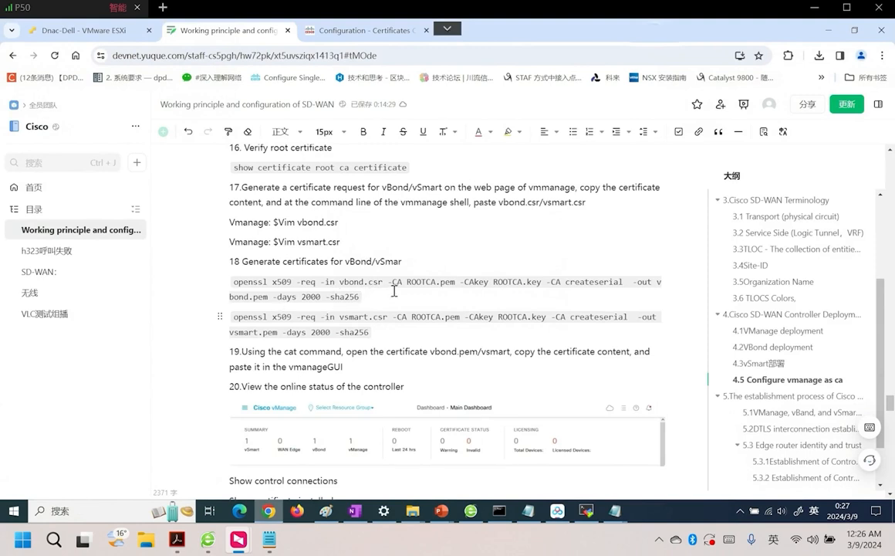
mouse_move(257, 299)
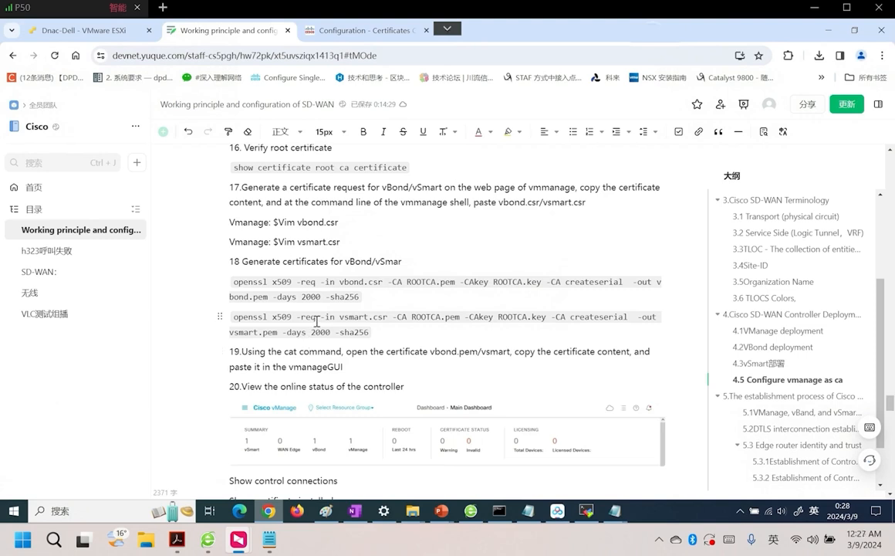
mouse_move(444, 278)
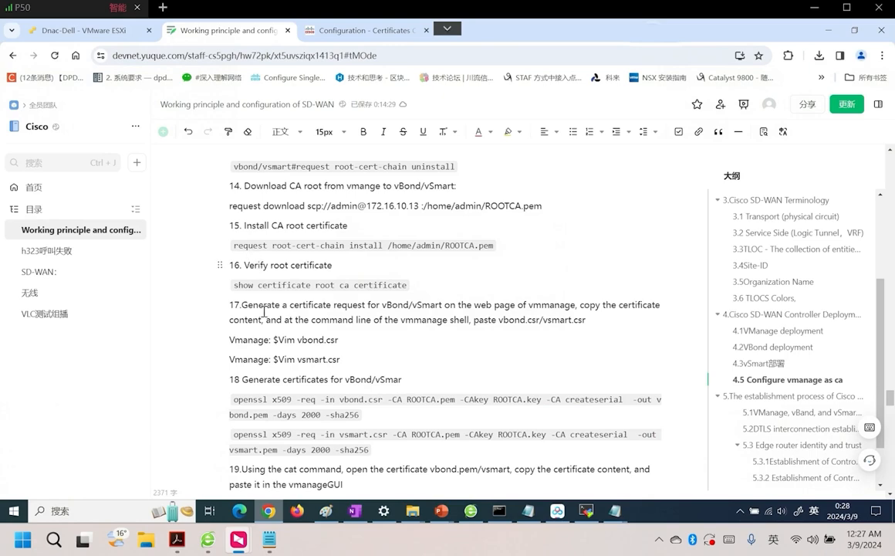
scroll(down, 3)
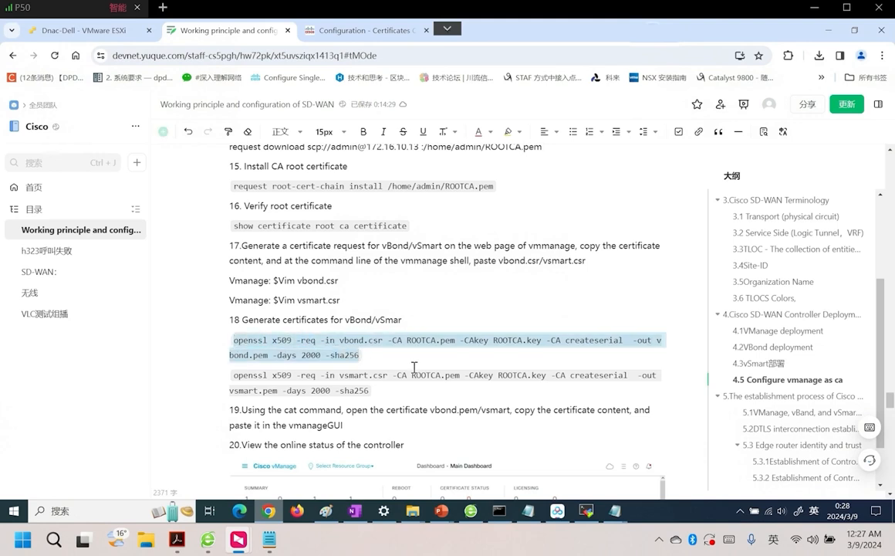
mouse_move(585, 510)
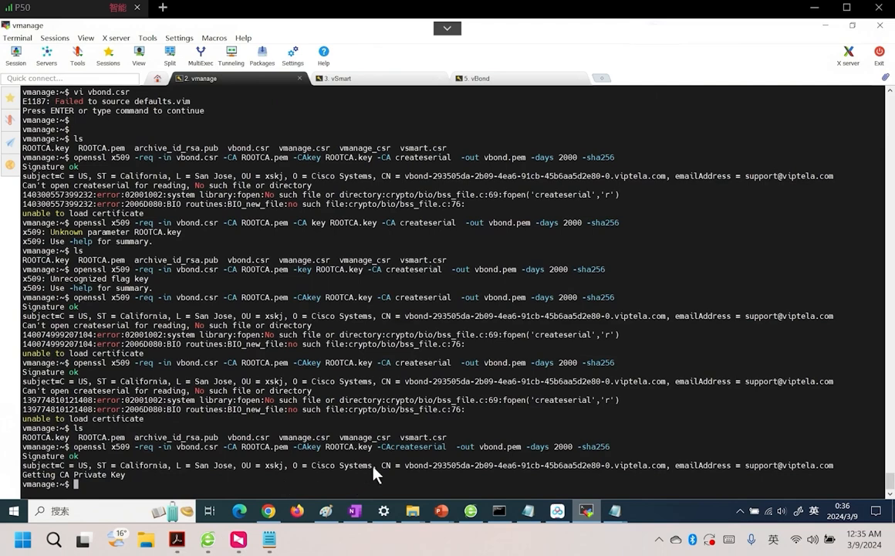
- Run openssl x509 with ROOTCA.pem and ROOTCA.key to produce vbond.pem, vsmart.pem and vmanage.pem, then cat vmanage.pem
double_click(407, 446)
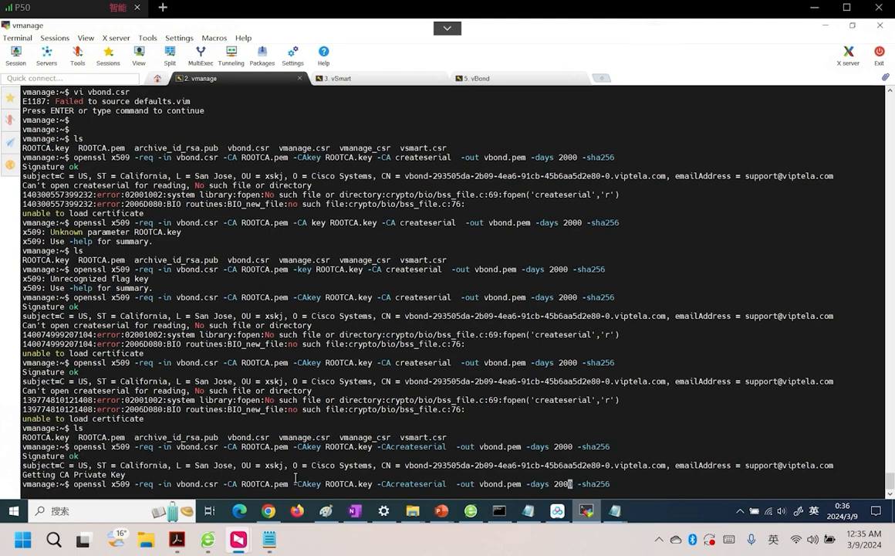
mouse_move(505, 484)
text(s)
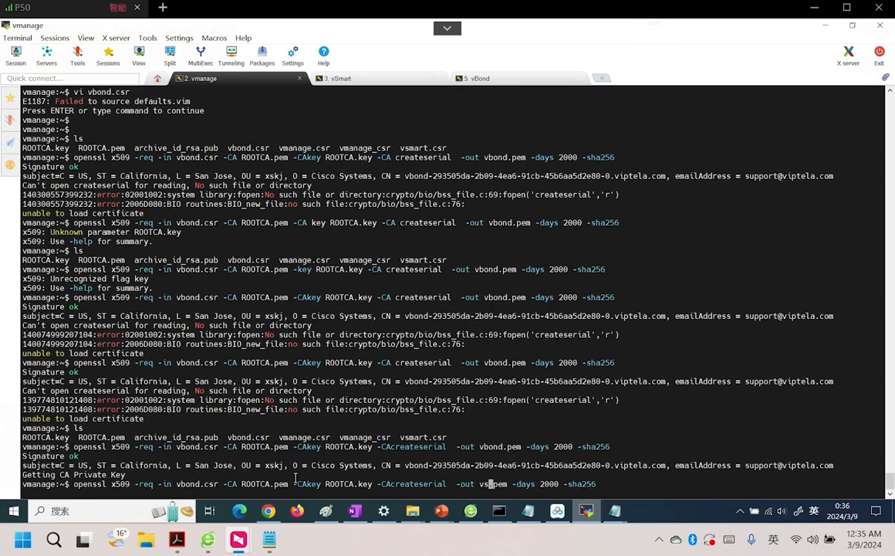
text(mart)
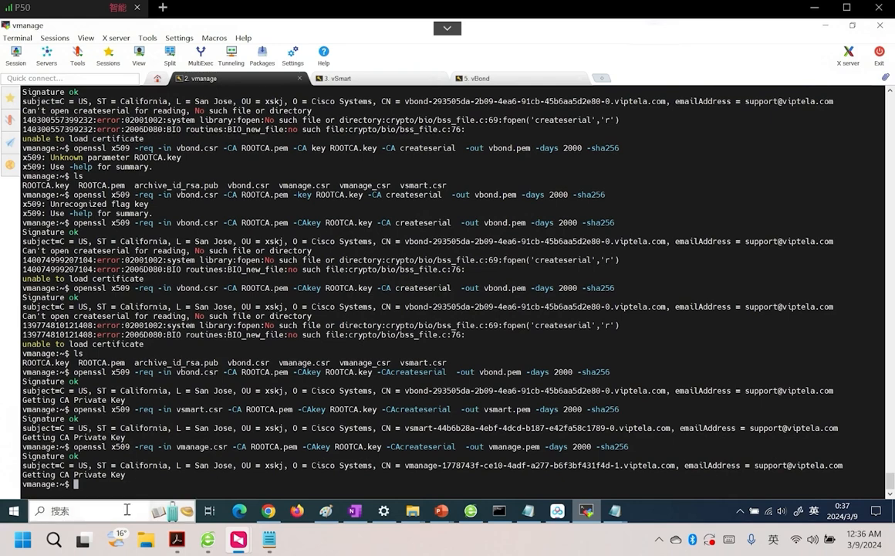
text(c)
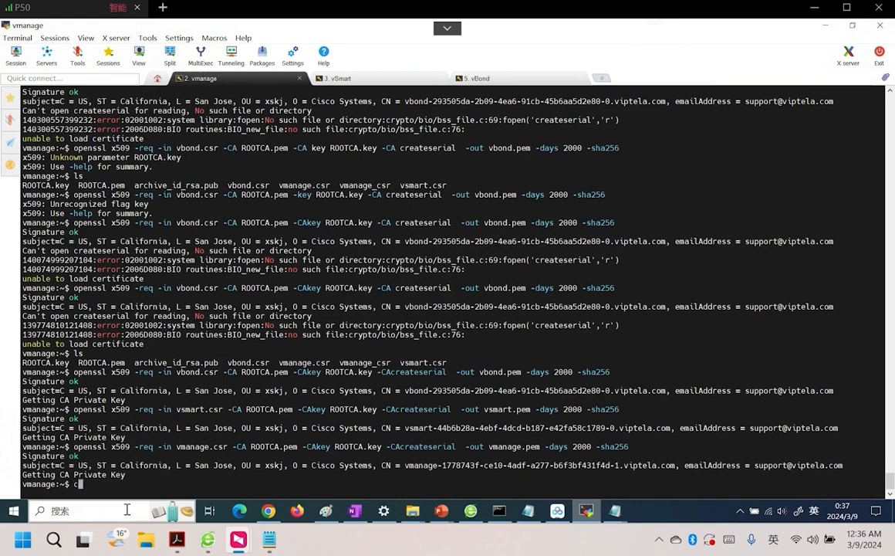
text(cat vmanage)
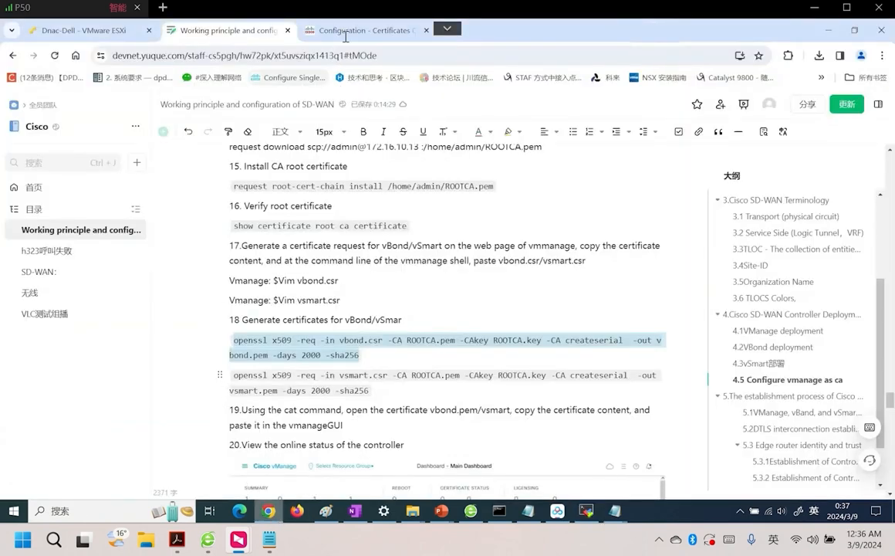
- Install the pasted vmanage.pem certificate from Configuration > Certificates so its task is scheduled
click(363, 30)
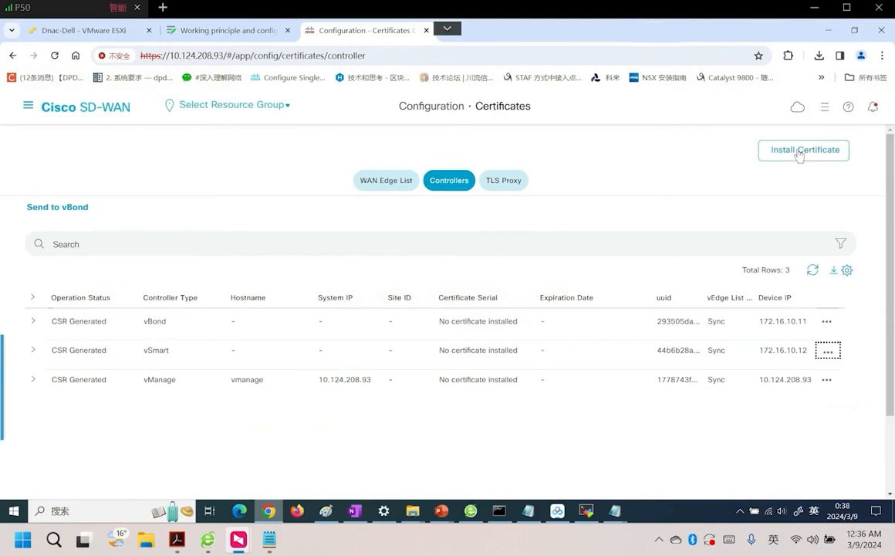
click(804, 149)
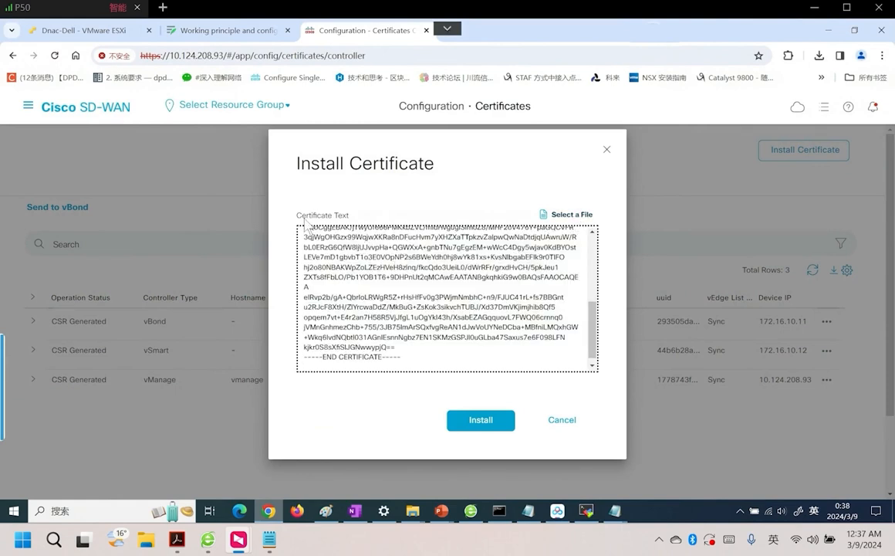
click(480, 420)
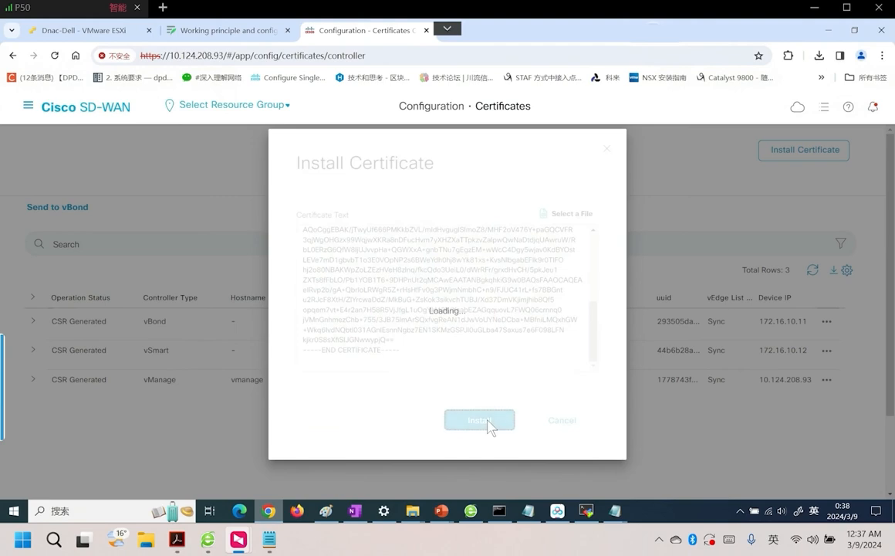
click(479, 420)
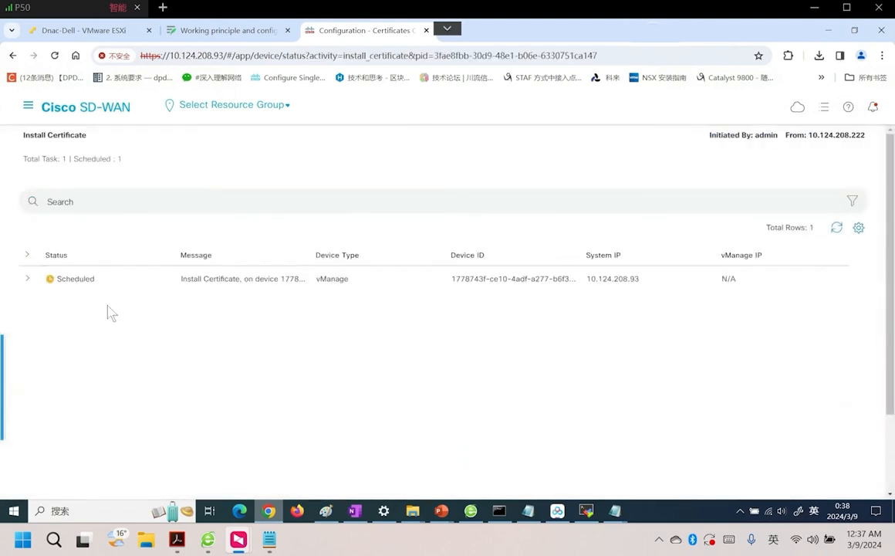
mouse_move(183, 307)
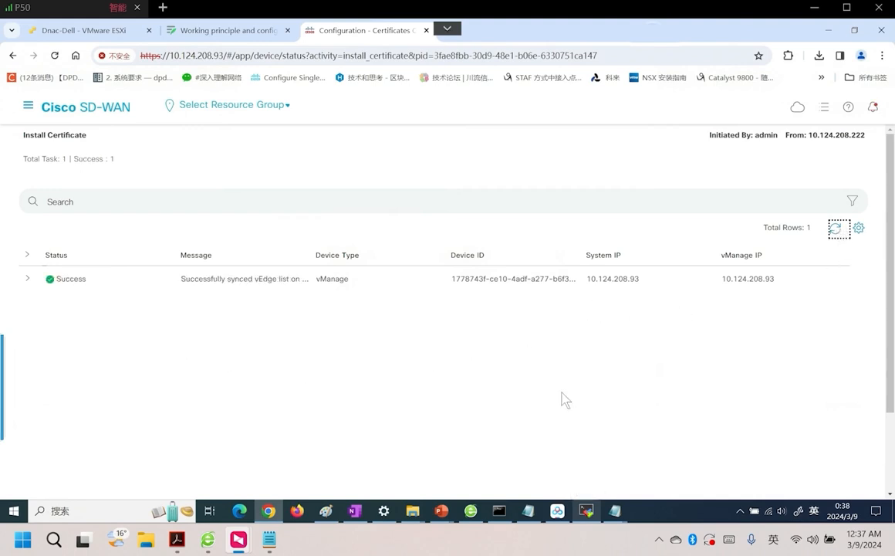
mouse_move(191, 131)
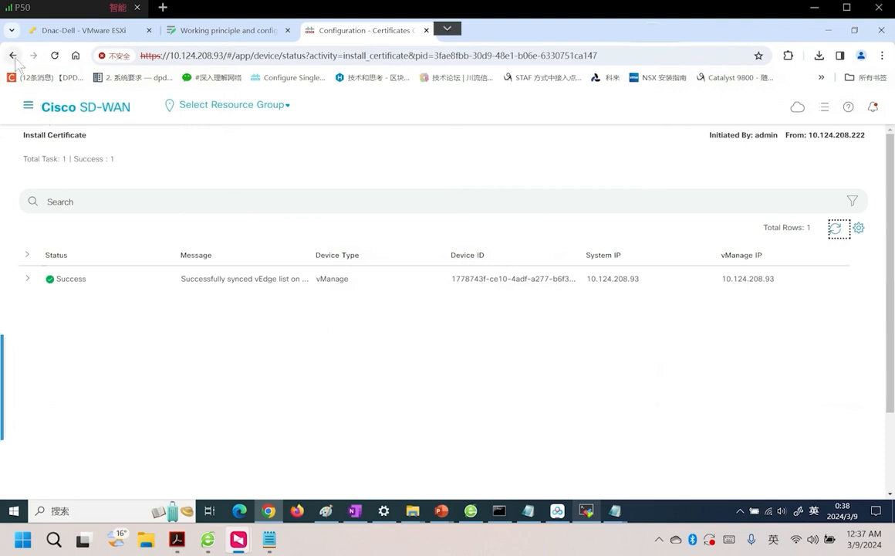
- Display the signed vSmart certificate in the shell and submit it via Install Certificate
click(12, 55)
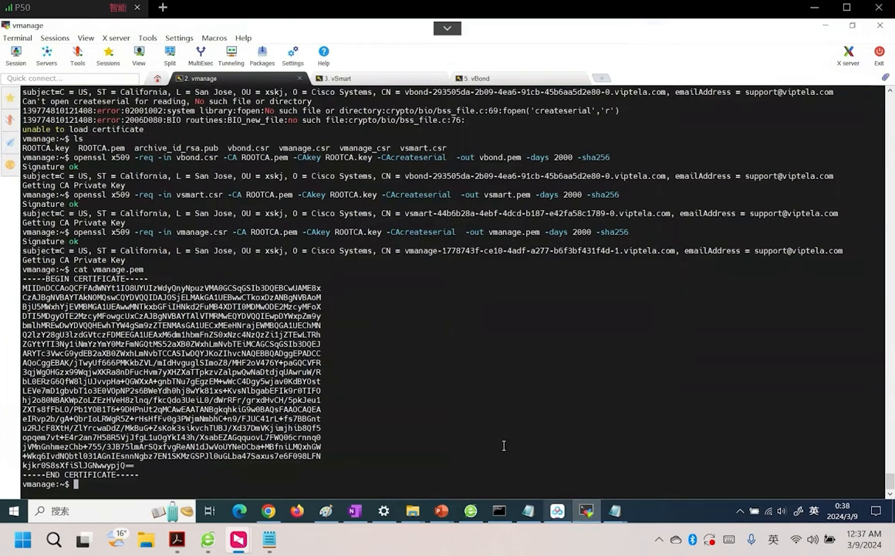
text(cat vmanage.p)
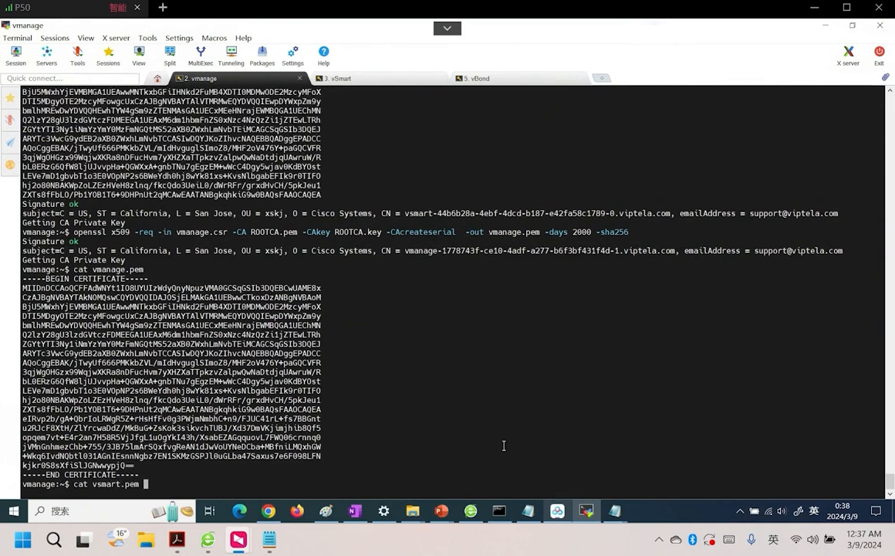
key(Return)
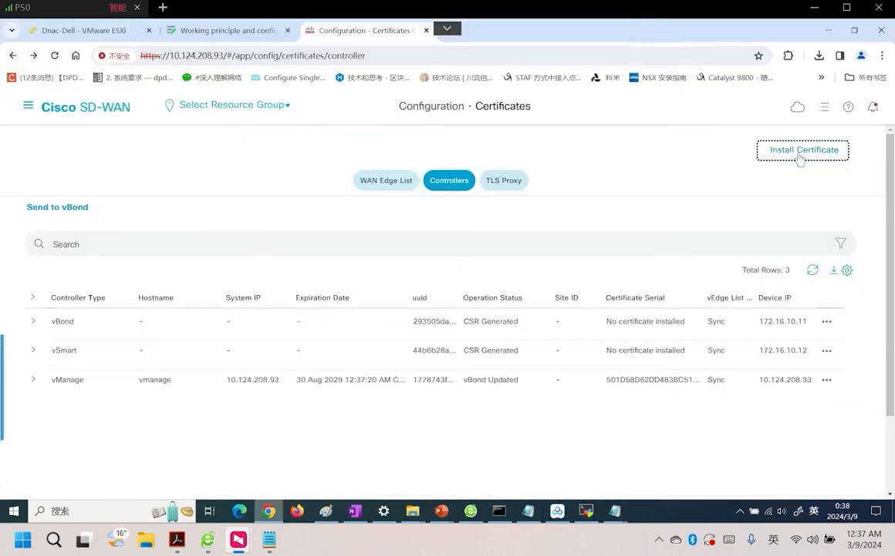
click(804, 150)
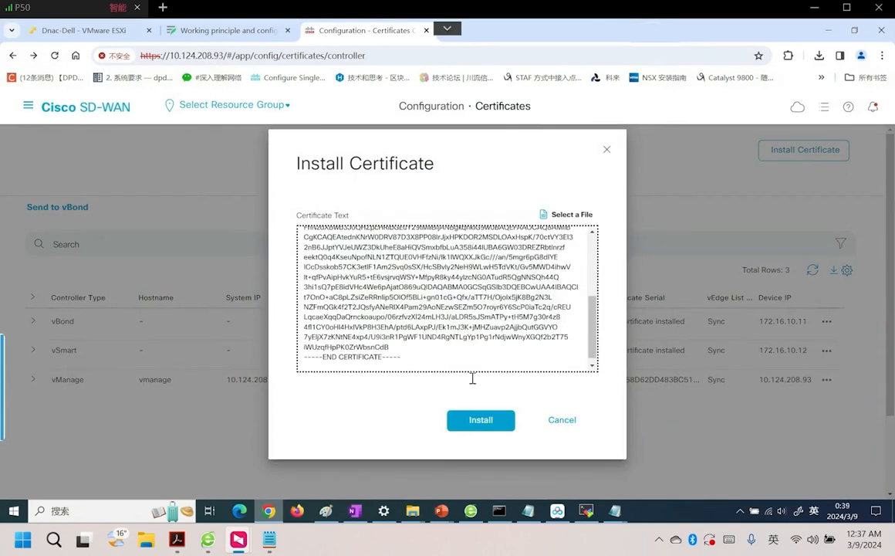
click(481, 419)
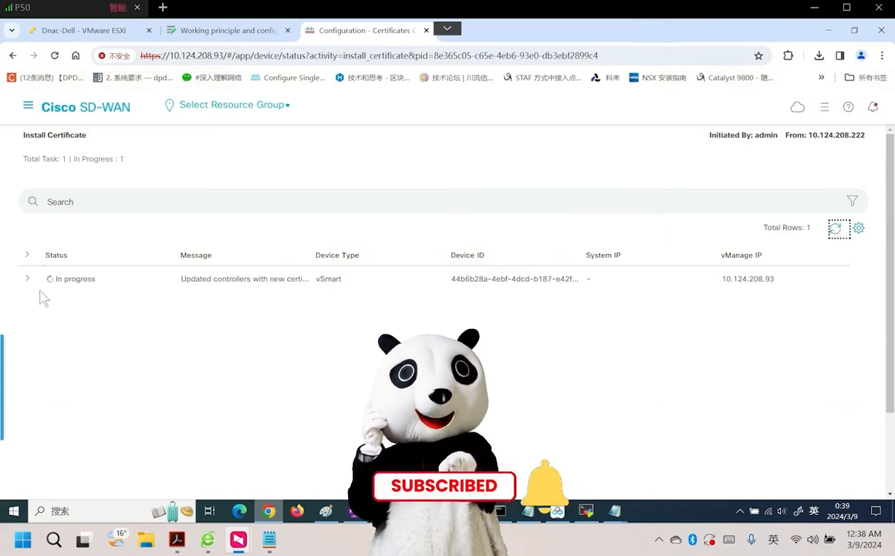
- Expand the vSmart install task log and refresh until it shows Success, then return to the certificates list
click(27, 279)
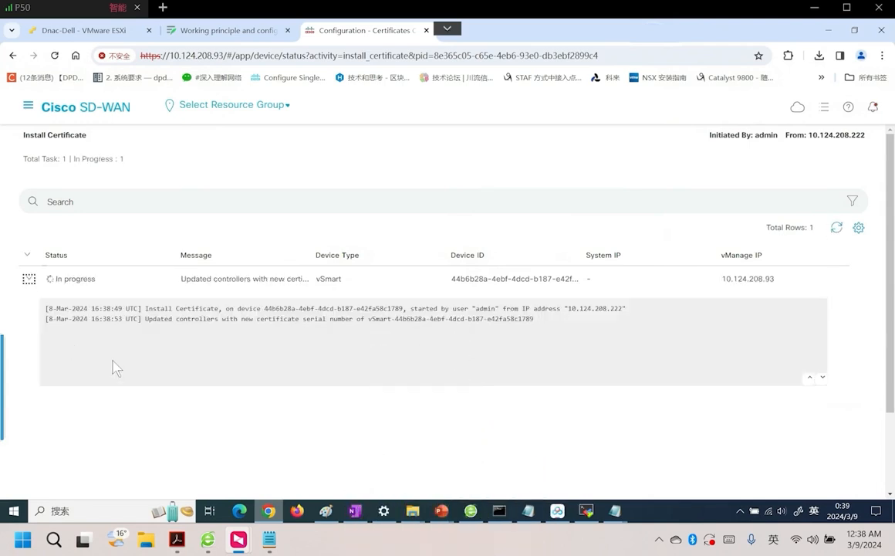
double_click(181, 320)
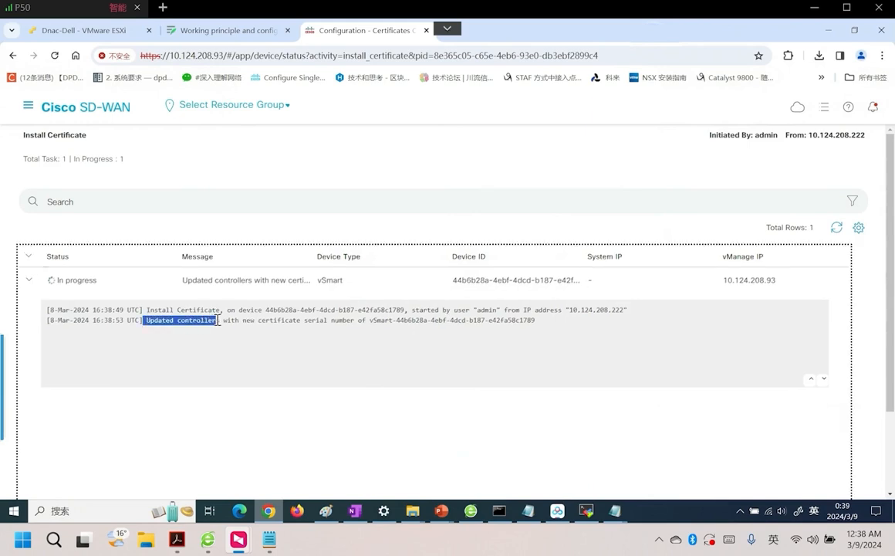
click(443, 363)
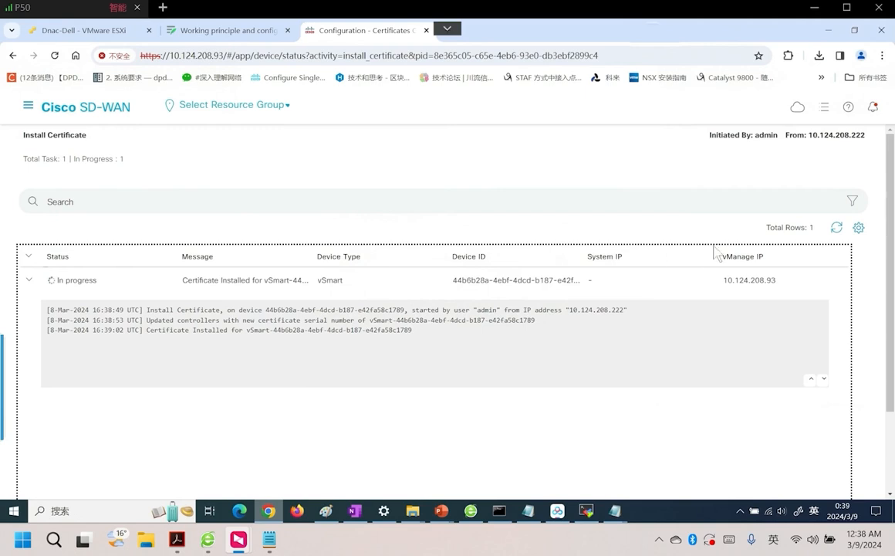
mouse_move(837, 234)
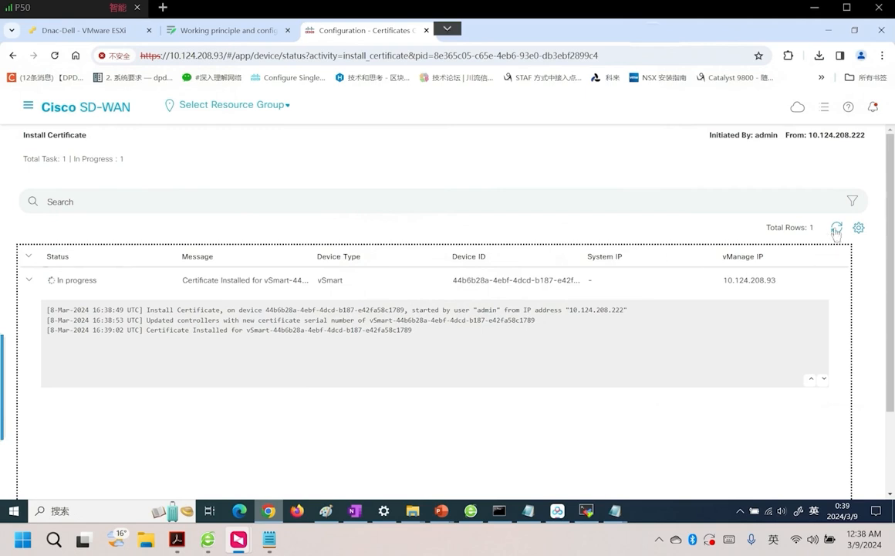
click(837, 228)
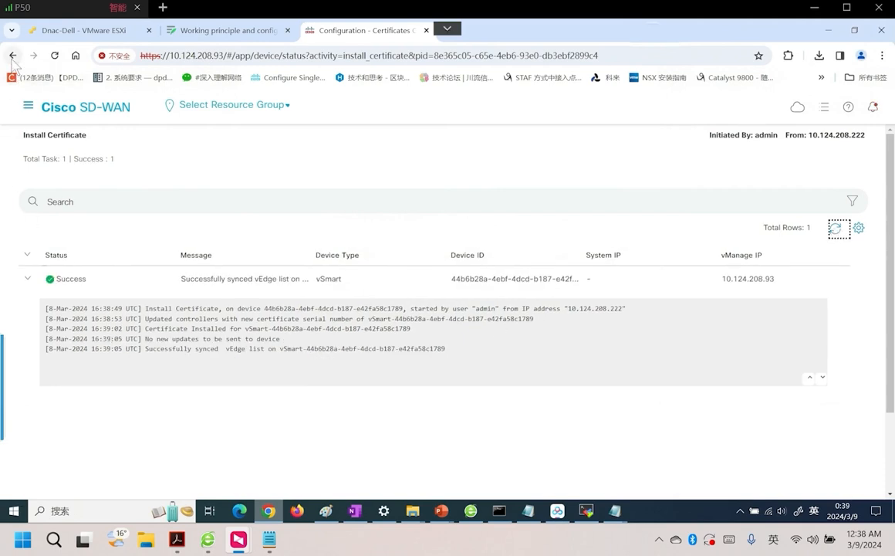
click(12, 56)
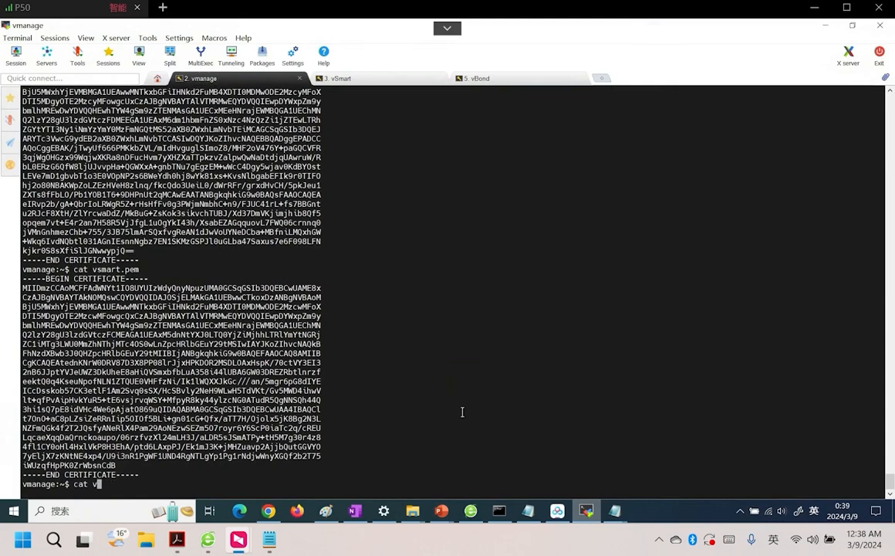
- Install vbond.pem as the vBond certificate and check its task log before returning to the Controllers list
text(bond.pem)
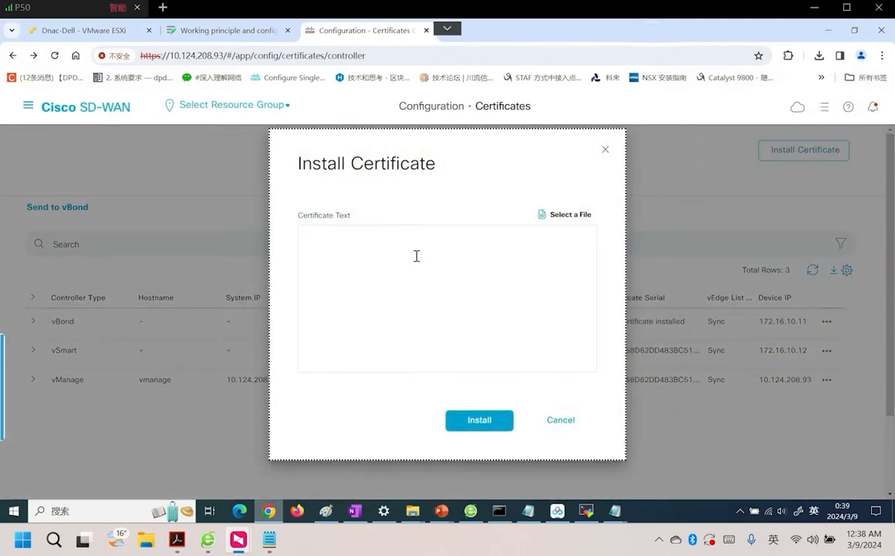
click(479, 420)
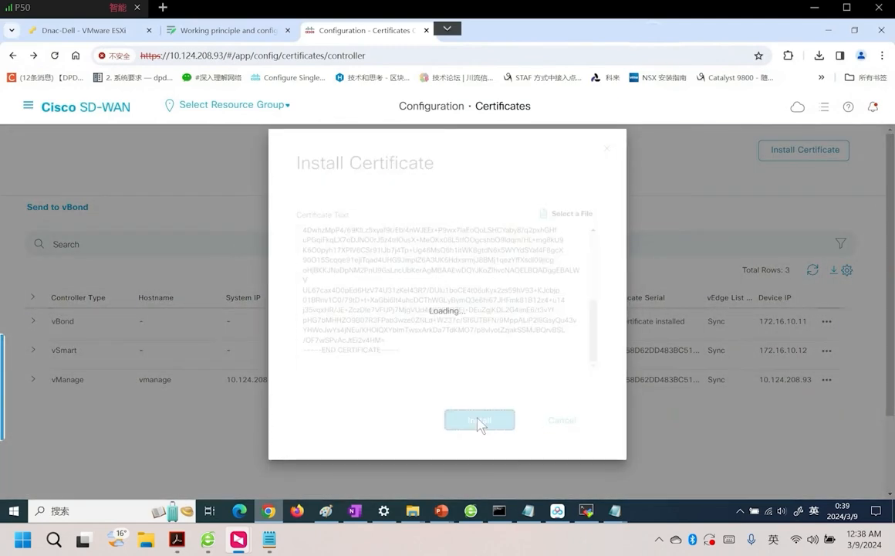
click(480, 420)
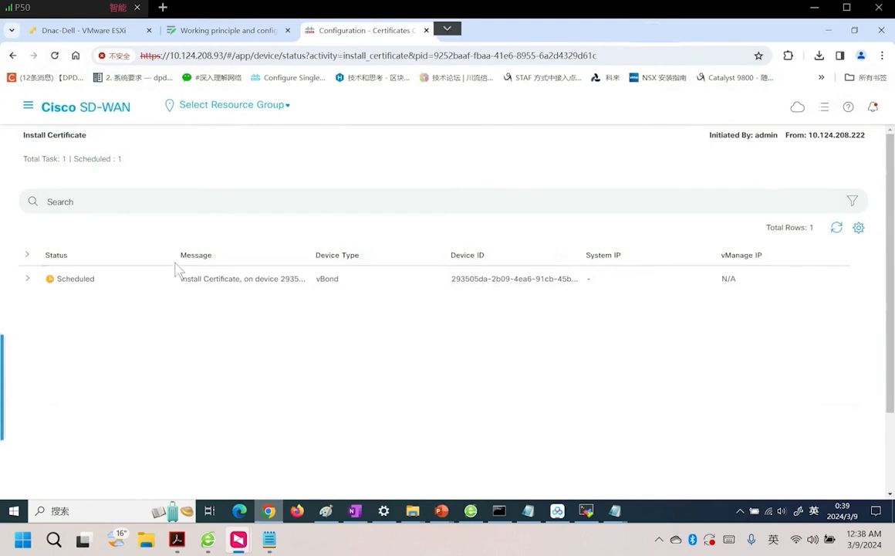
click(27, 278)
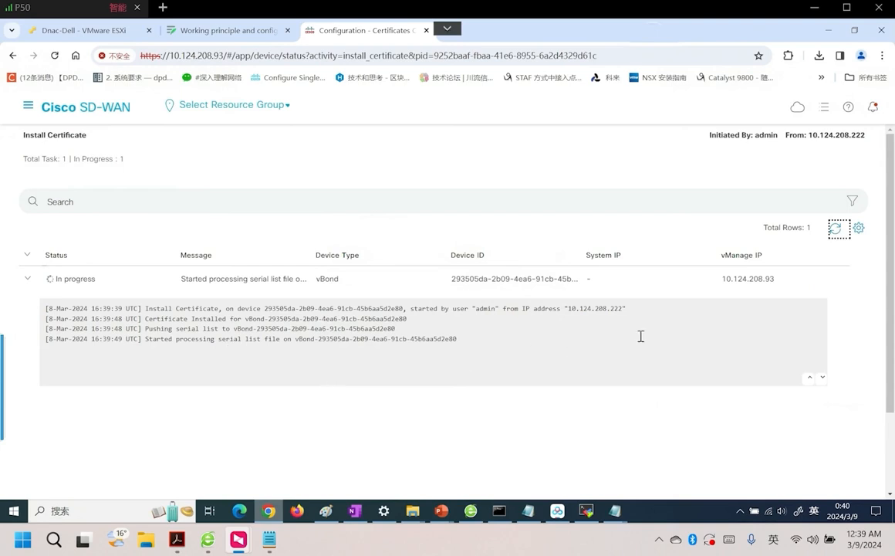
mouse_move(838, 228)
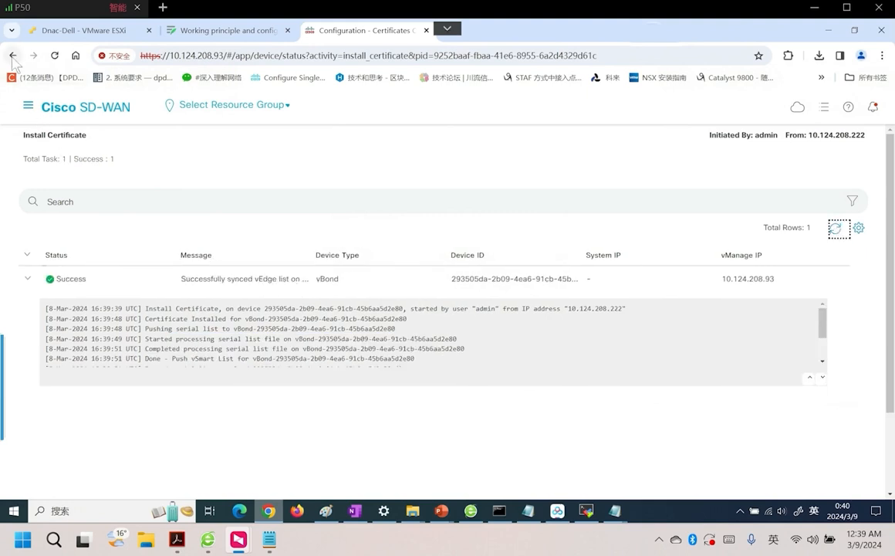
click(13, 55)
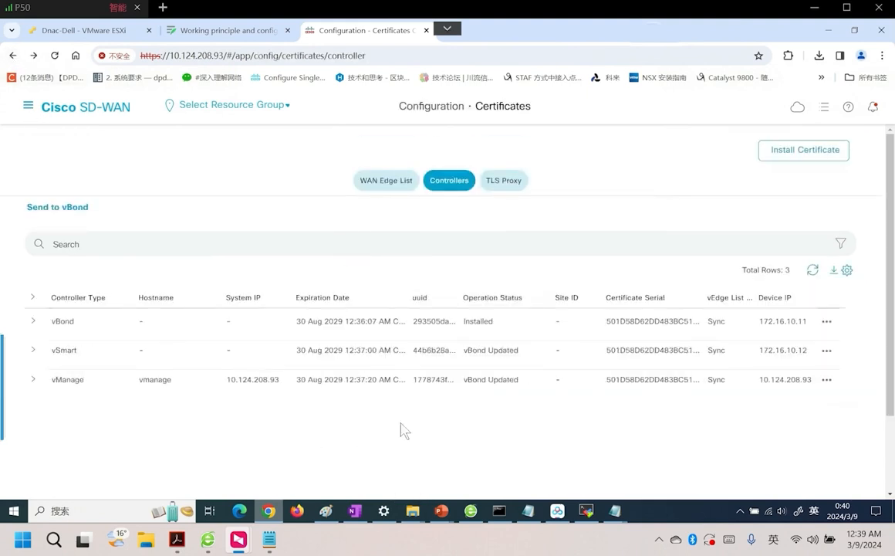
mouse_move(502, 394)
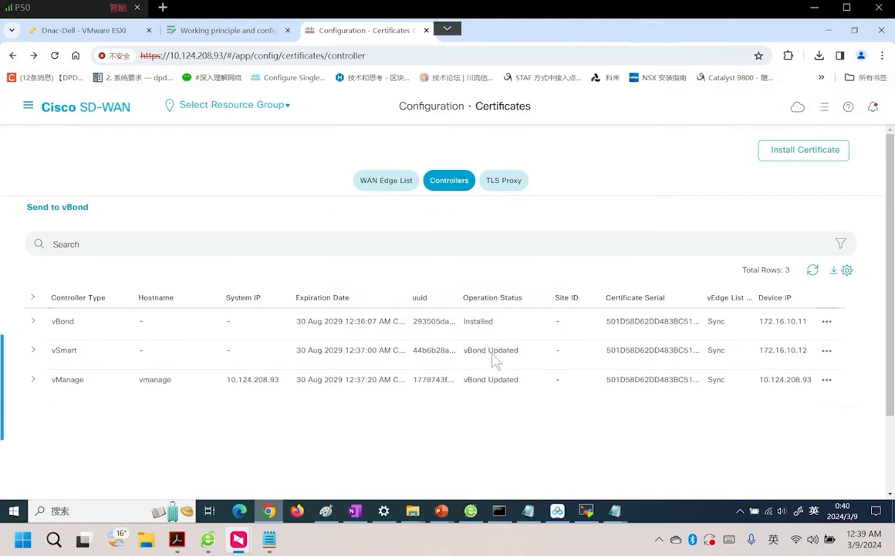
mouse_move(493, 359)
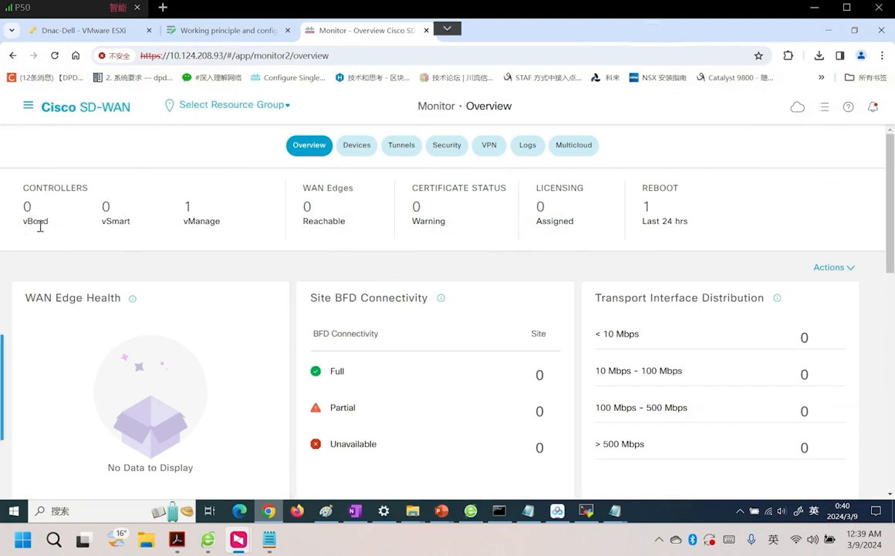
mouse_move(82, 229)
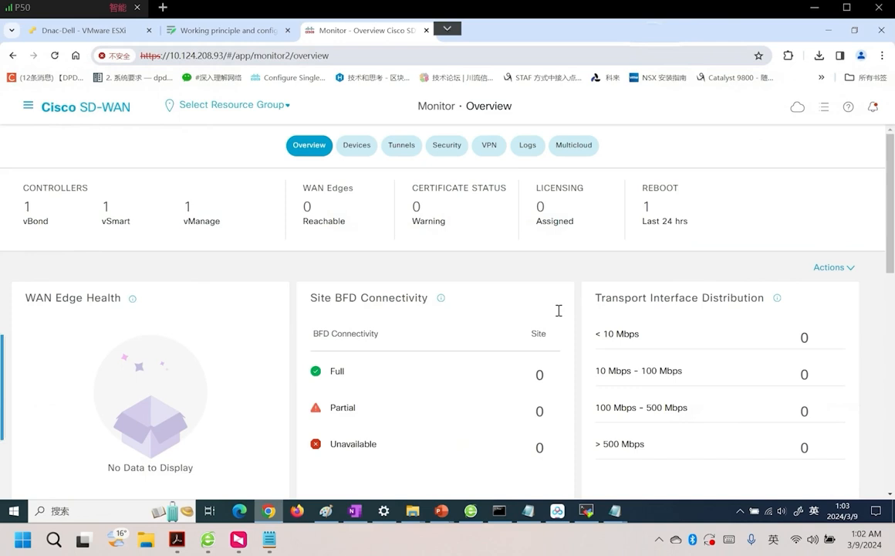
mouse_move(98, 207)
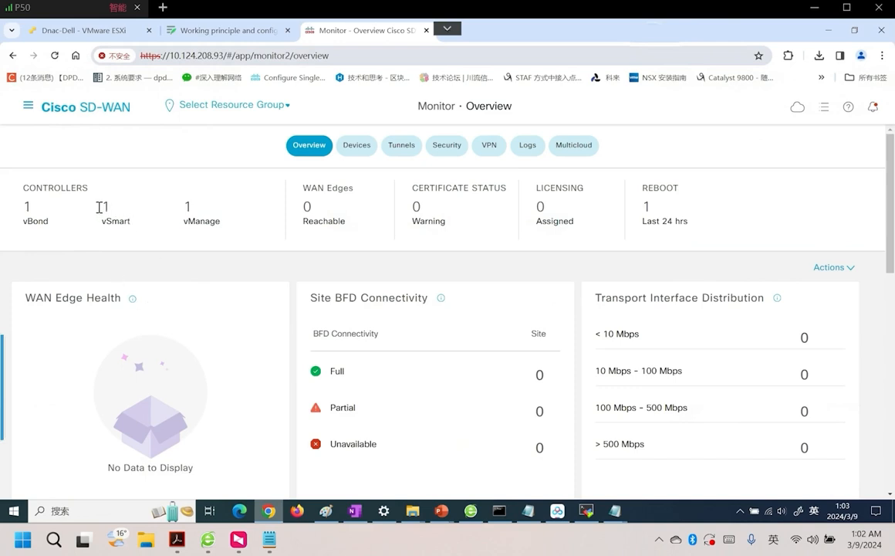
- Highlight the Controllers summary showing 1 vBond, 1 vSmart, 1 vManage, then switch to MobaXterm
double_click(45, 187)
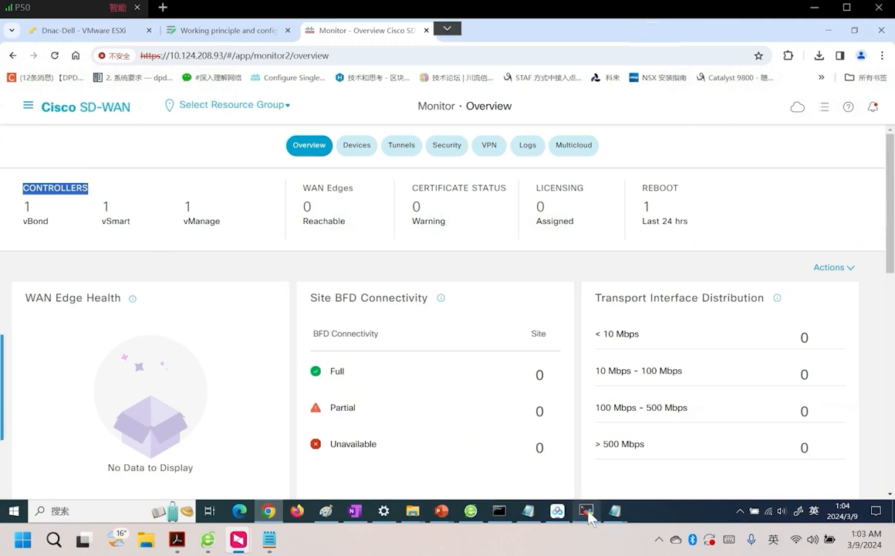
click(585, 510)
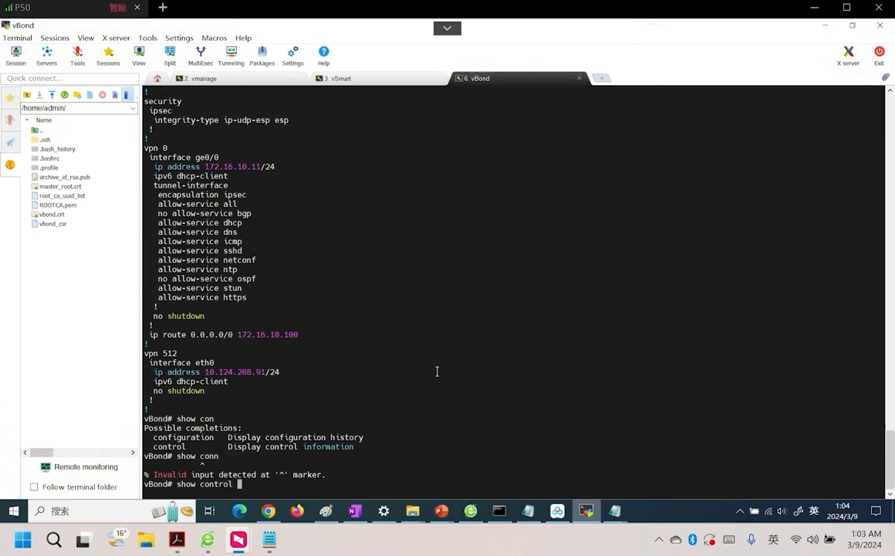
- On vBond run show control connections, show running-config and show control local-properties to verify the certificate is Installed and Valid
text(connections)
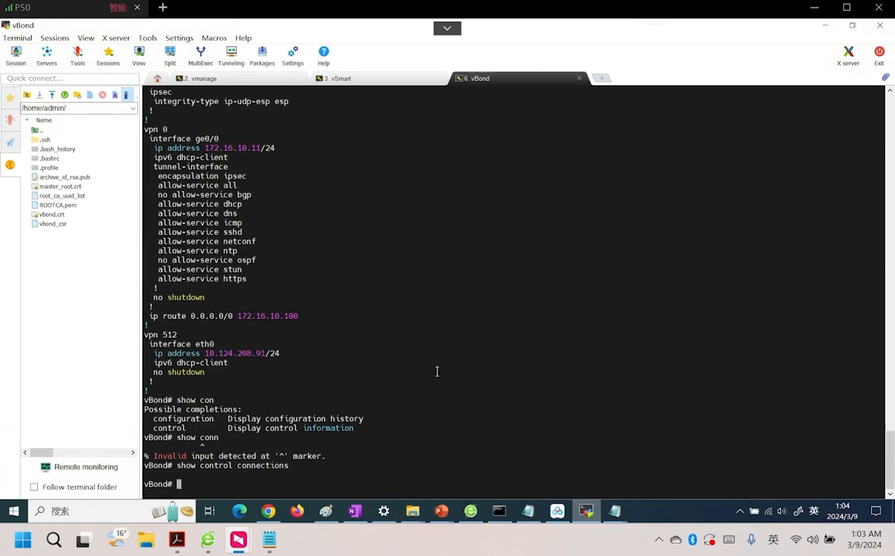
text(show running-config)
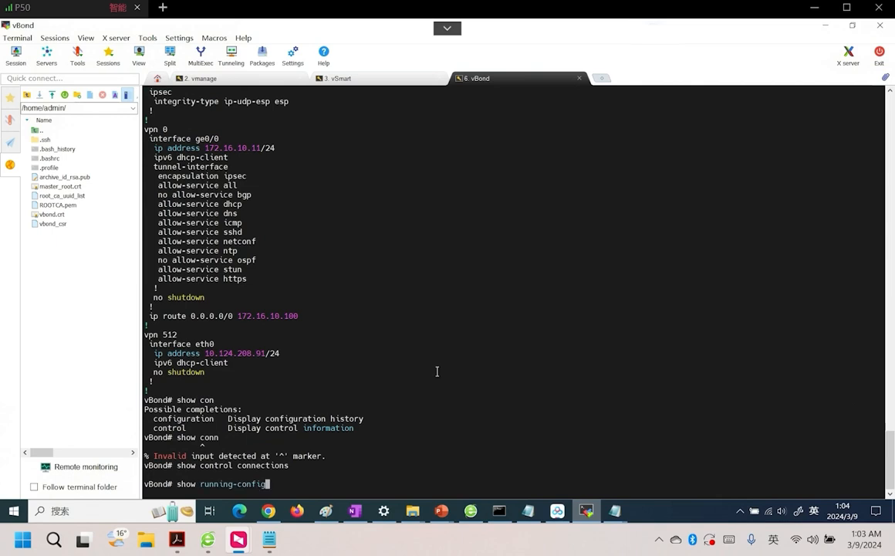
text(control local-properties)
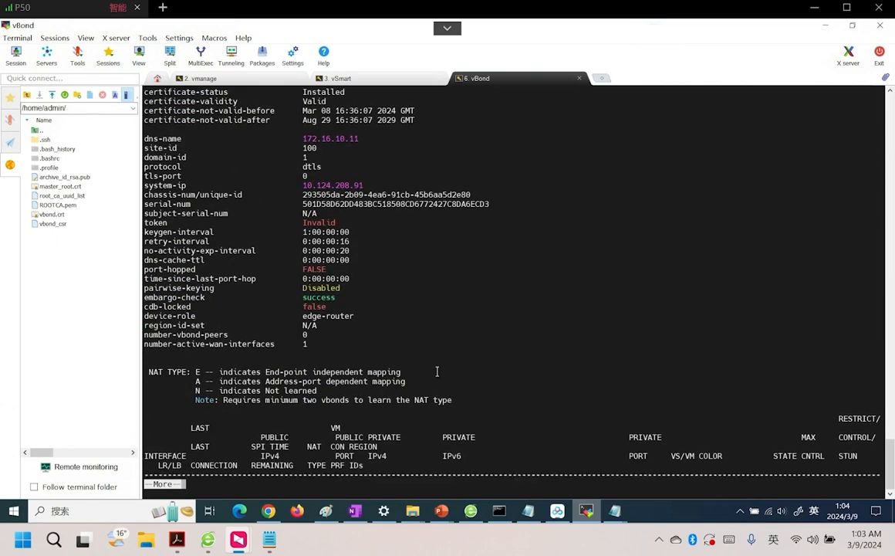
scroll(down, 3)
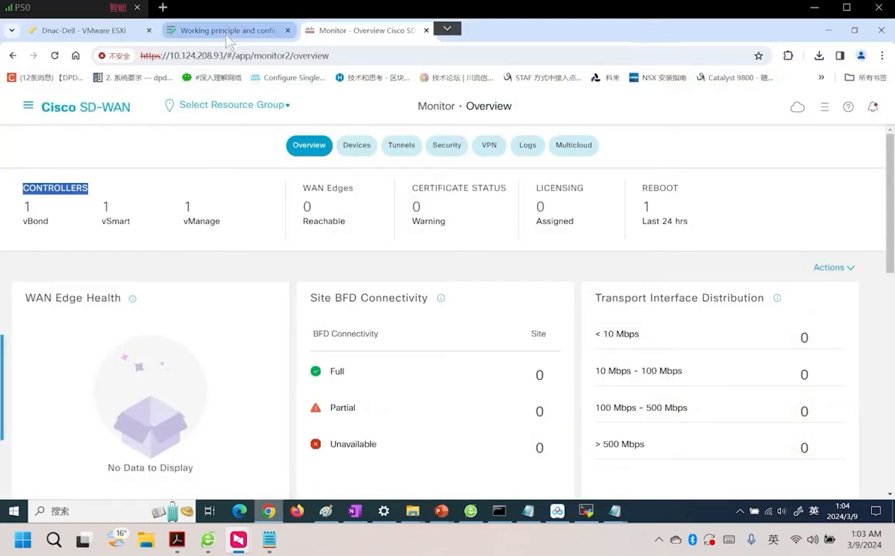
- Return to the Yuque SD-WAN notes and highlight the section 4.5 heading, Configure vmanage as ca
click(224, 30)
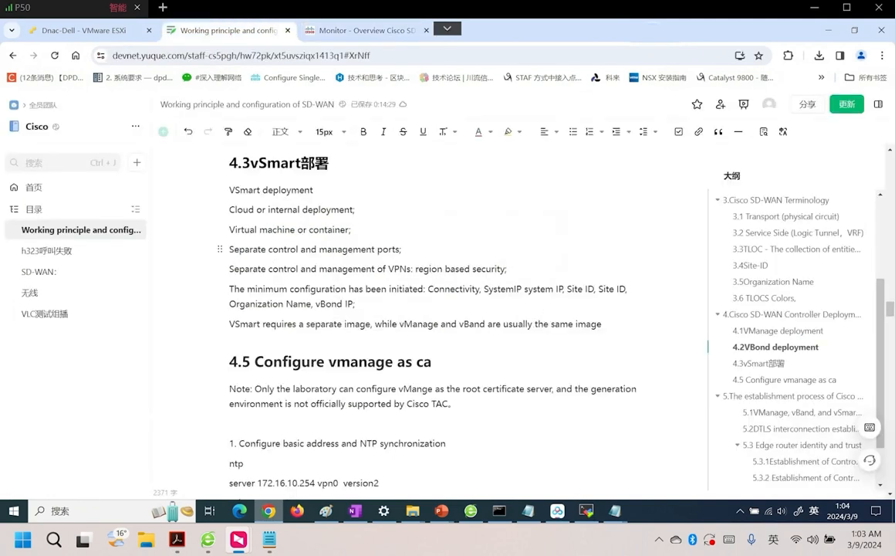
mouse_move(382, 253)
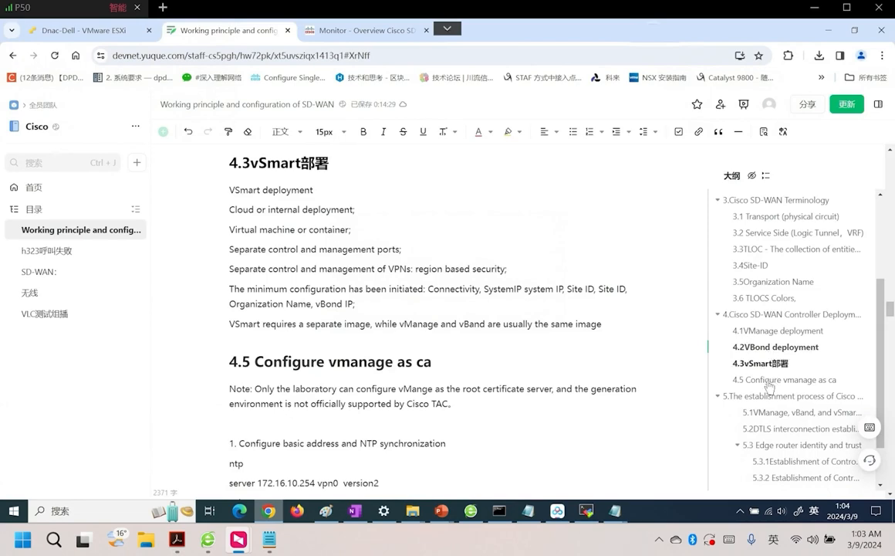
scroll(down, 3)
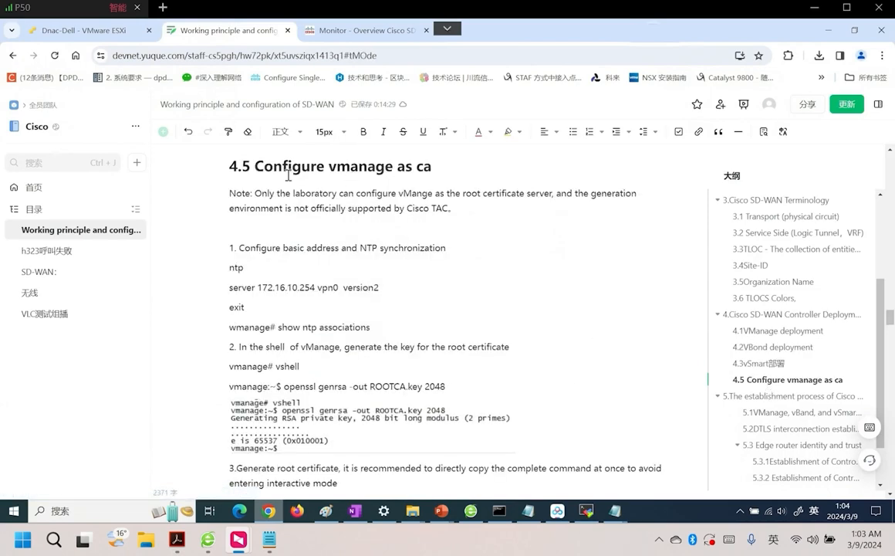
double_click(344, 165)
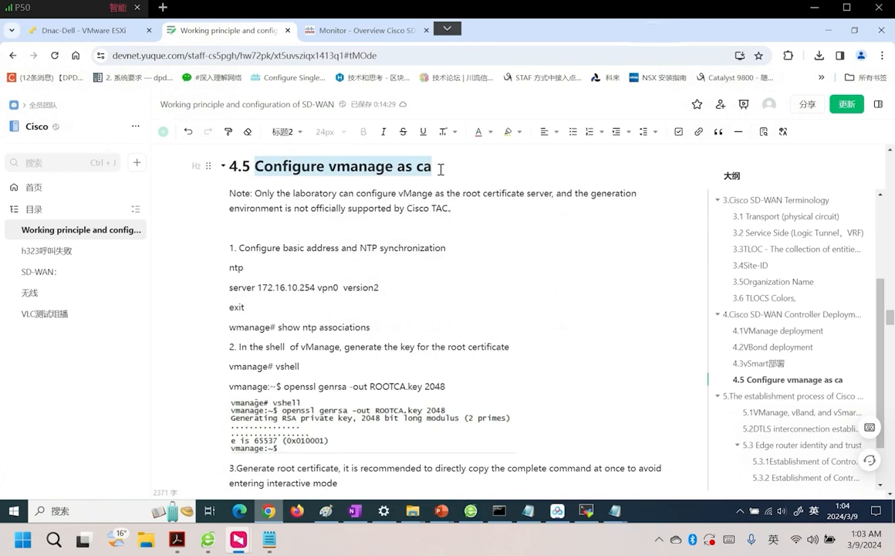
mouse_move(432, 240)
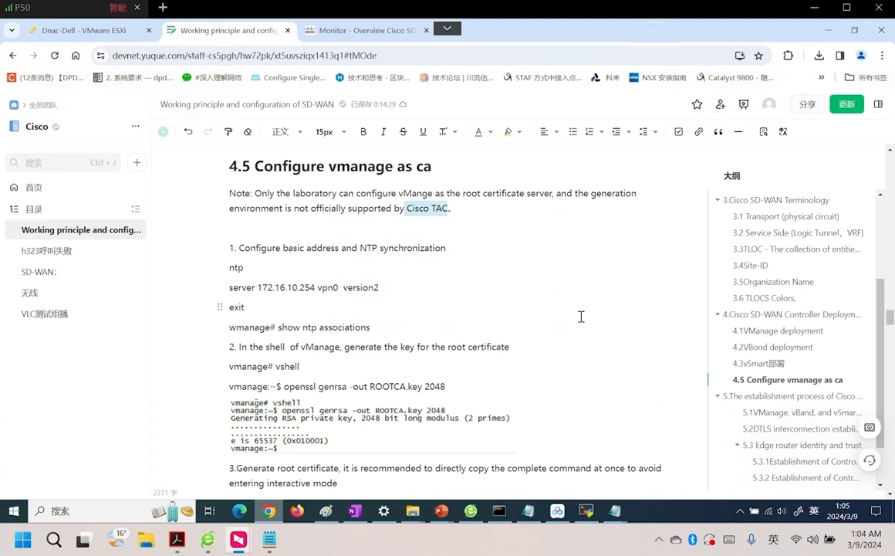
mouse_move(484, 238)
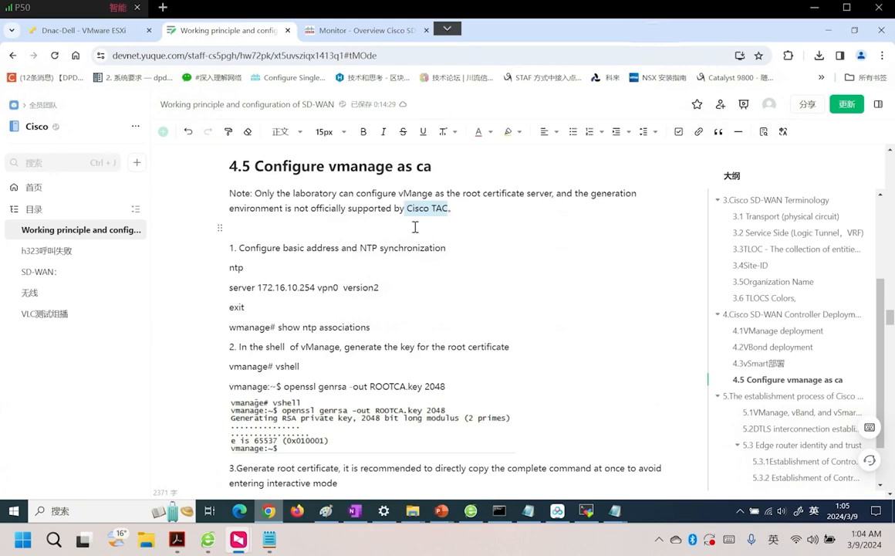
mouse_move(526, 257)
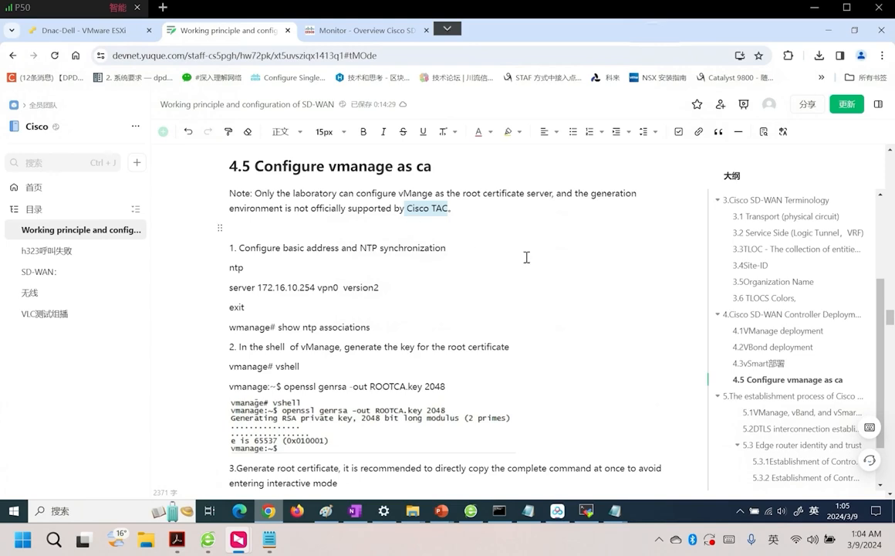